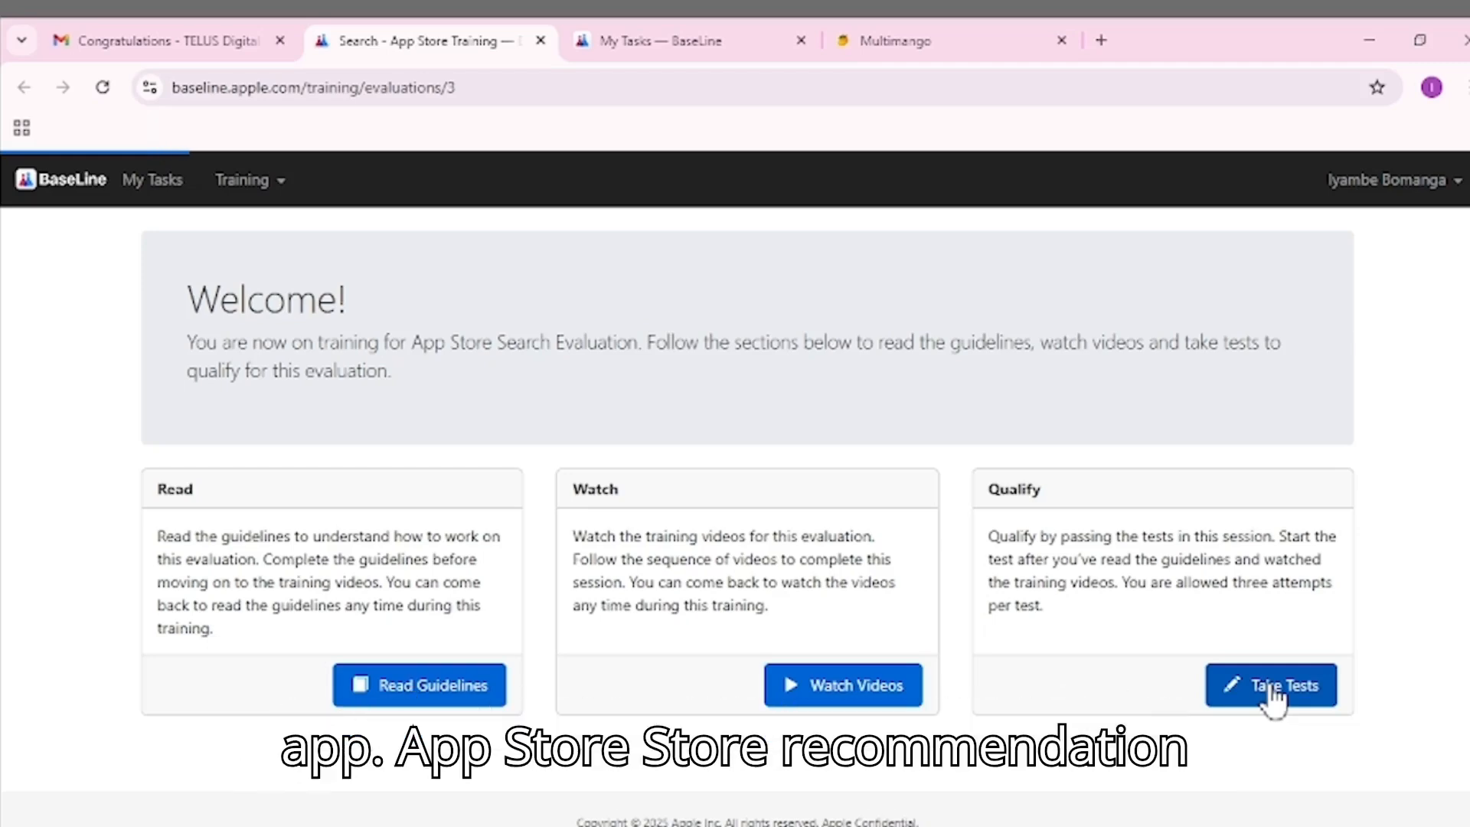
Step: Use Take Tests in the Qualify card to reach the US Test 1 and US Test 2 list
left_click(1271, 685)
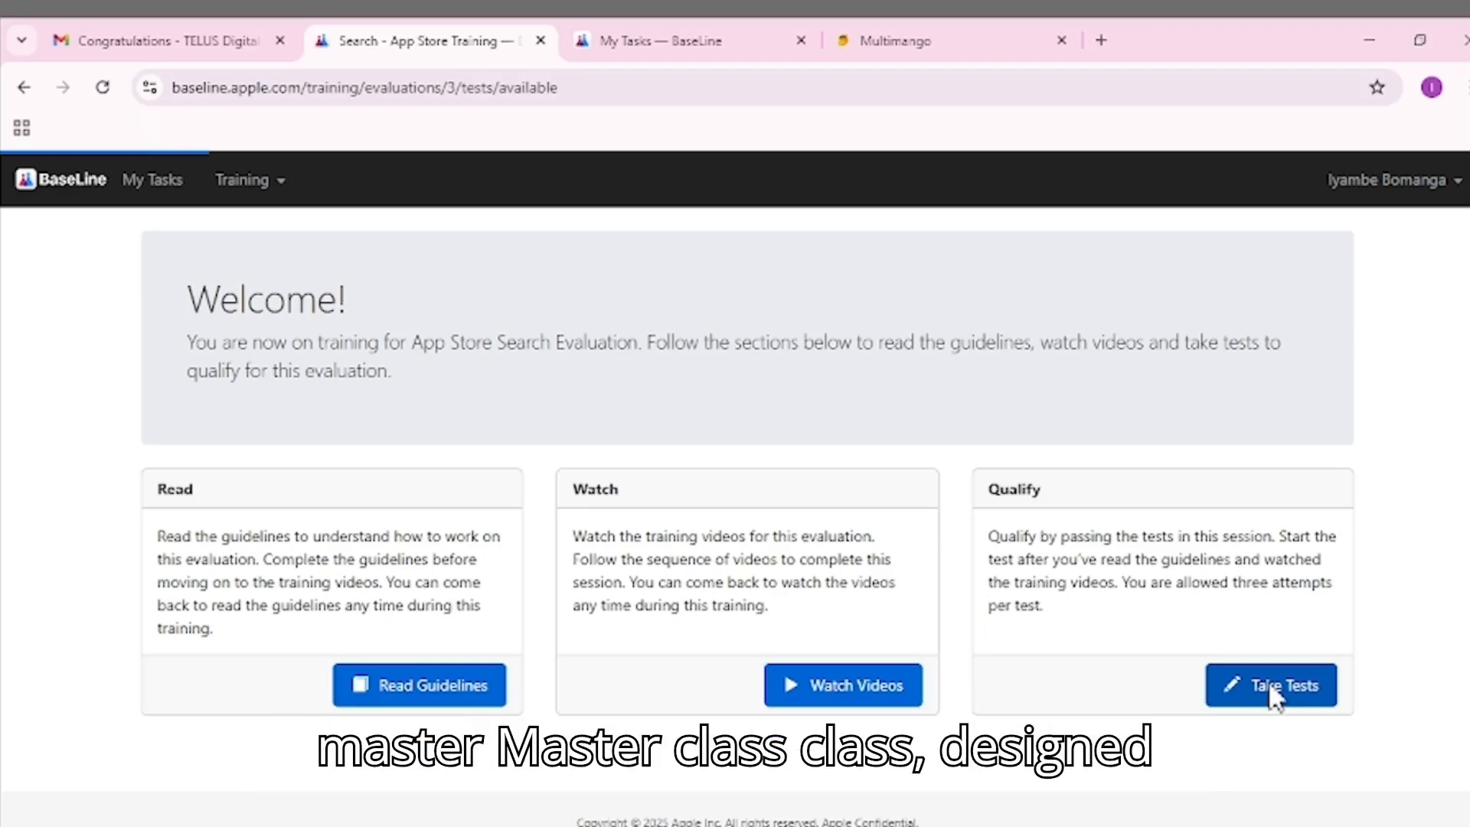
left_click(1270, 684)
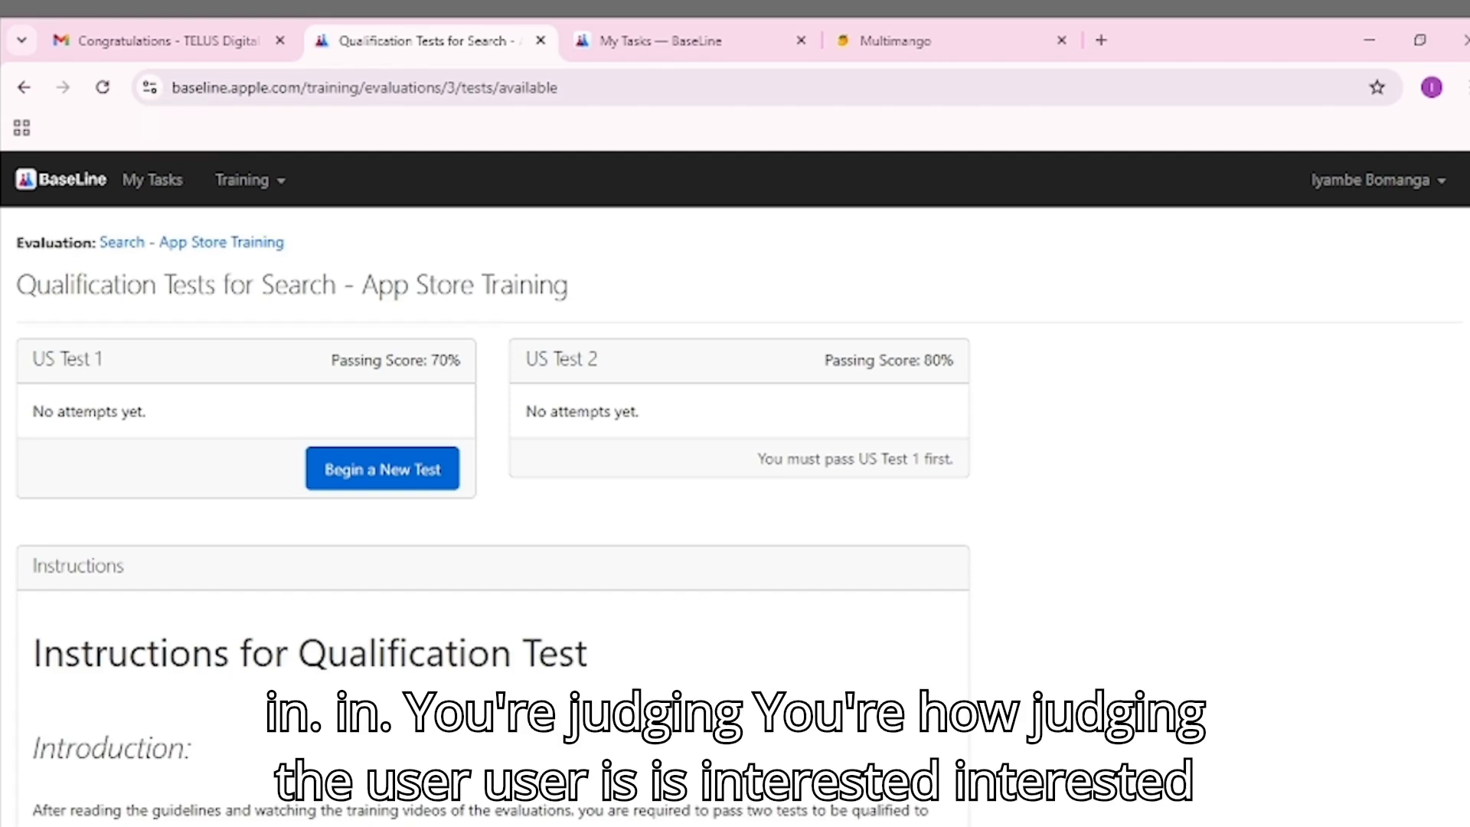
scroll("down", 3)
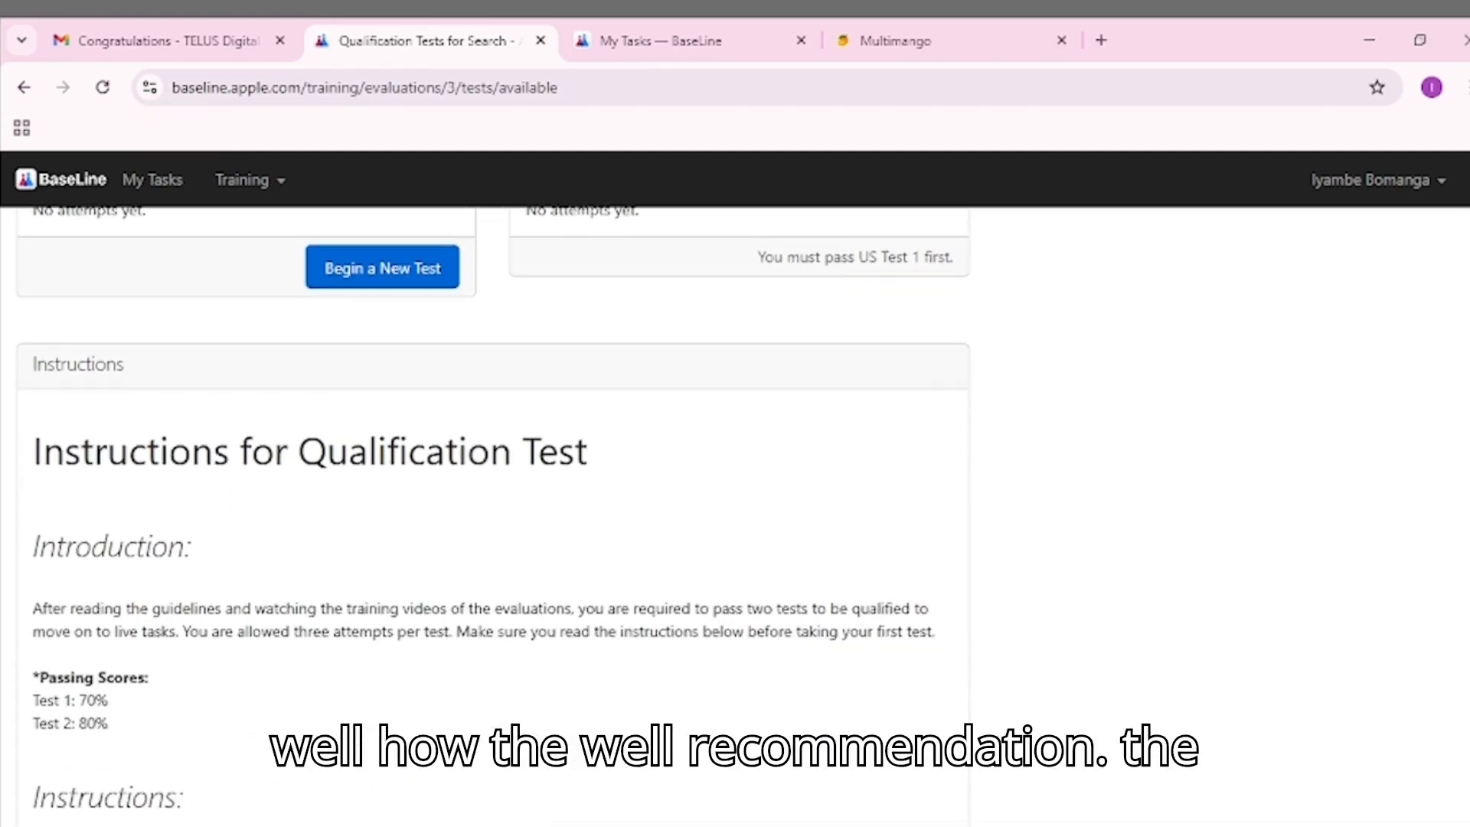
scroll("down", 3)
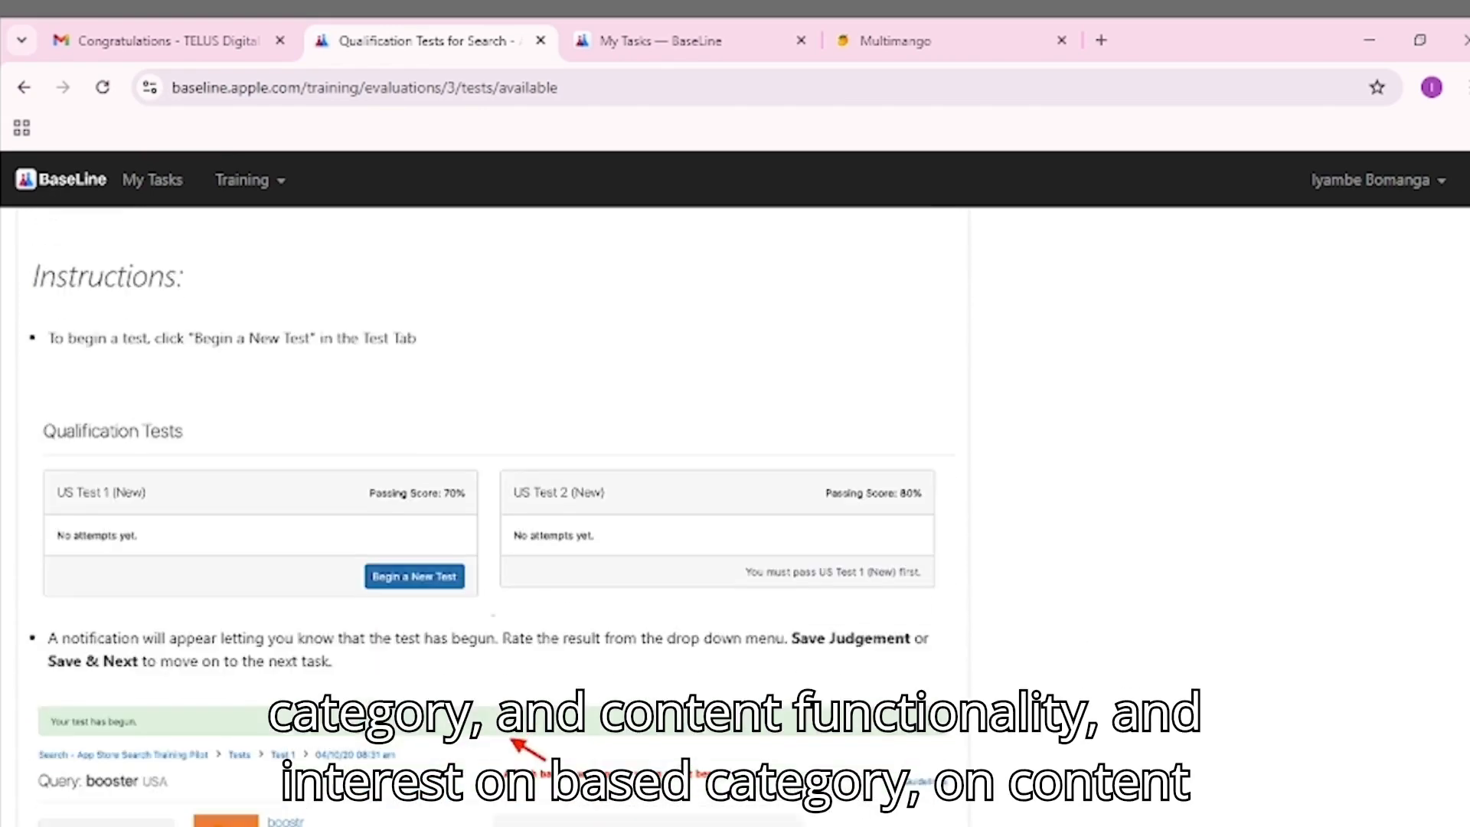
scroll("down", 3)
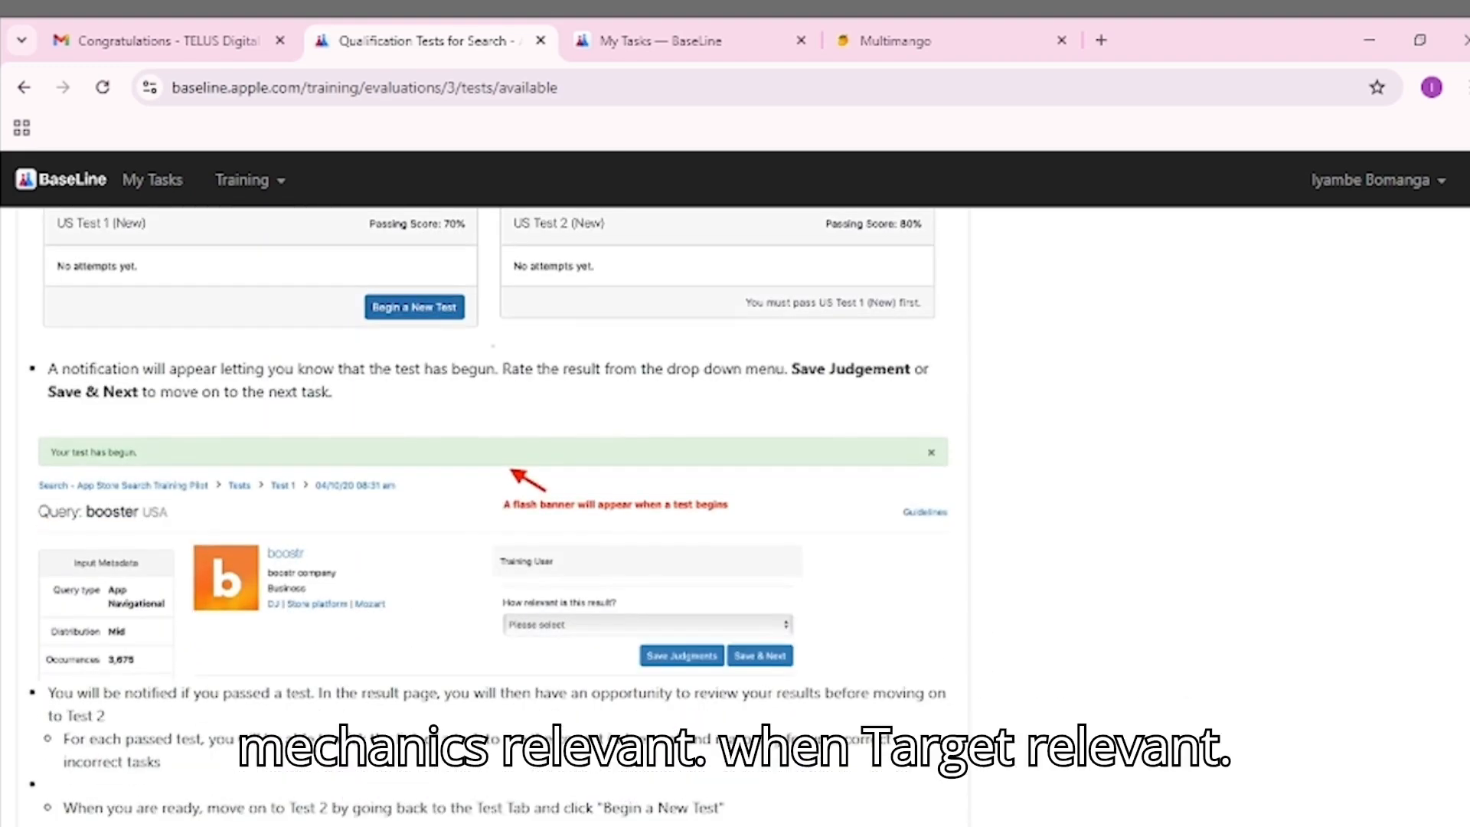
scroll("up", 3)
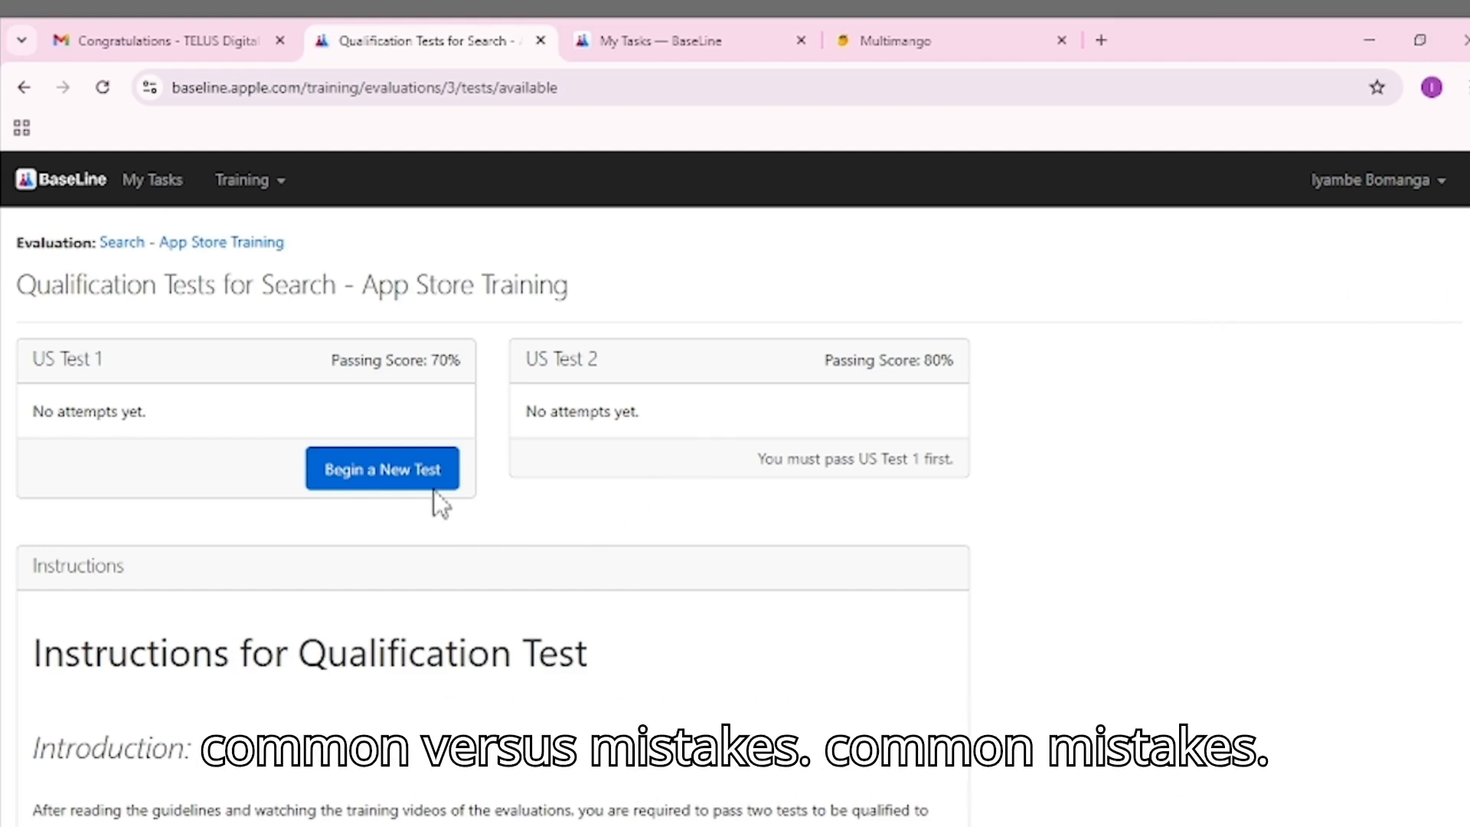
Step: Begin a new US Test 1 attempt and review the Apple Store result for the apple card query
left_click(381, 468)
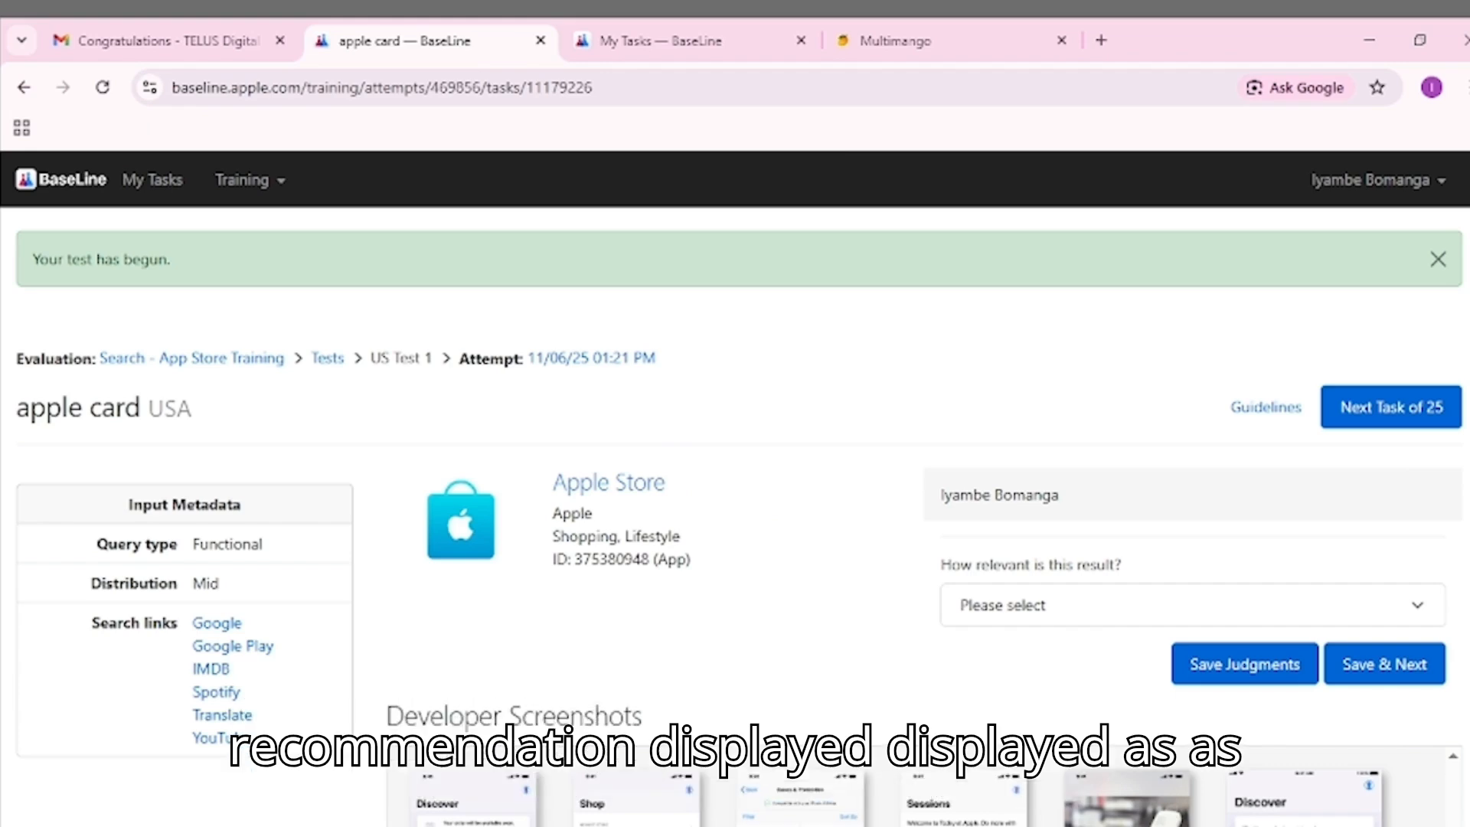
scroll("down", 3)
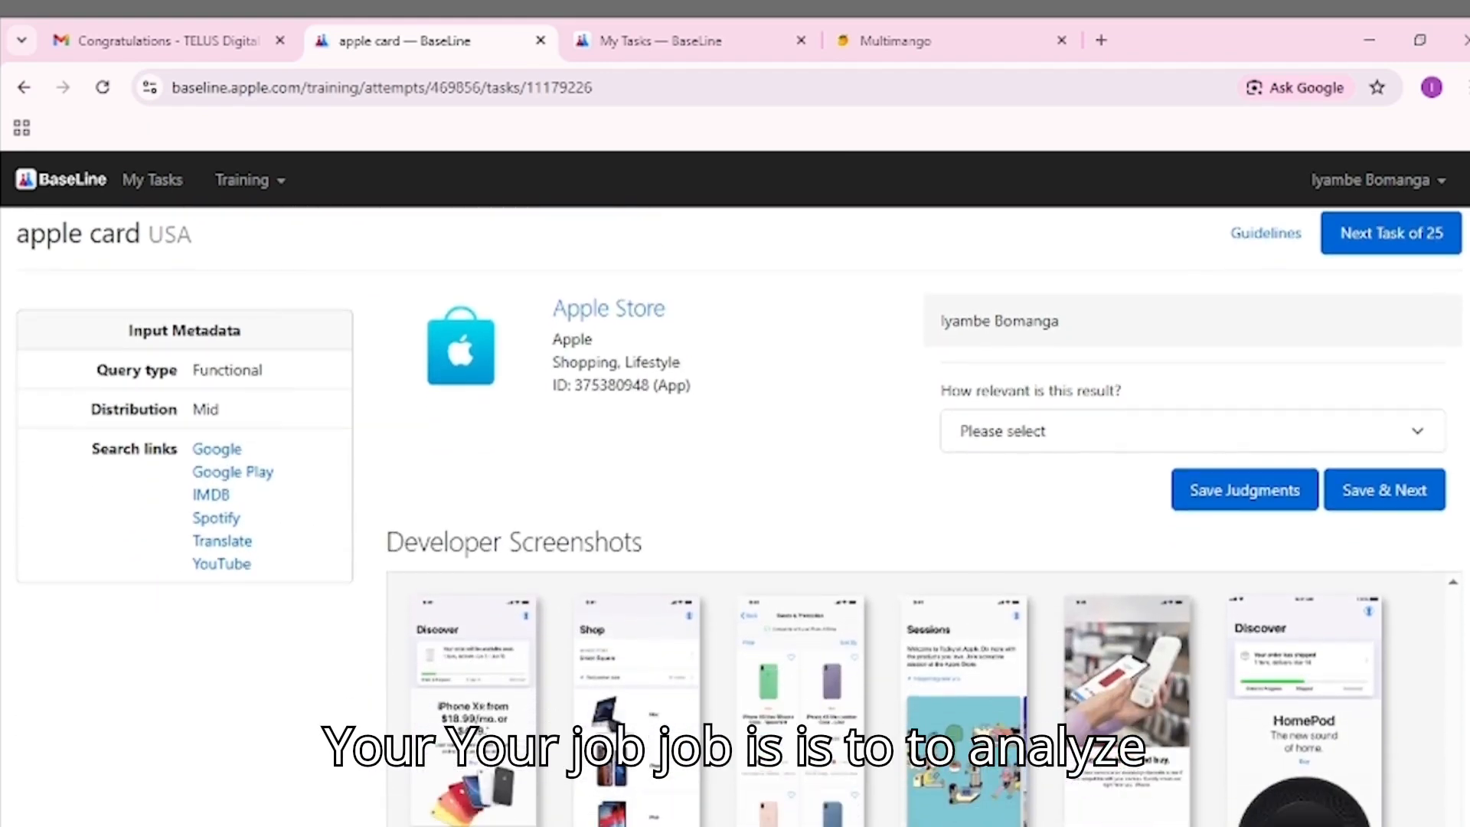
scroll("down", 3)
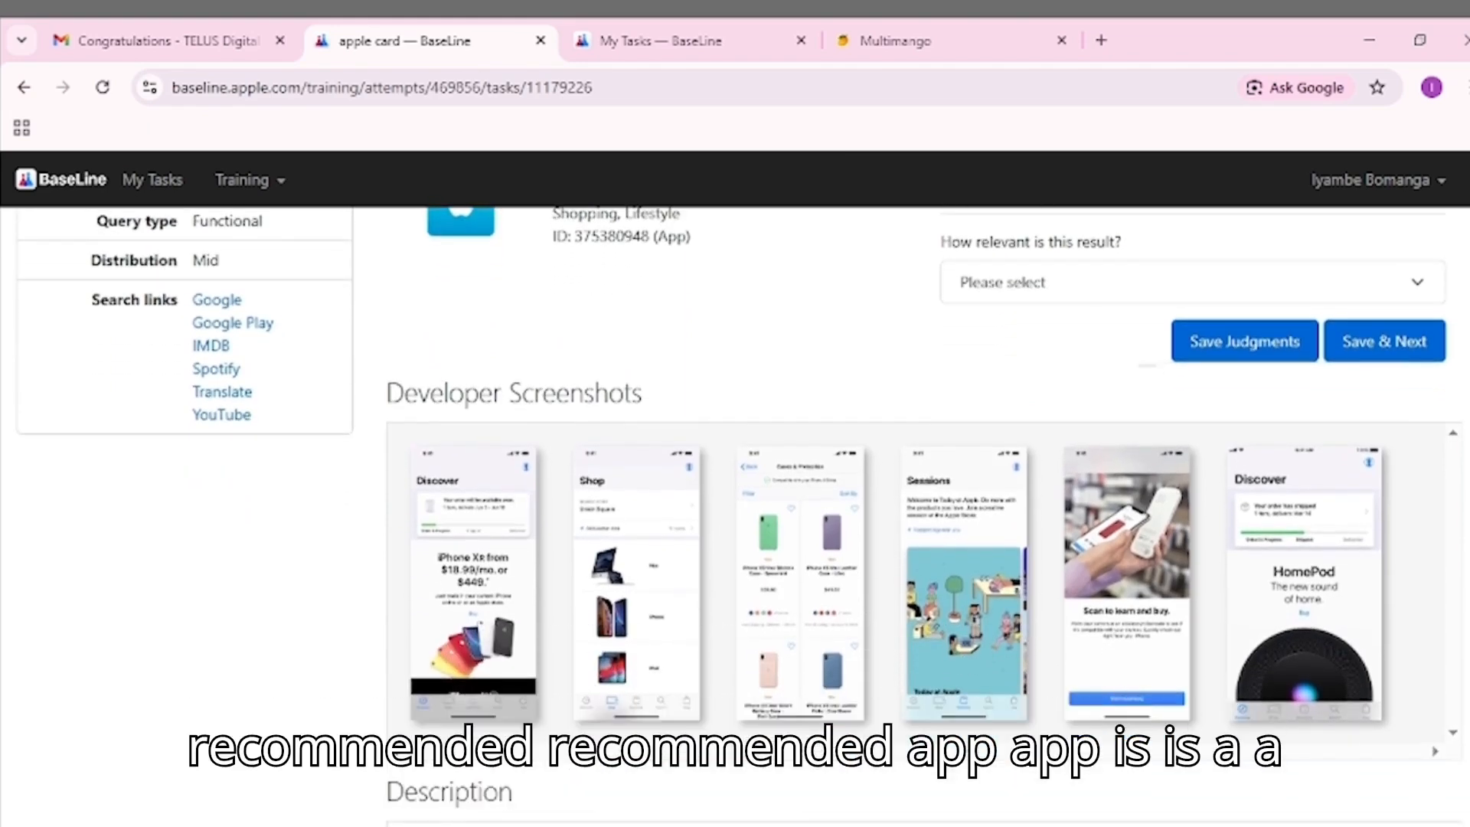
scroll("down", 3)
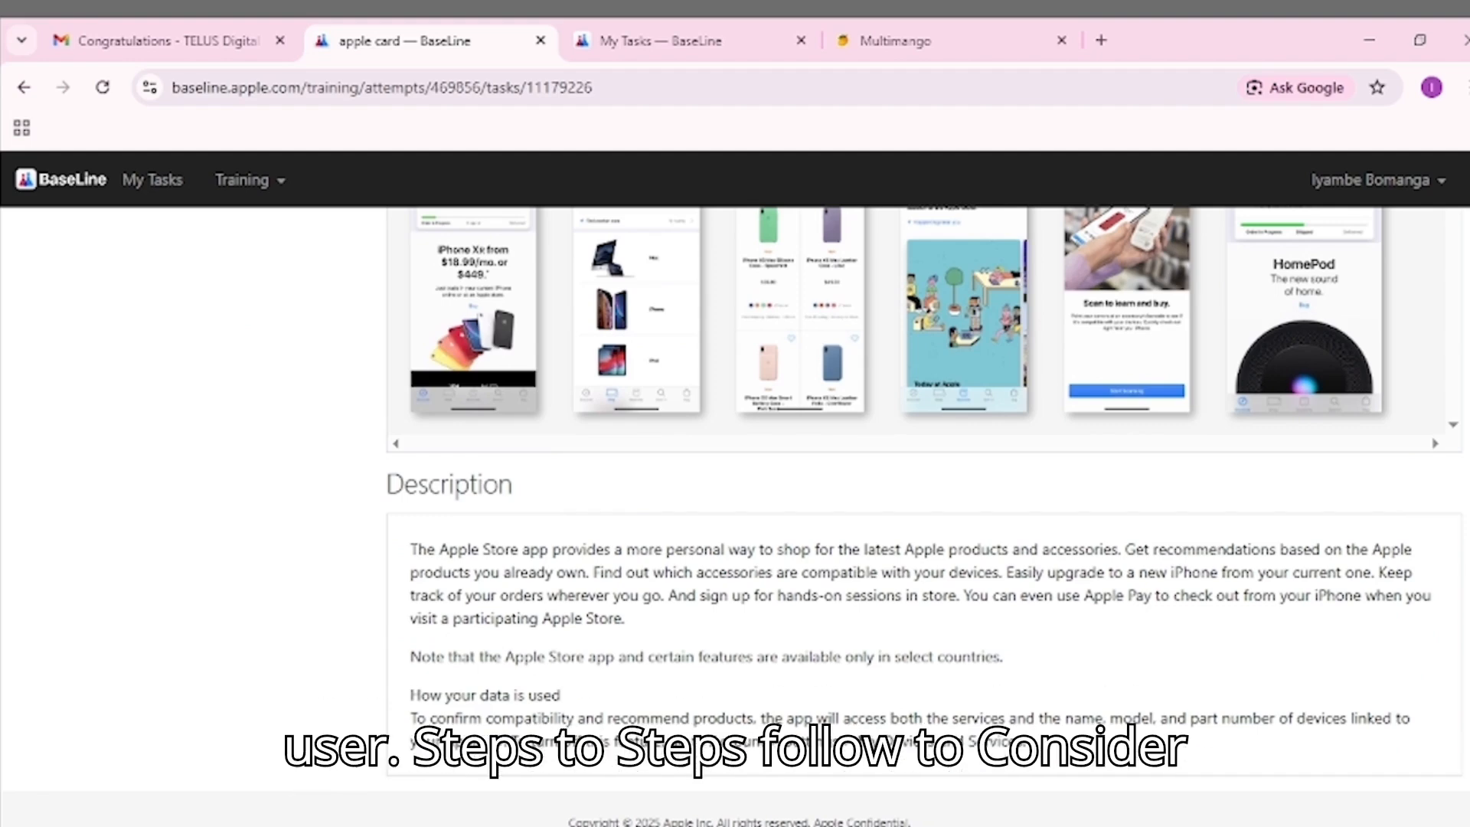
scroll("up", 3)
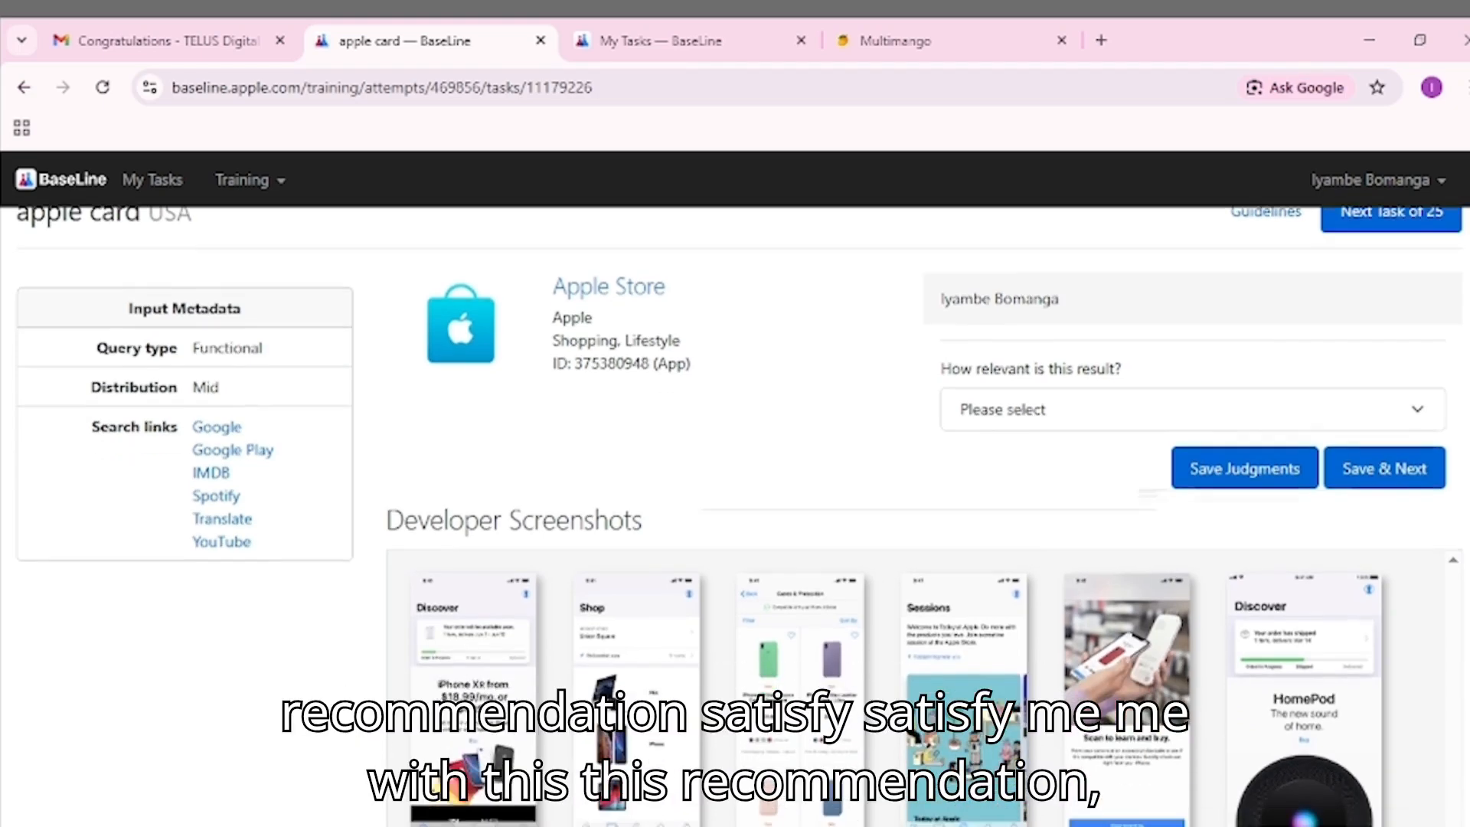
scroll("down", 3)
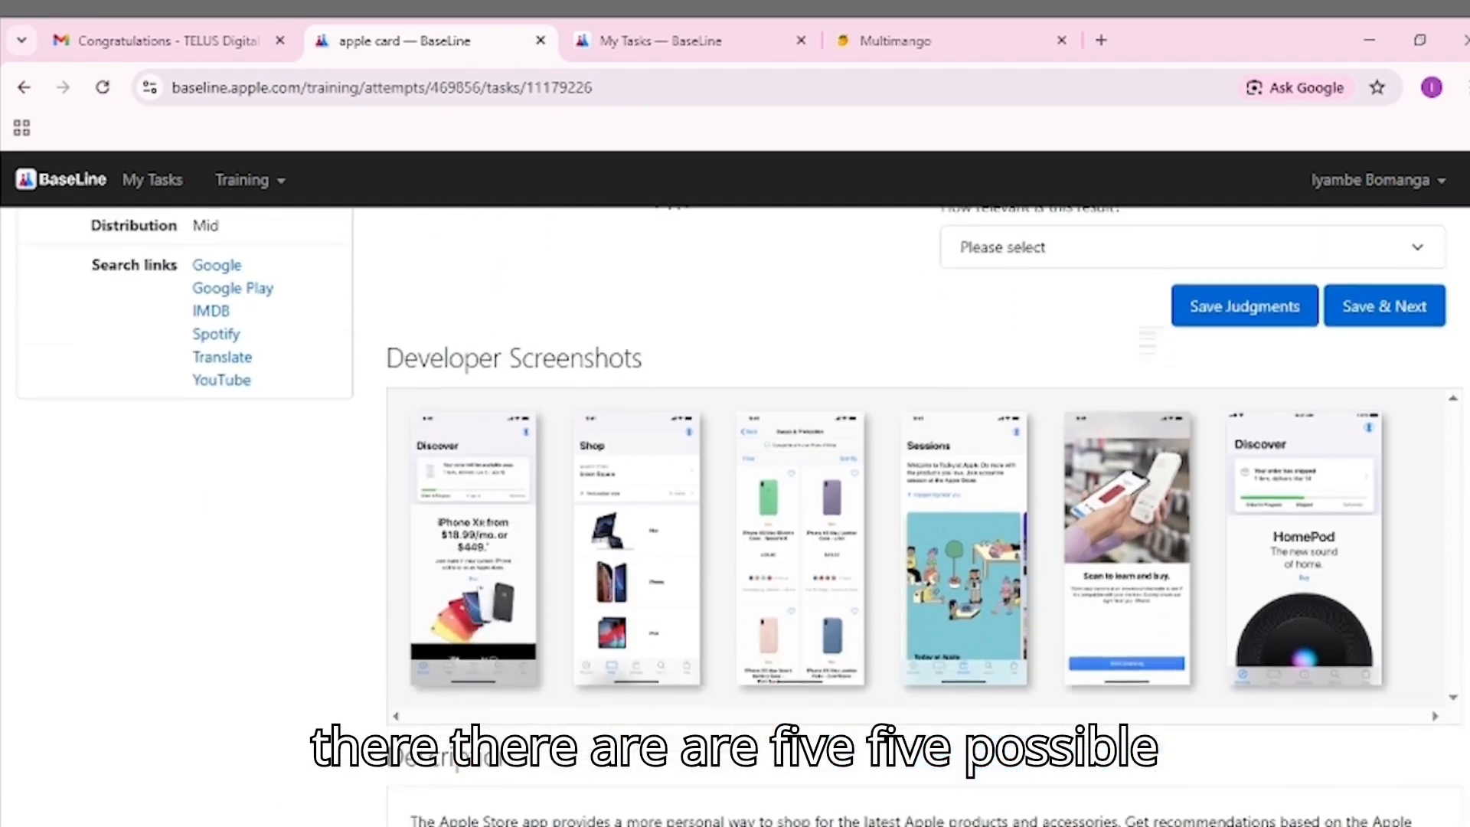
scroll("down", 3)
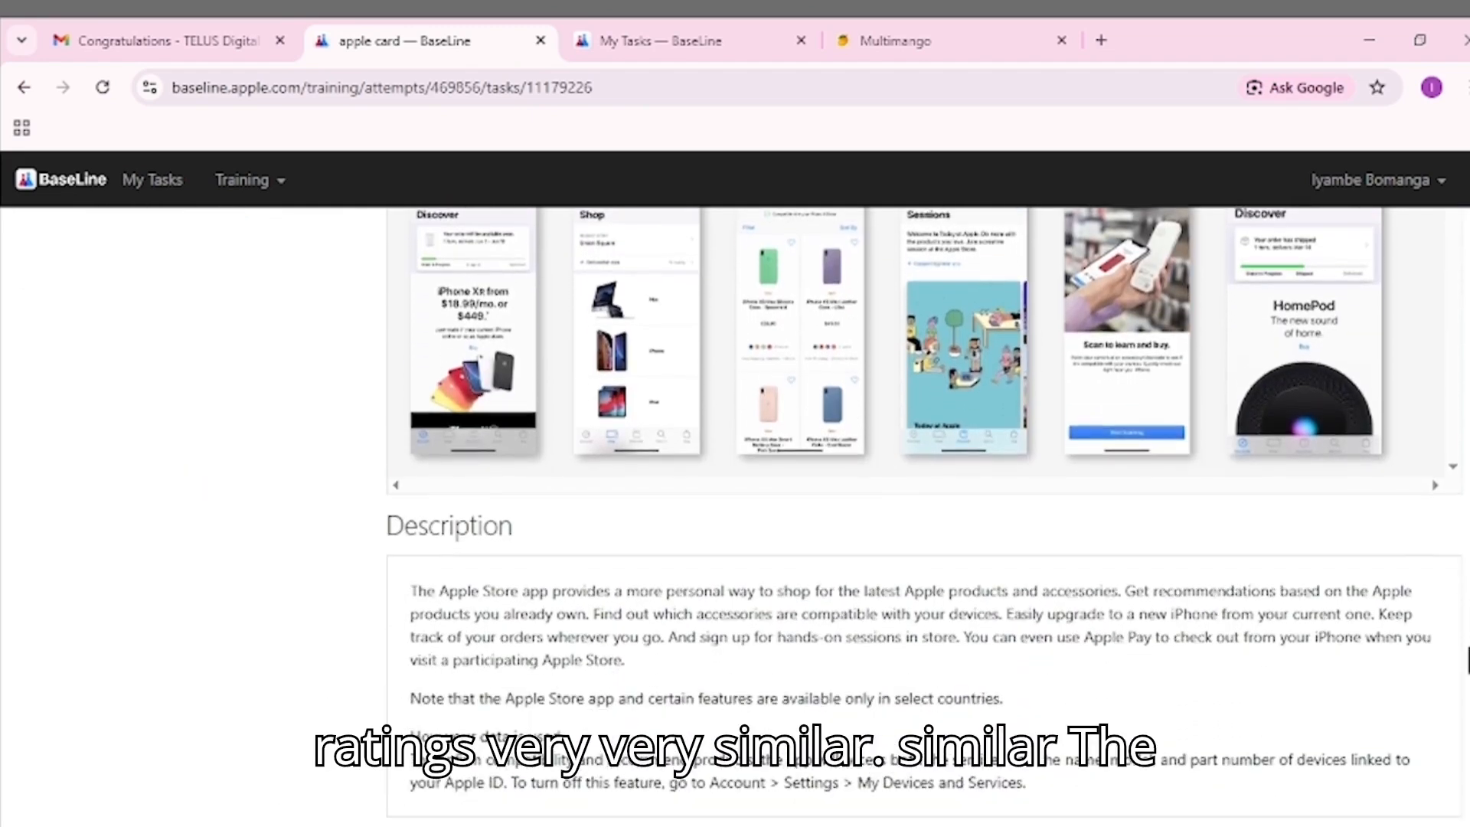
scroll("down", 3)
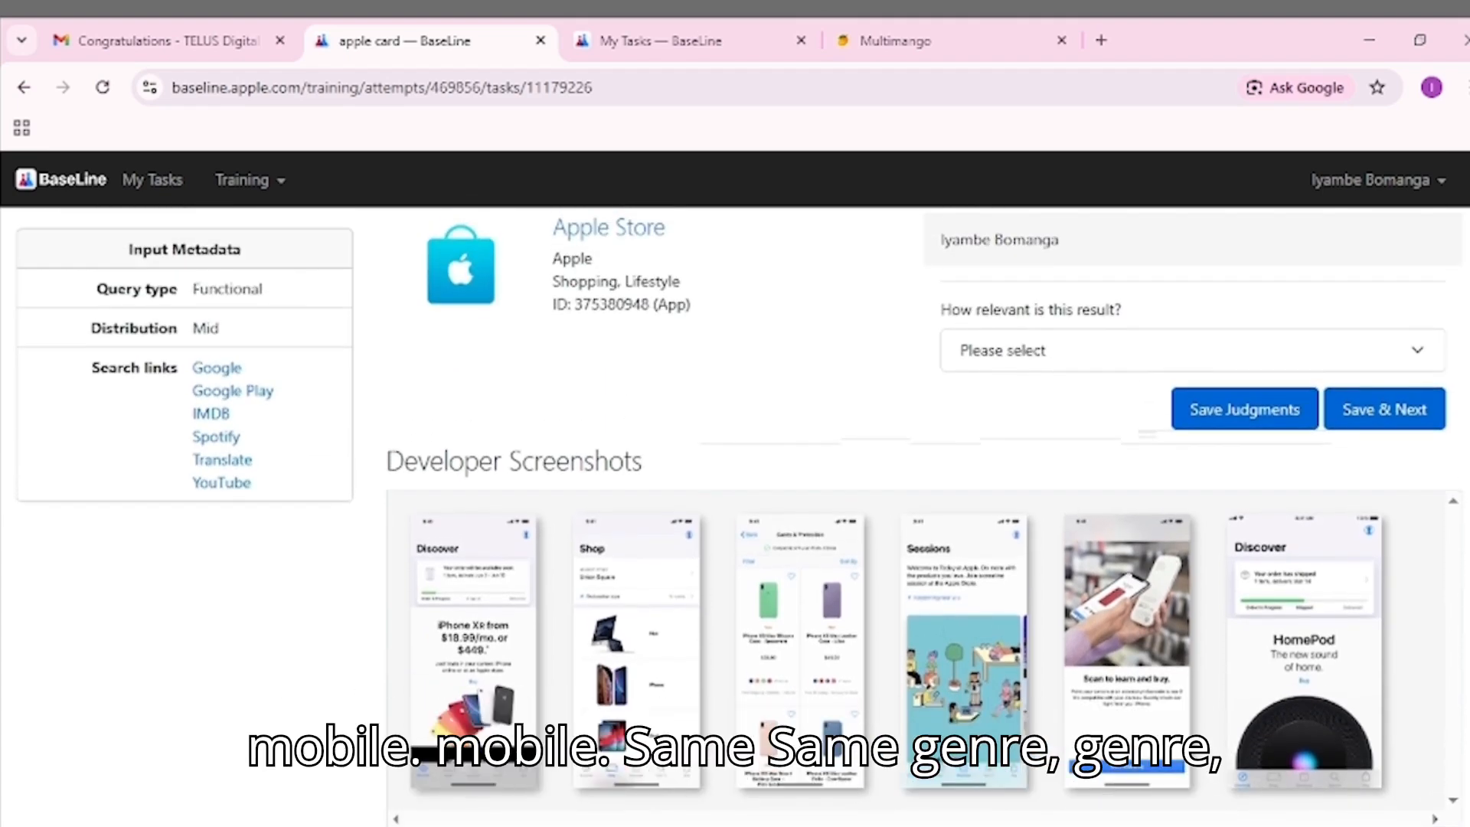
scroll("down", 3)
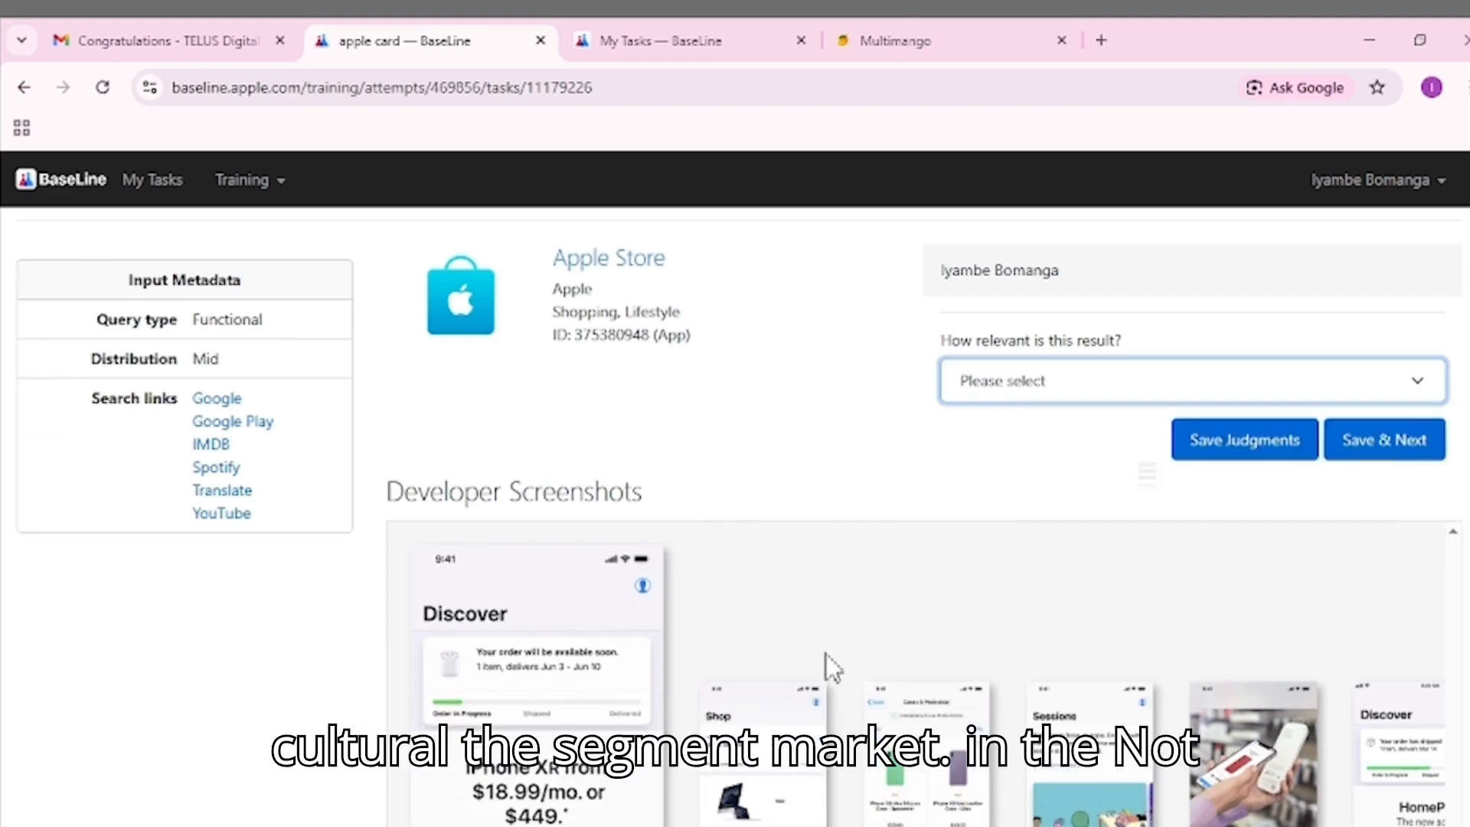
mouse_move(1225, 630)
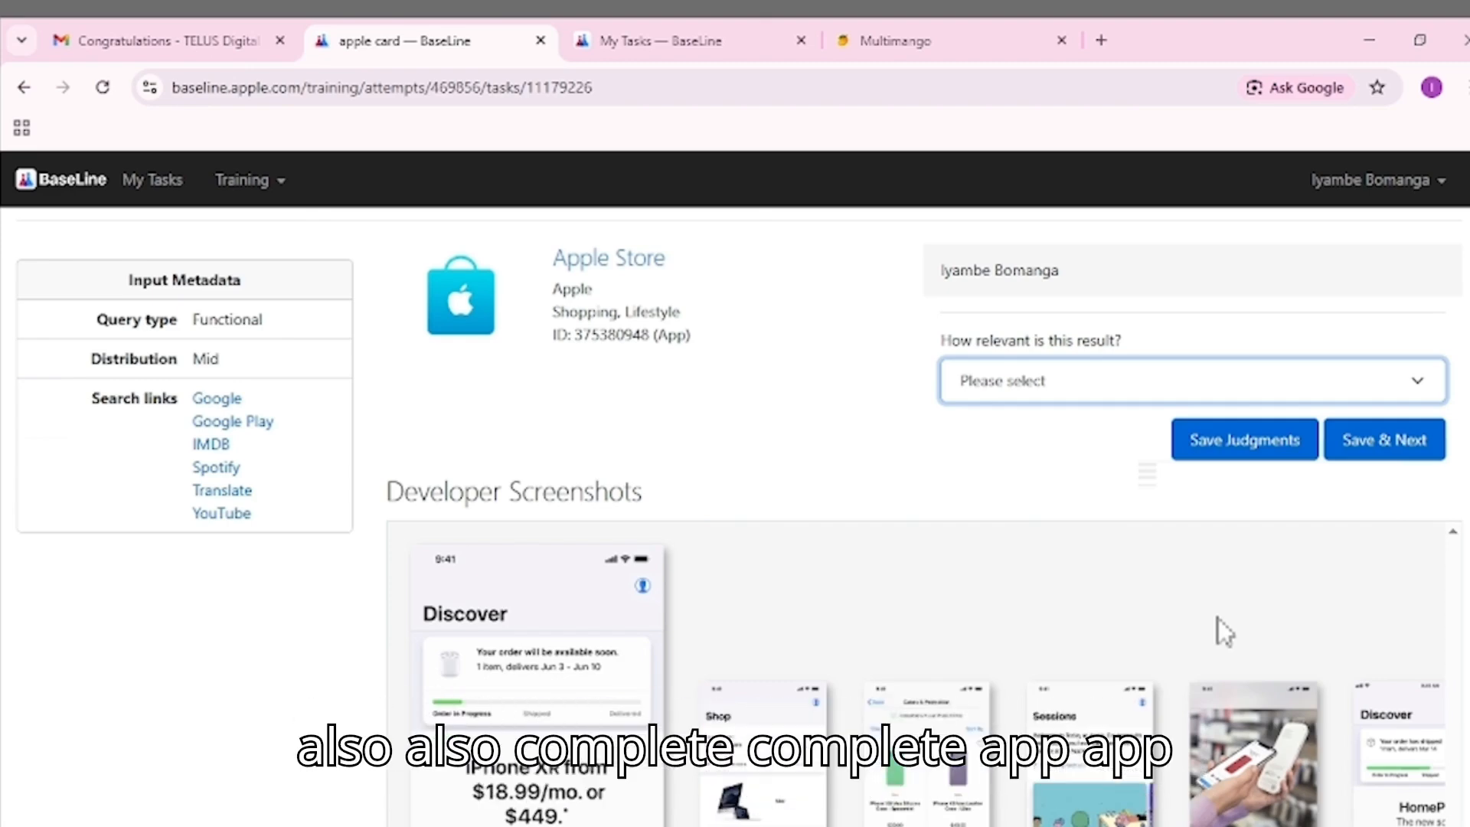
mouse_move(1255, 619)
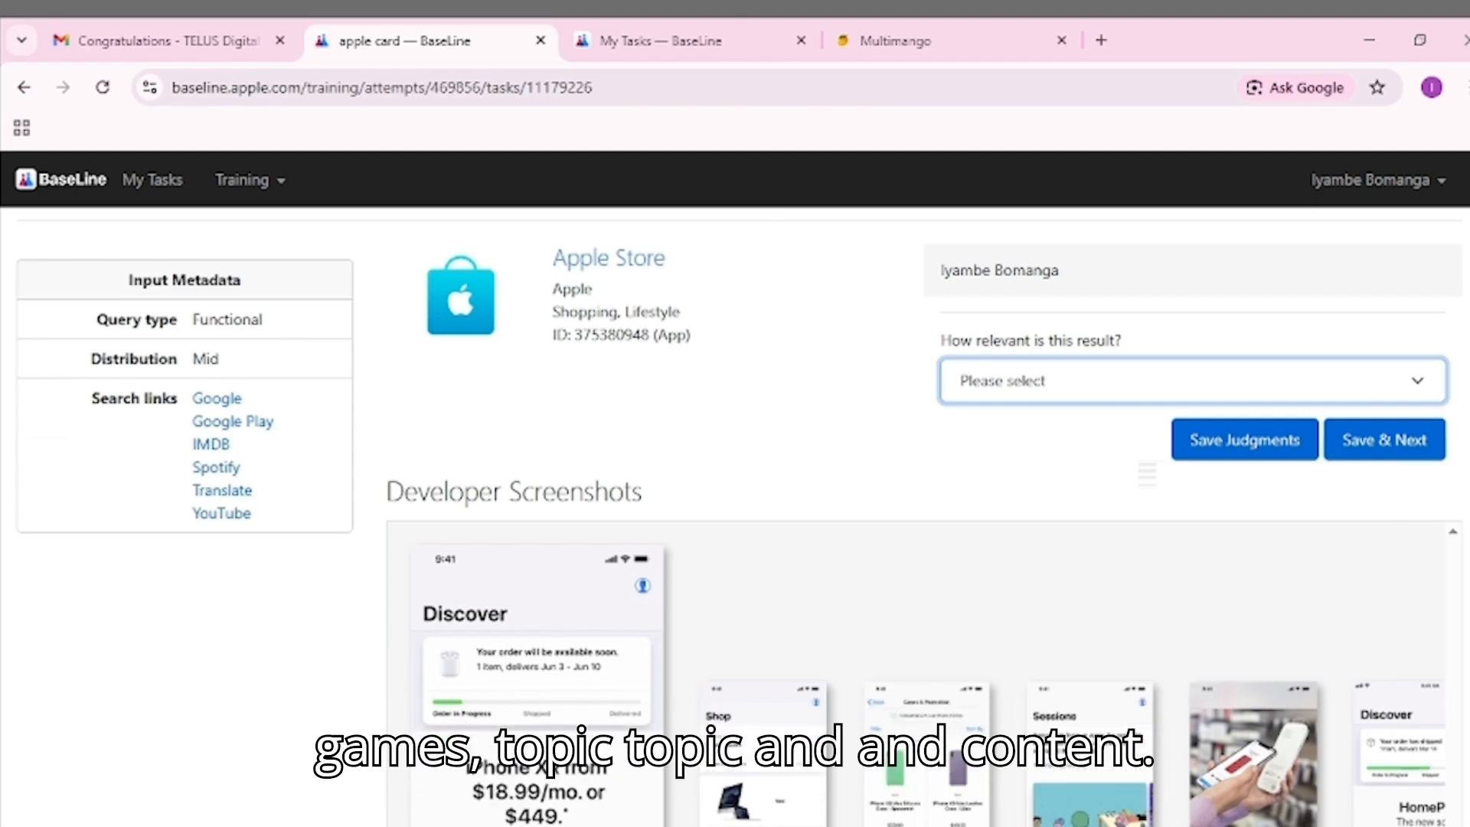
Step: Scroll the Apple Store developer screenshots down toward the Shop screenshot
scroll("down", 3)
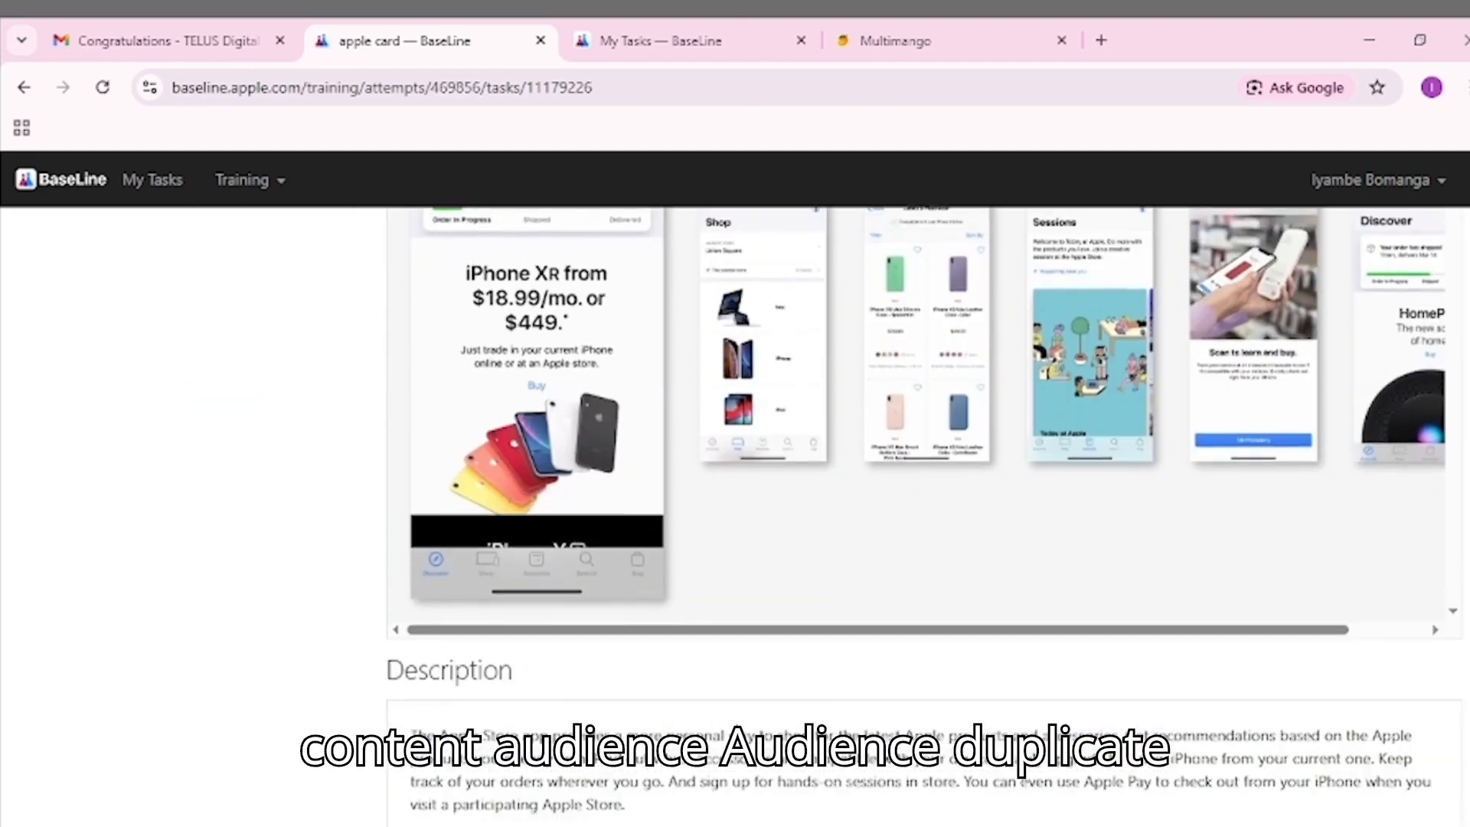
scroll("down", 3)
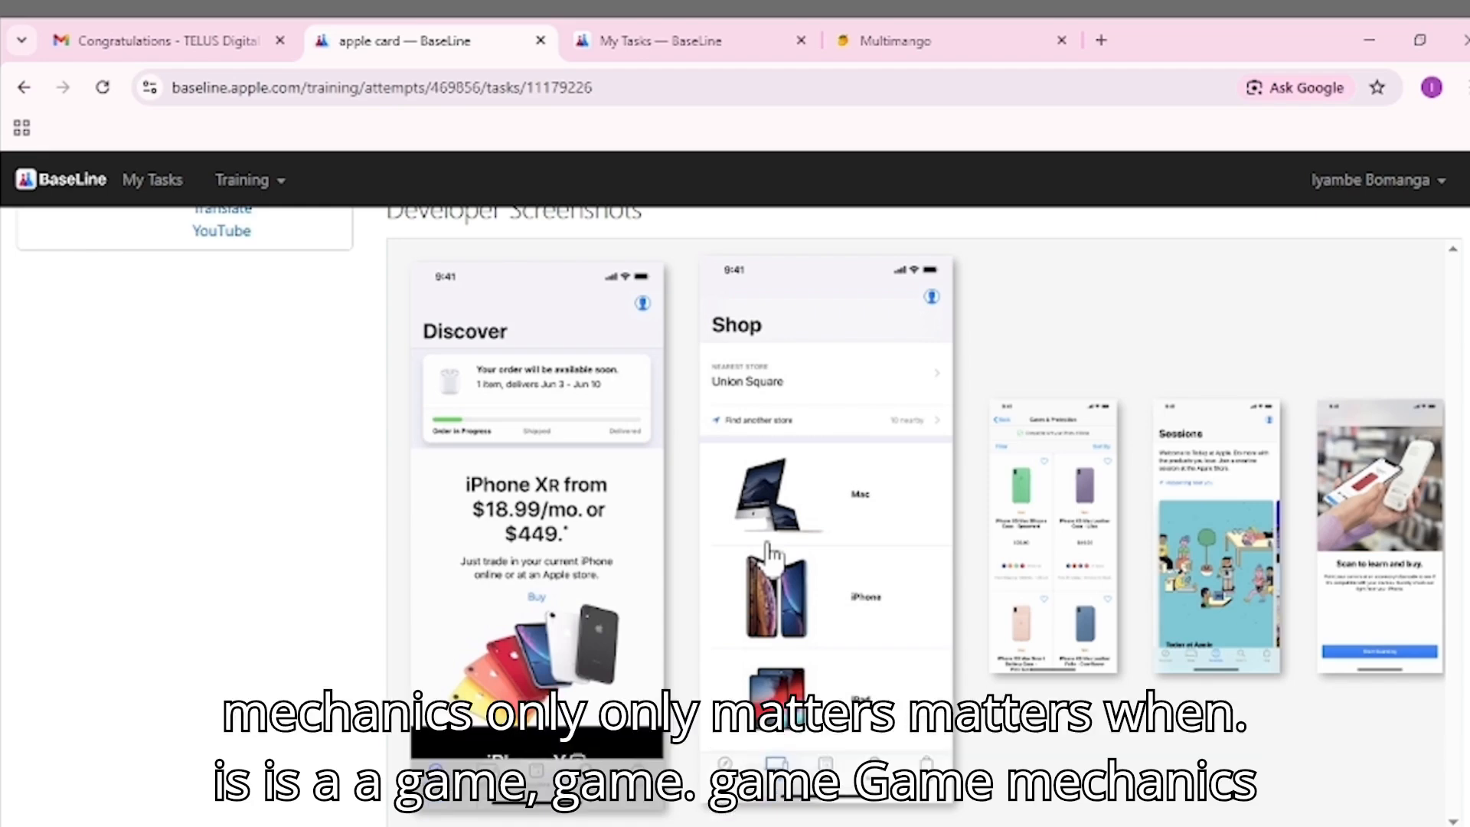
mouse_move(1434, 623)
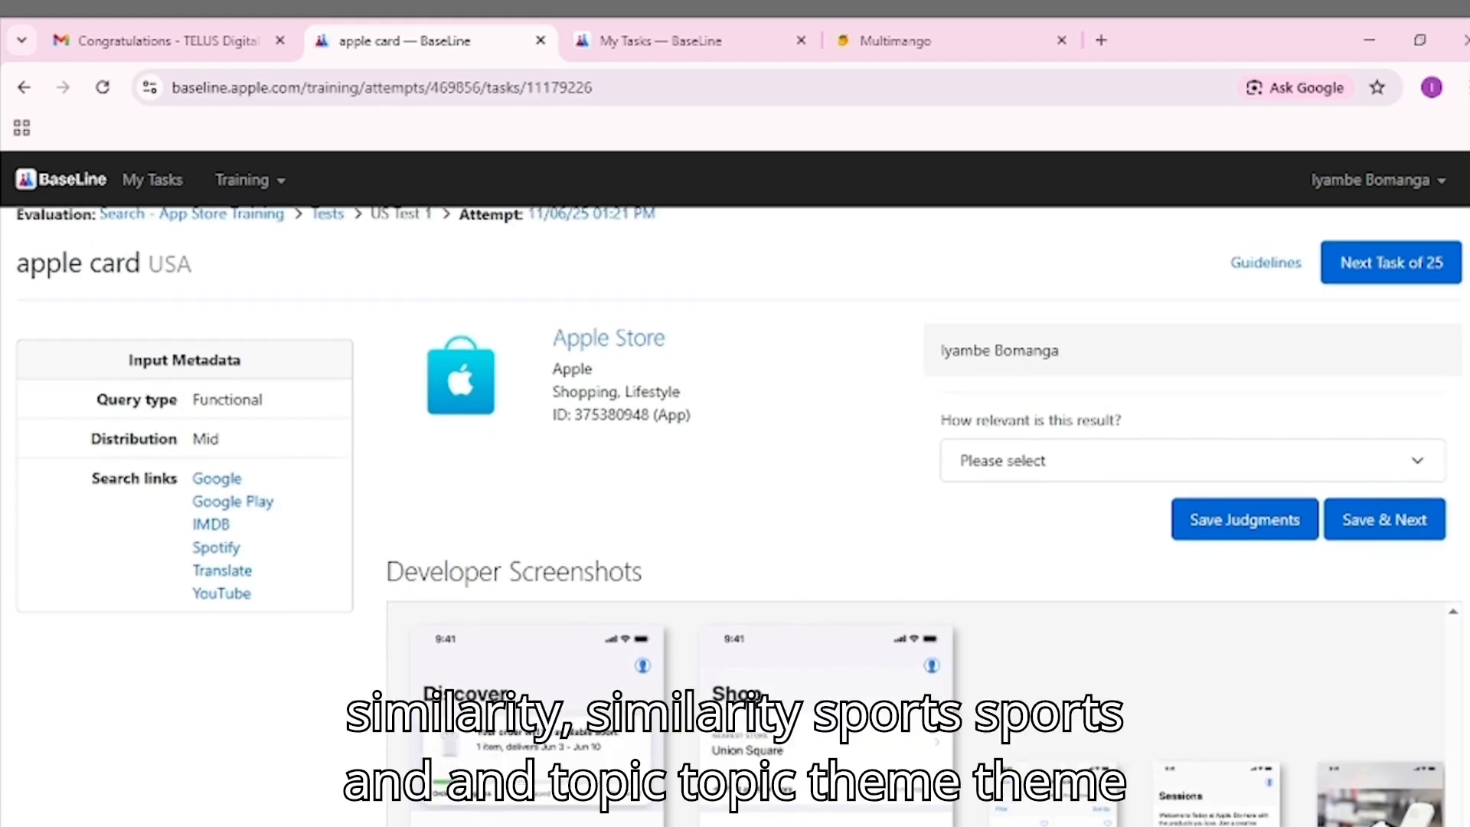
Step: Bring up the rating Guidelines link from the apple card task page
scroll("down", 3)
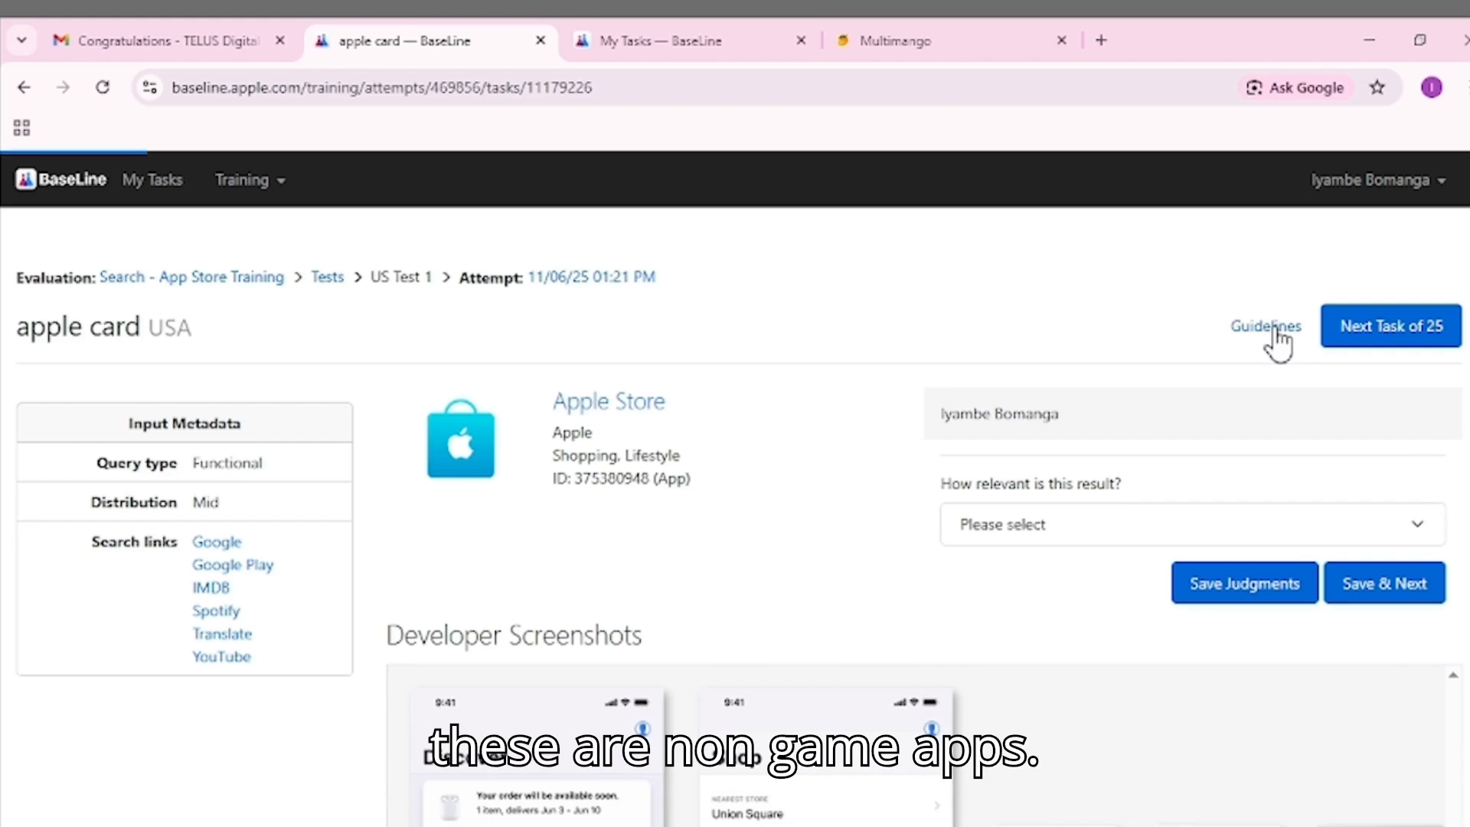
left_click(1266, 326)
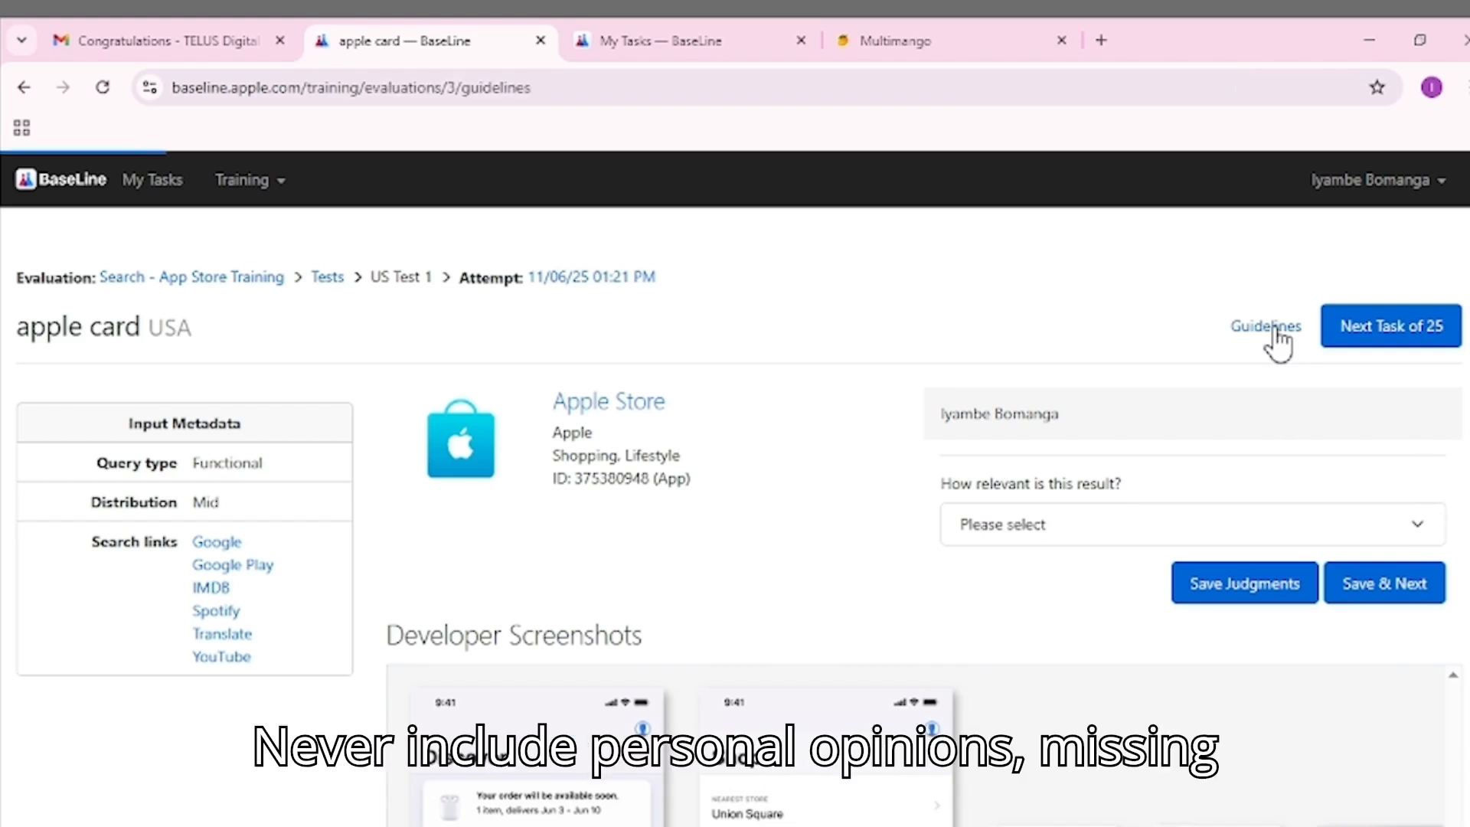
Step: Read through the opening sections of the App Store Search guidelines document
left_click(1264, 325)
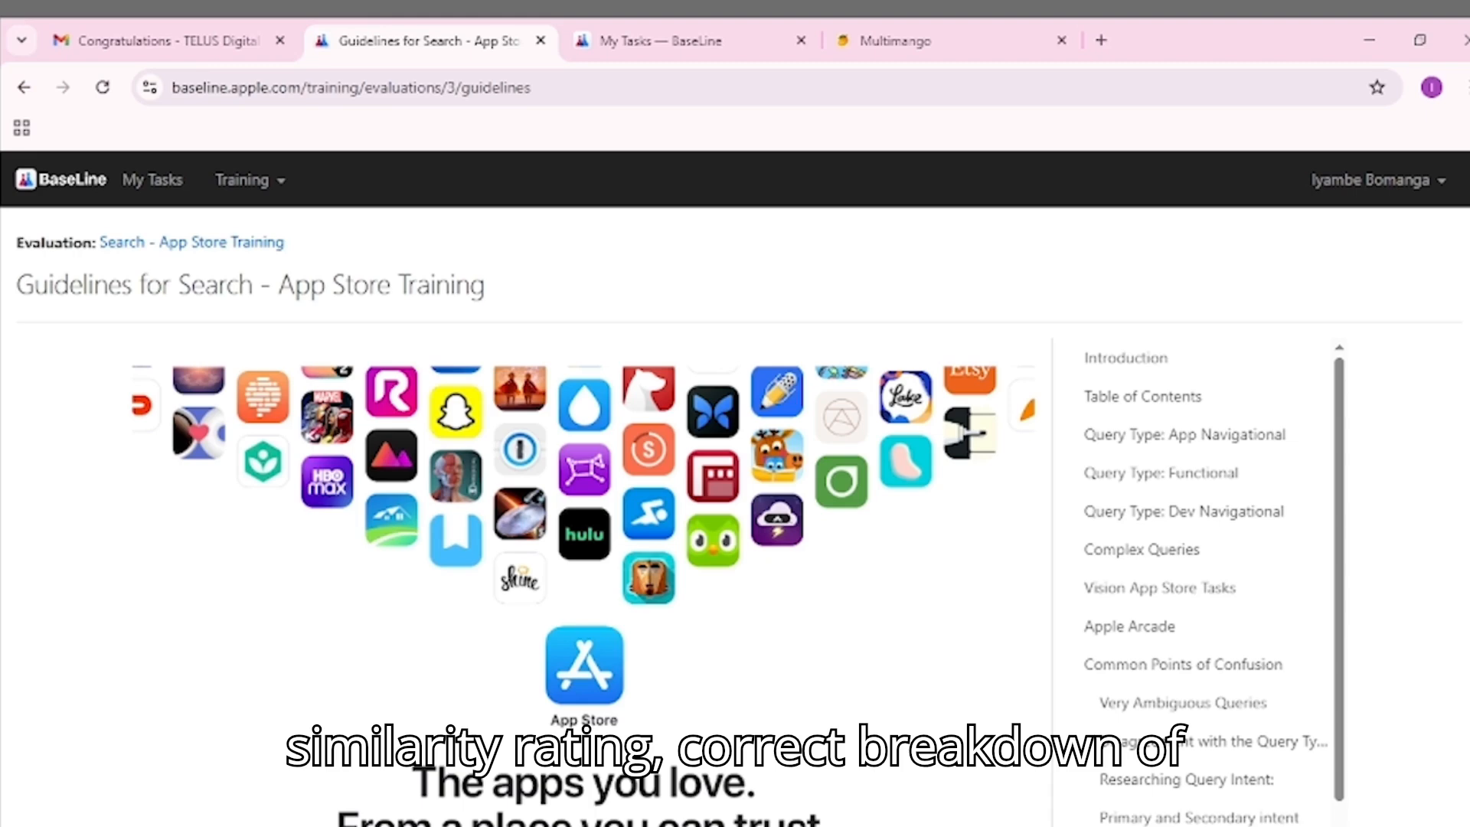
scroll("down", 3)
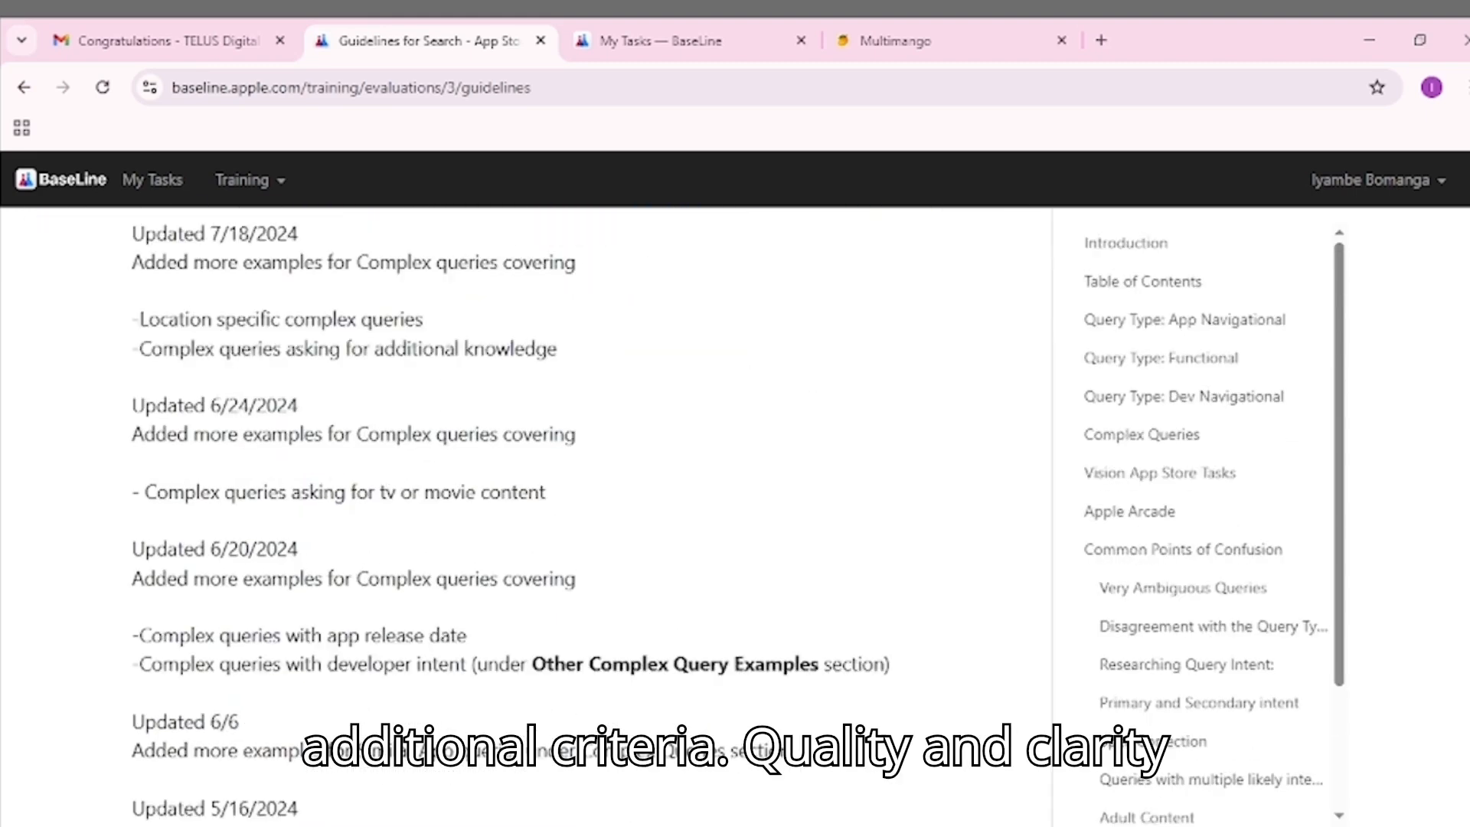
scroll("down", 3)
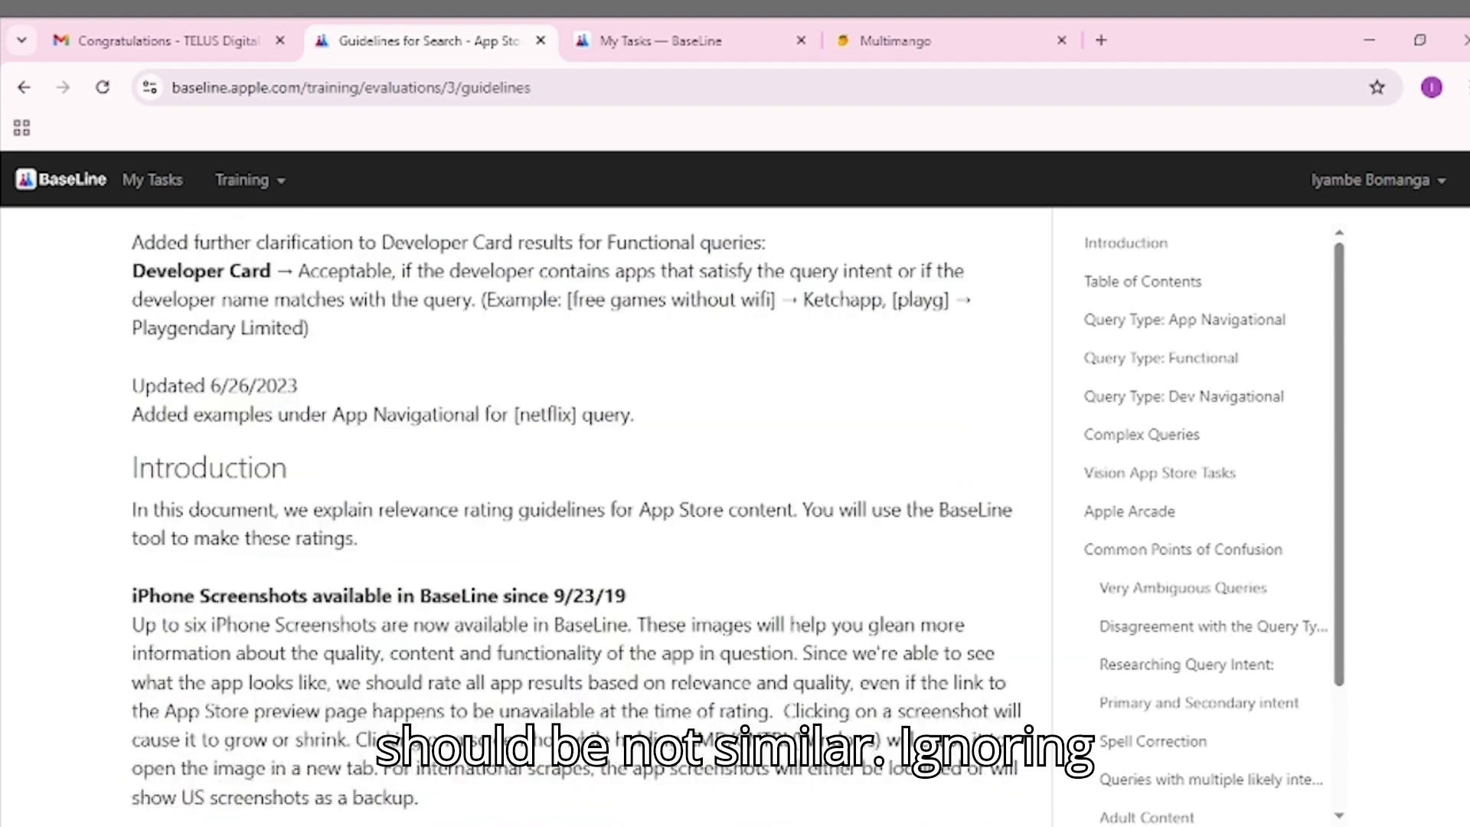
scroll("down", 3)
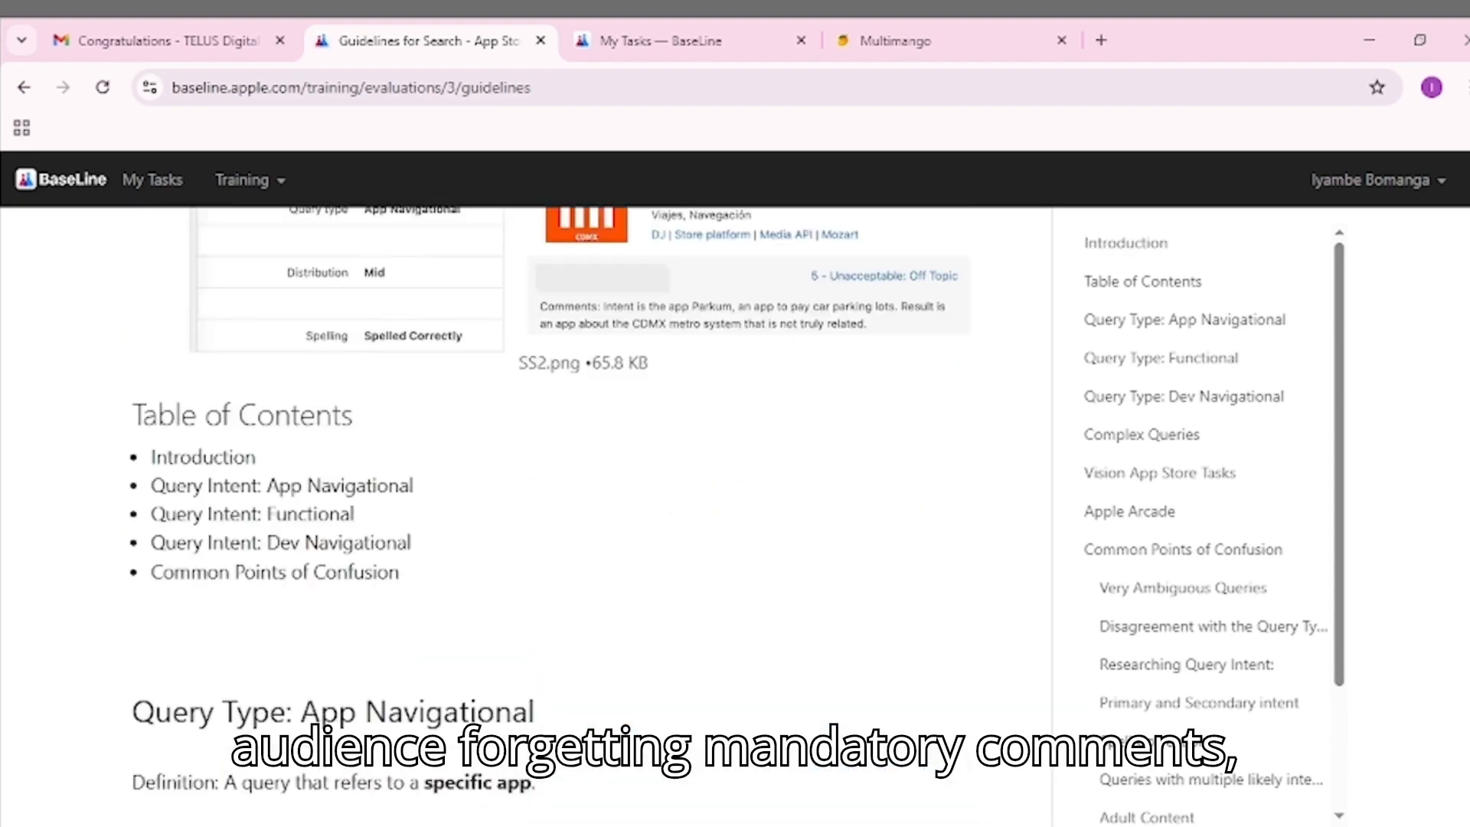
scroll("down", 3)
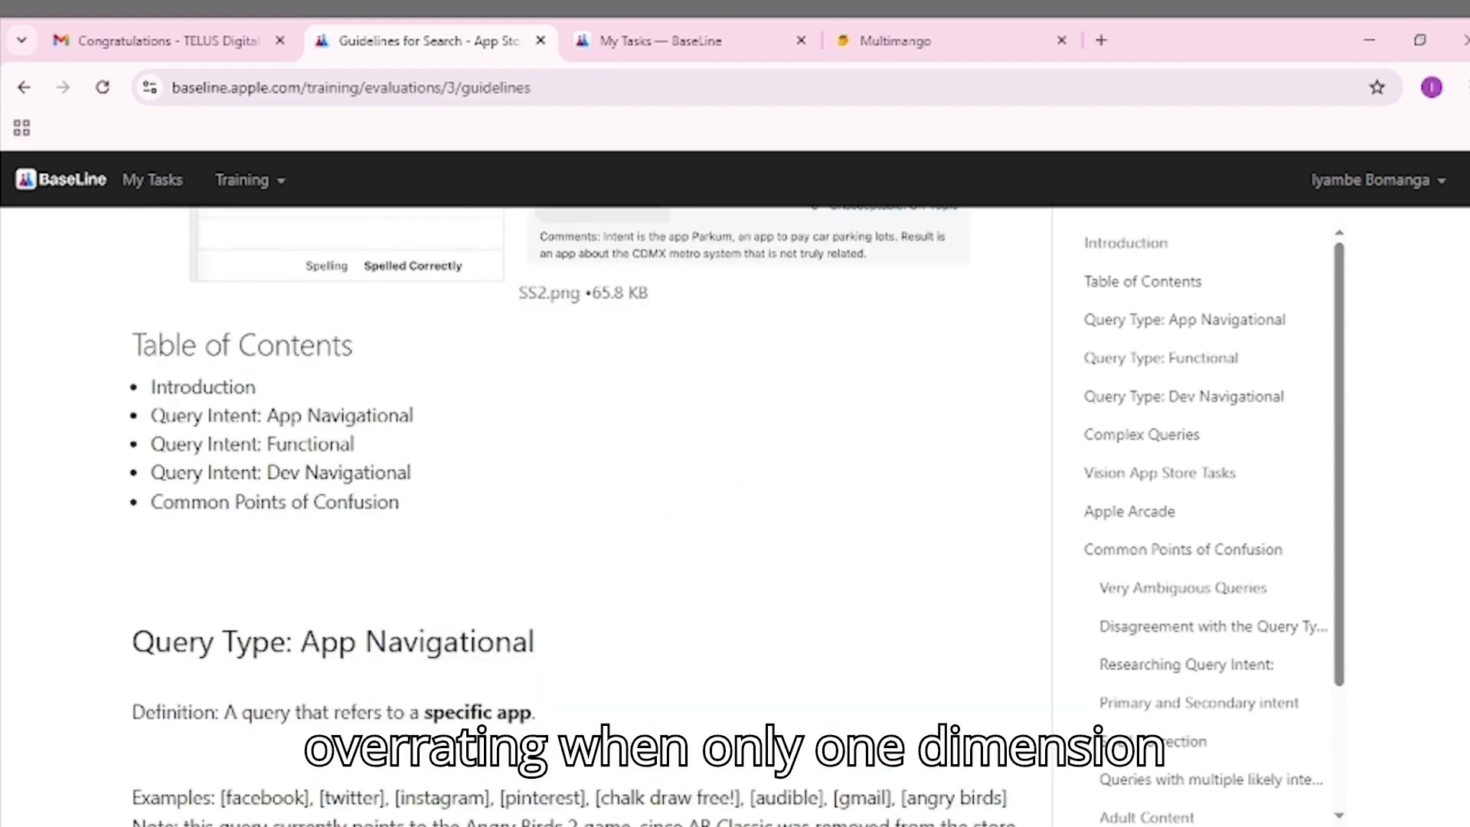
scroll("down", 3)
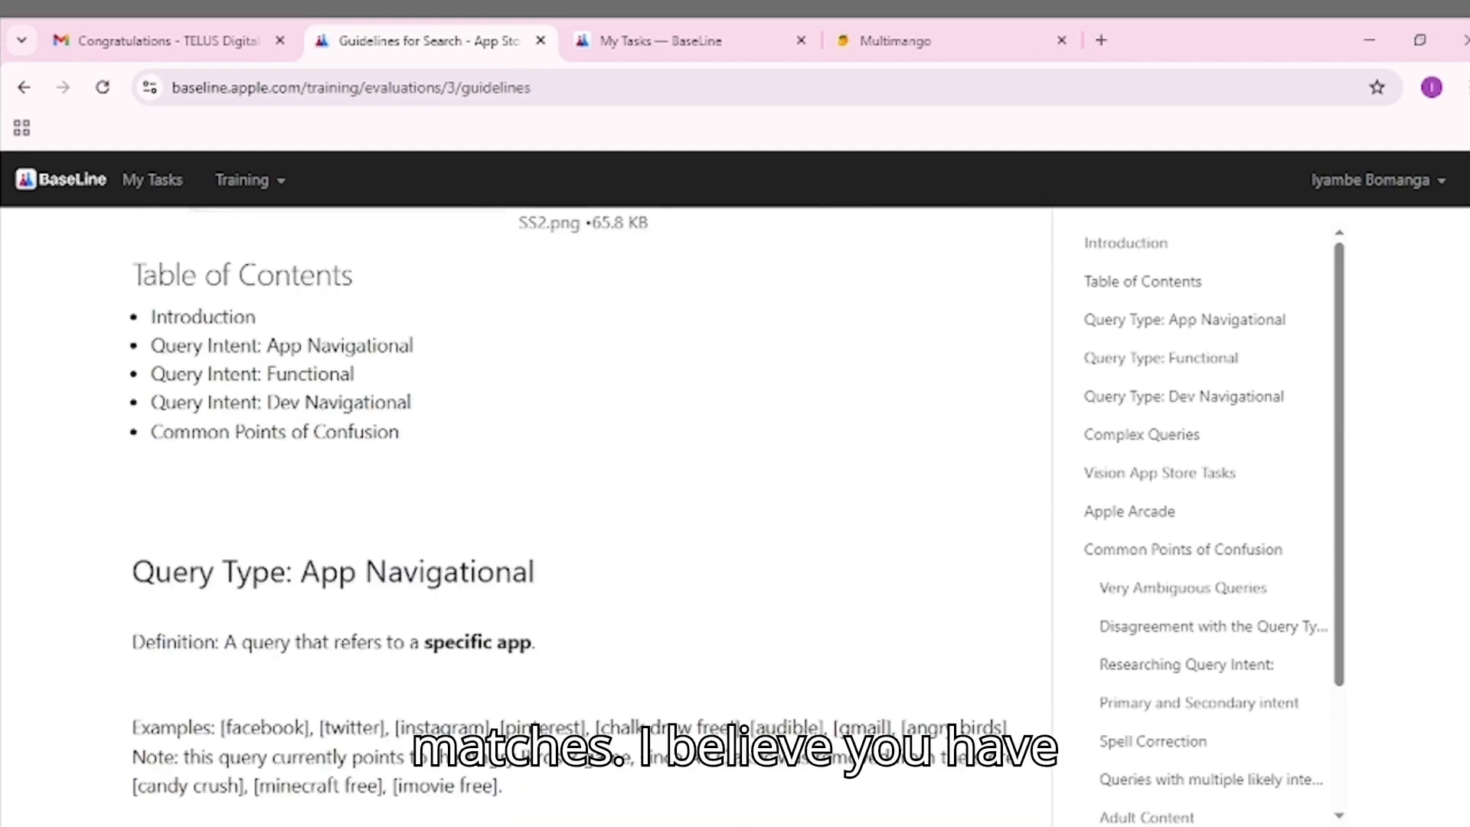
scroll("down", 3)
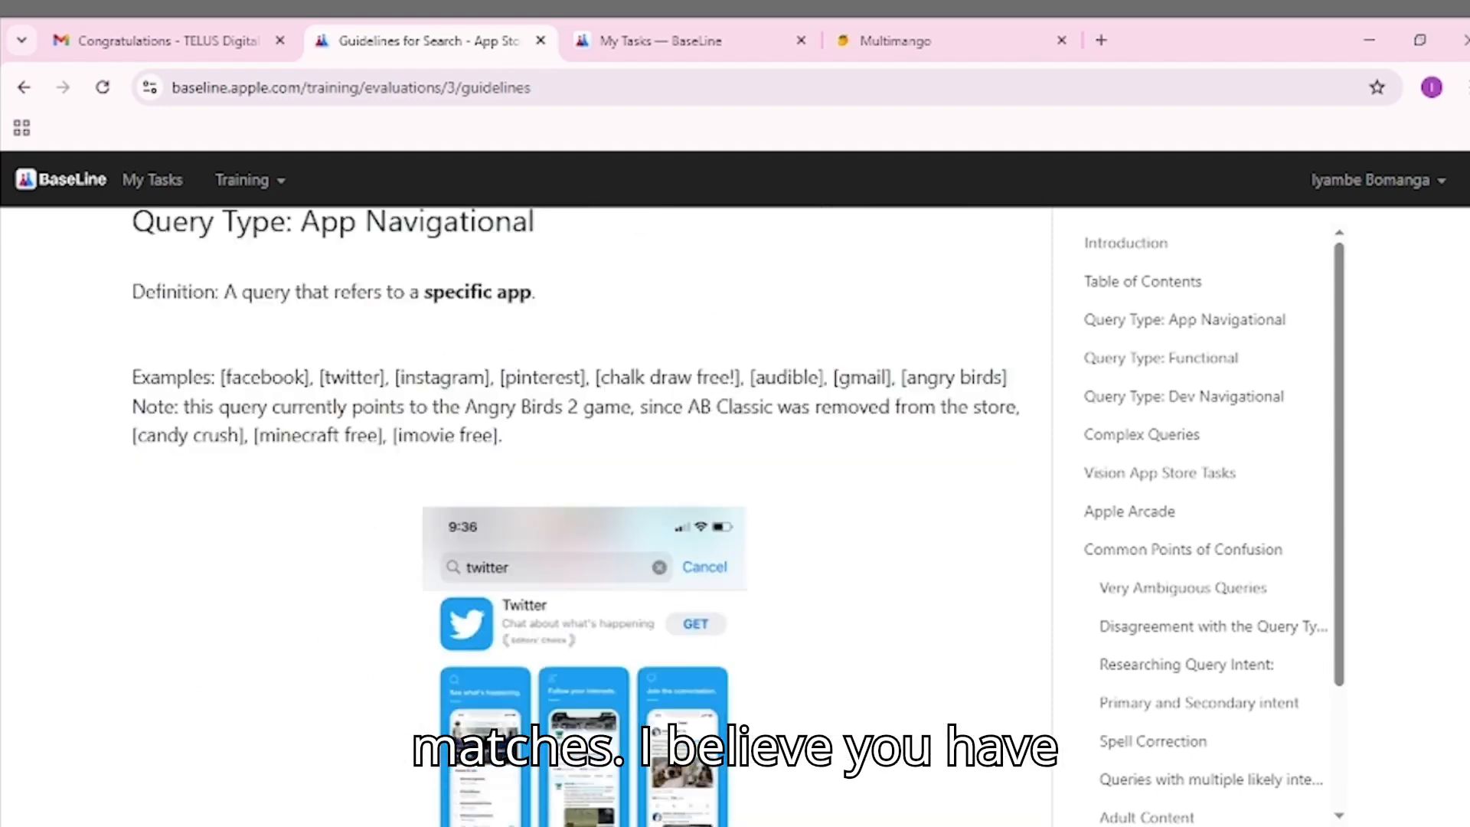
scroll("down", 3)
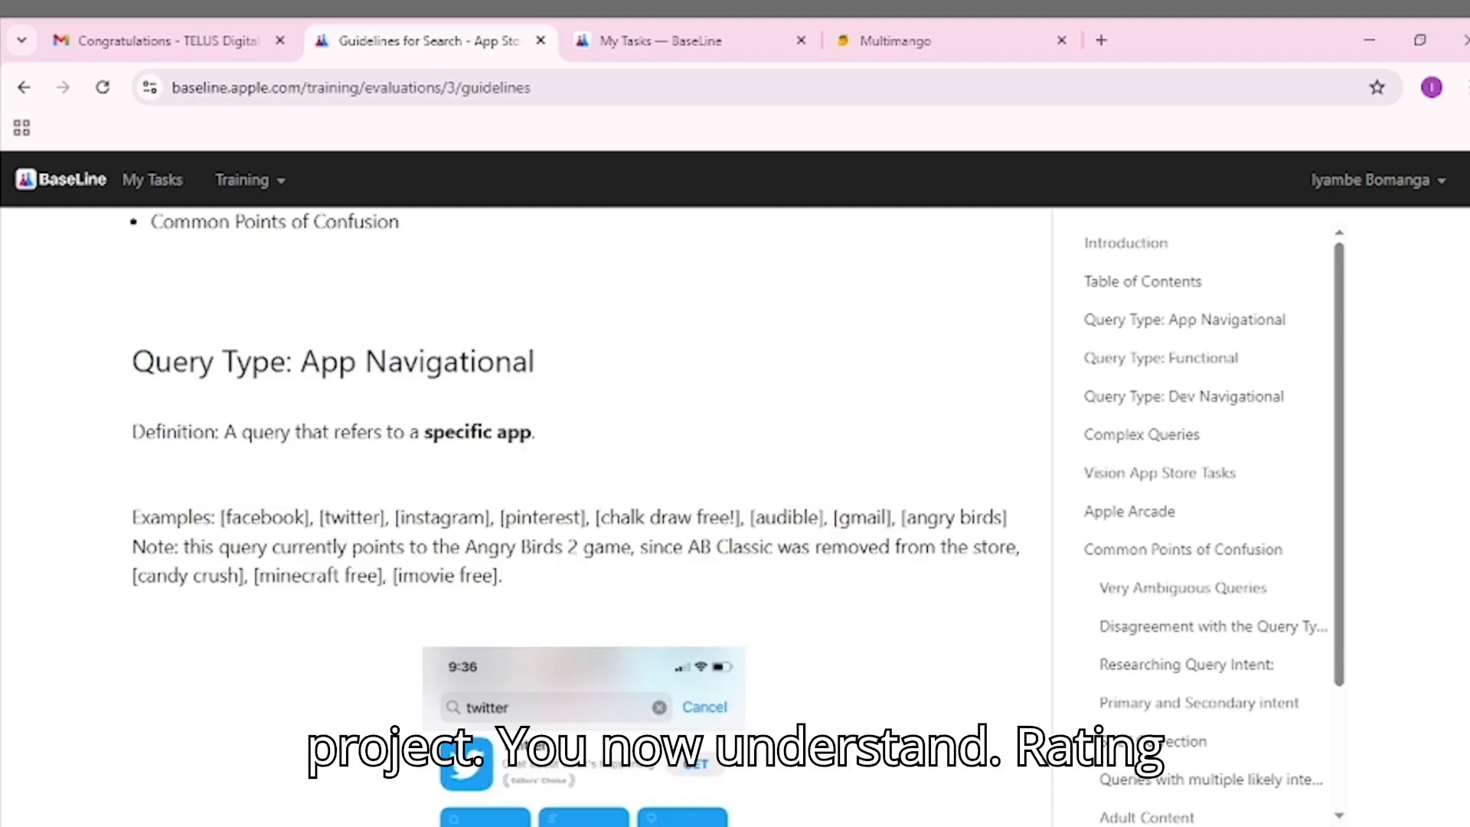
scroll("down", 3)
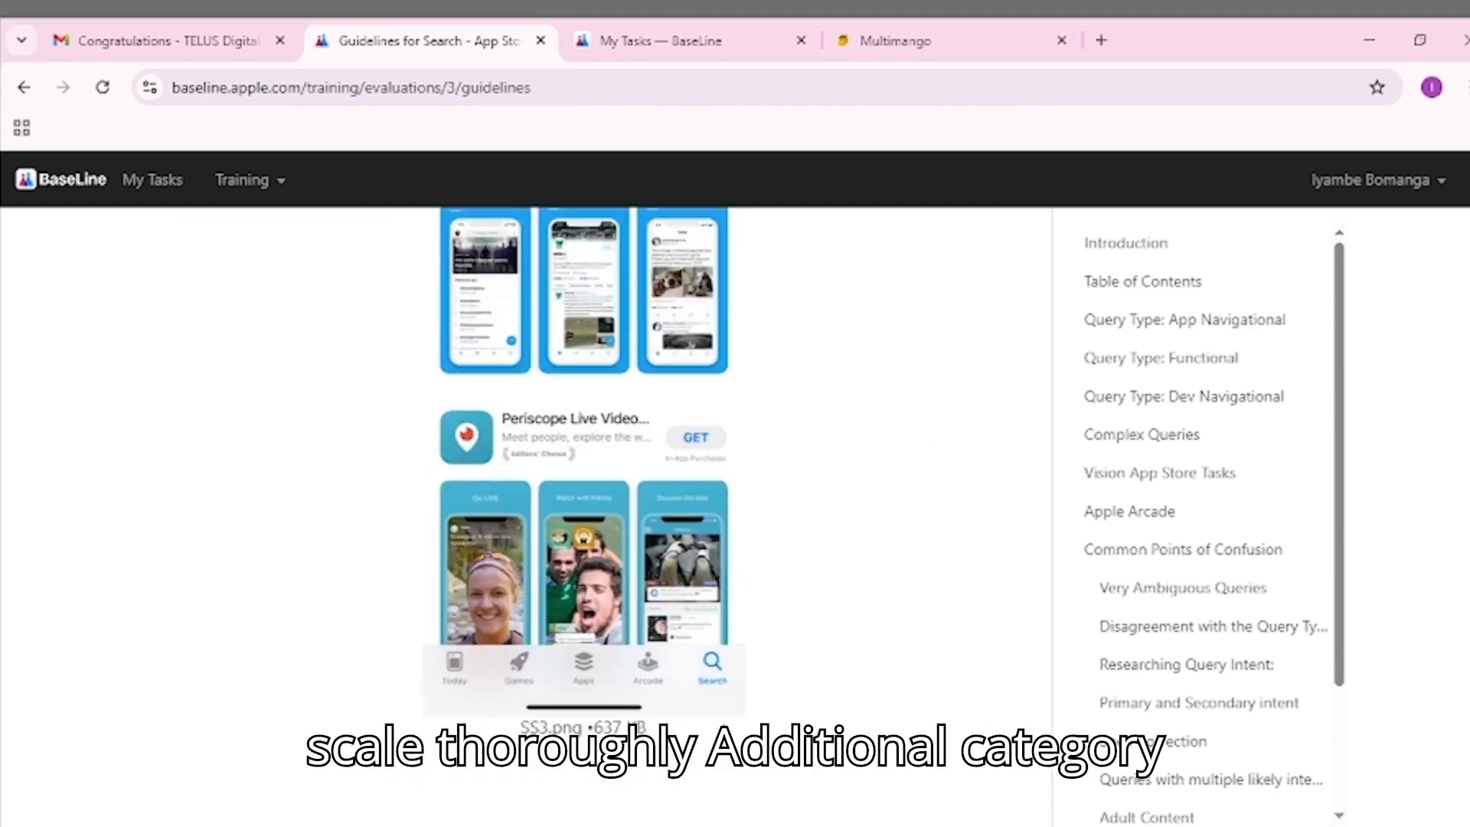
scroll("down", 3)
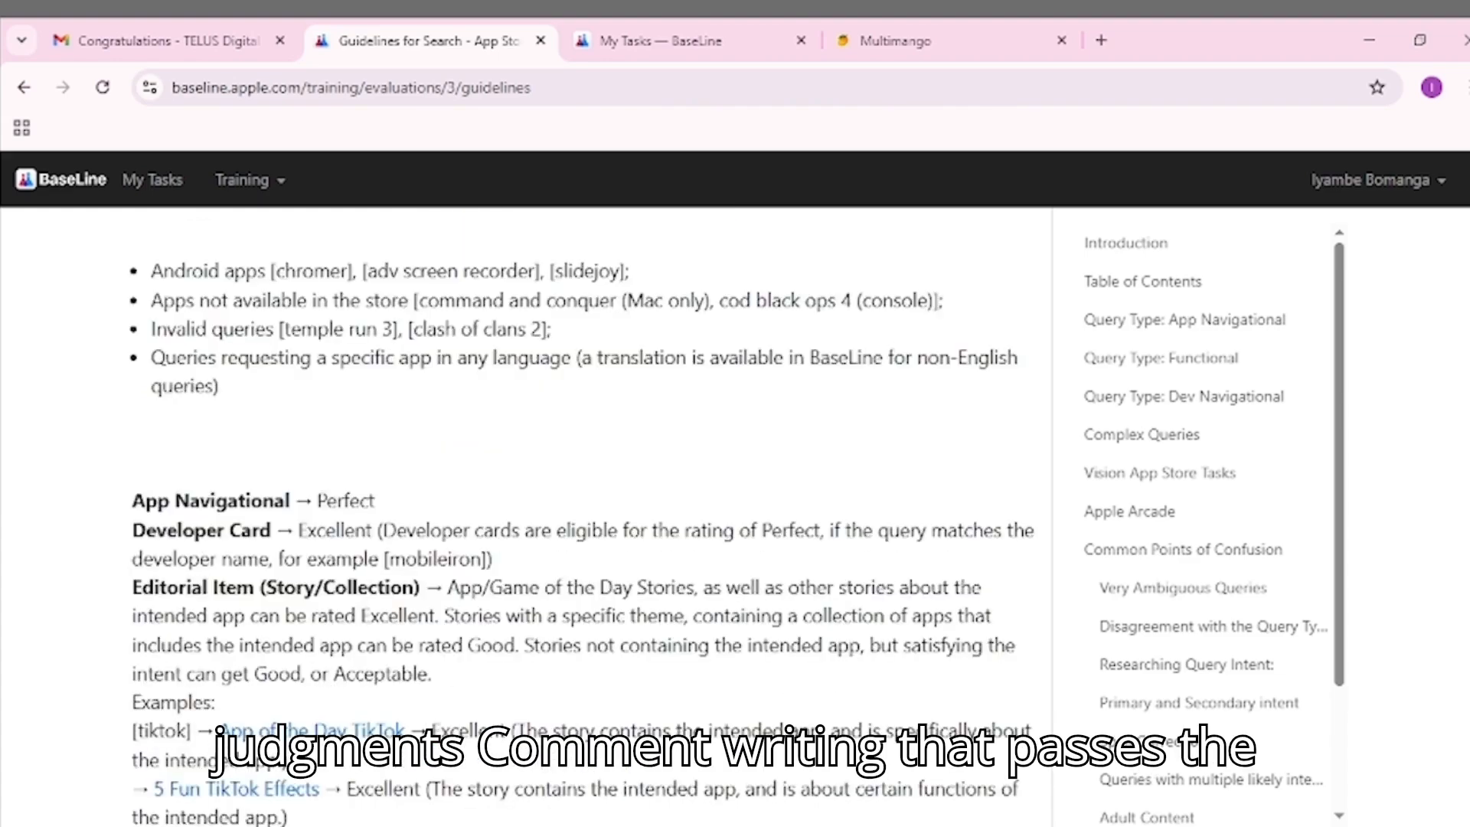
scroll("down", 3)
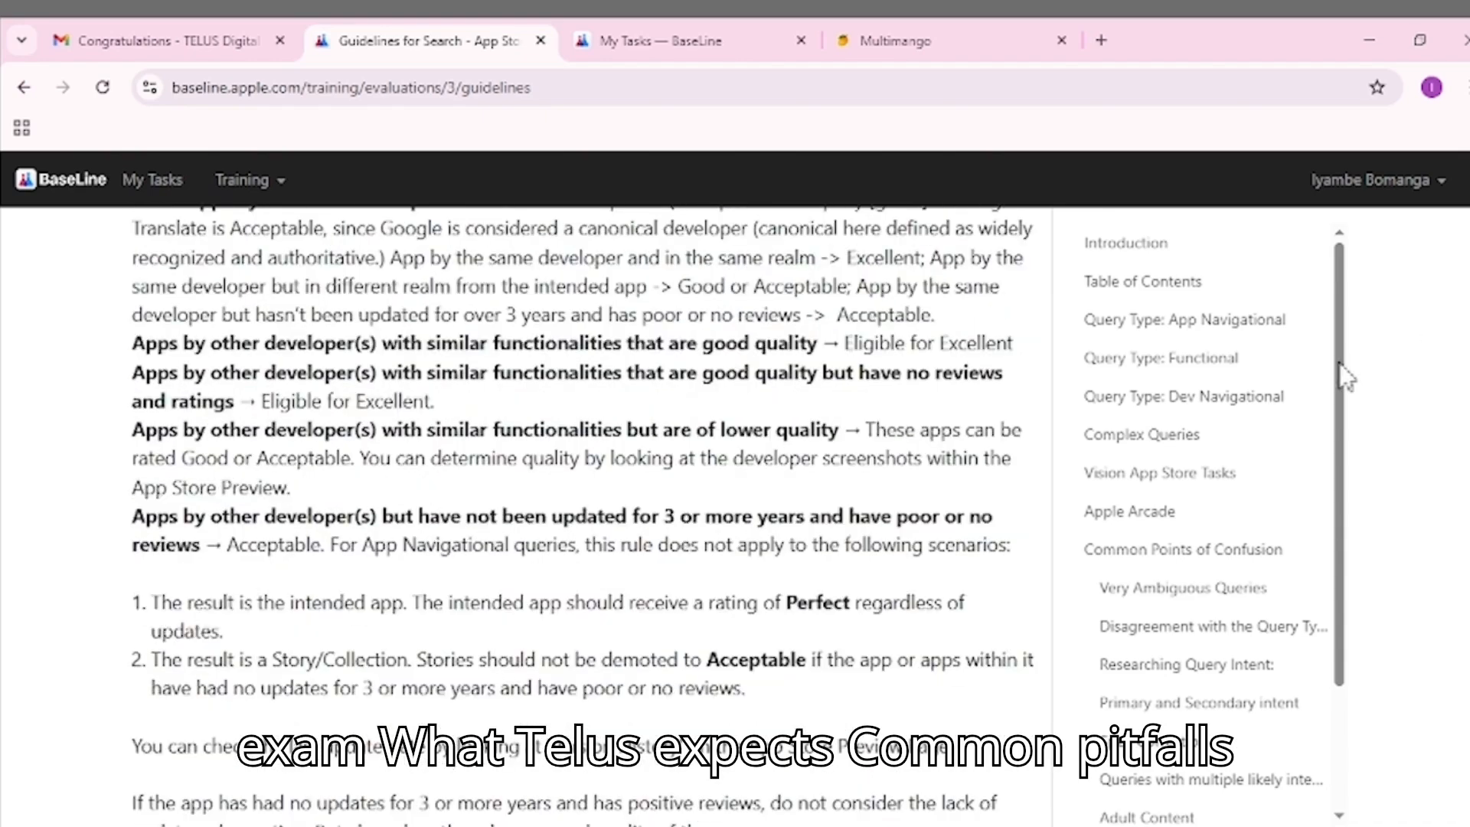
scroll("down", 3)
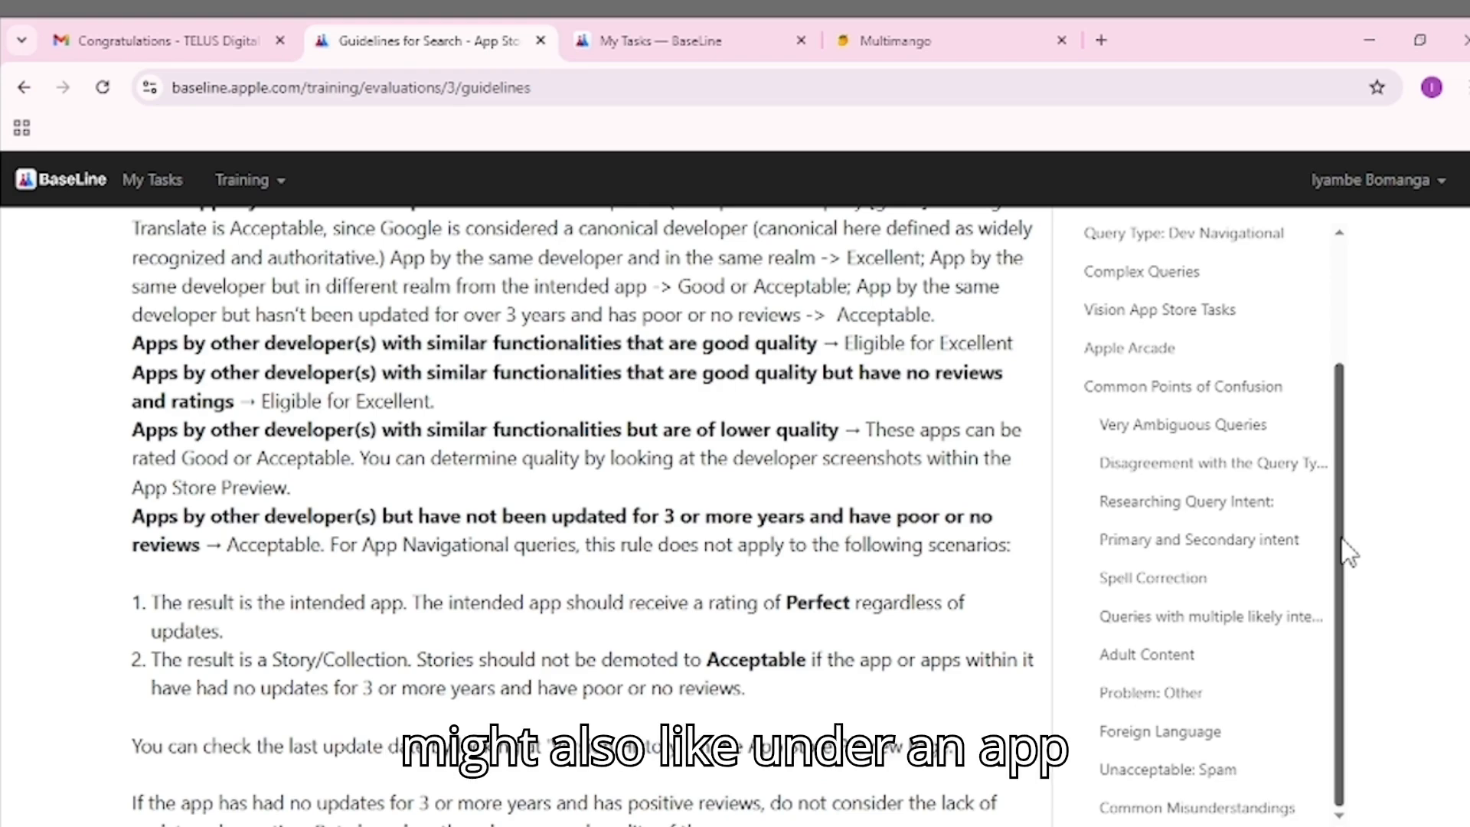
mouse_move(1347, 534)
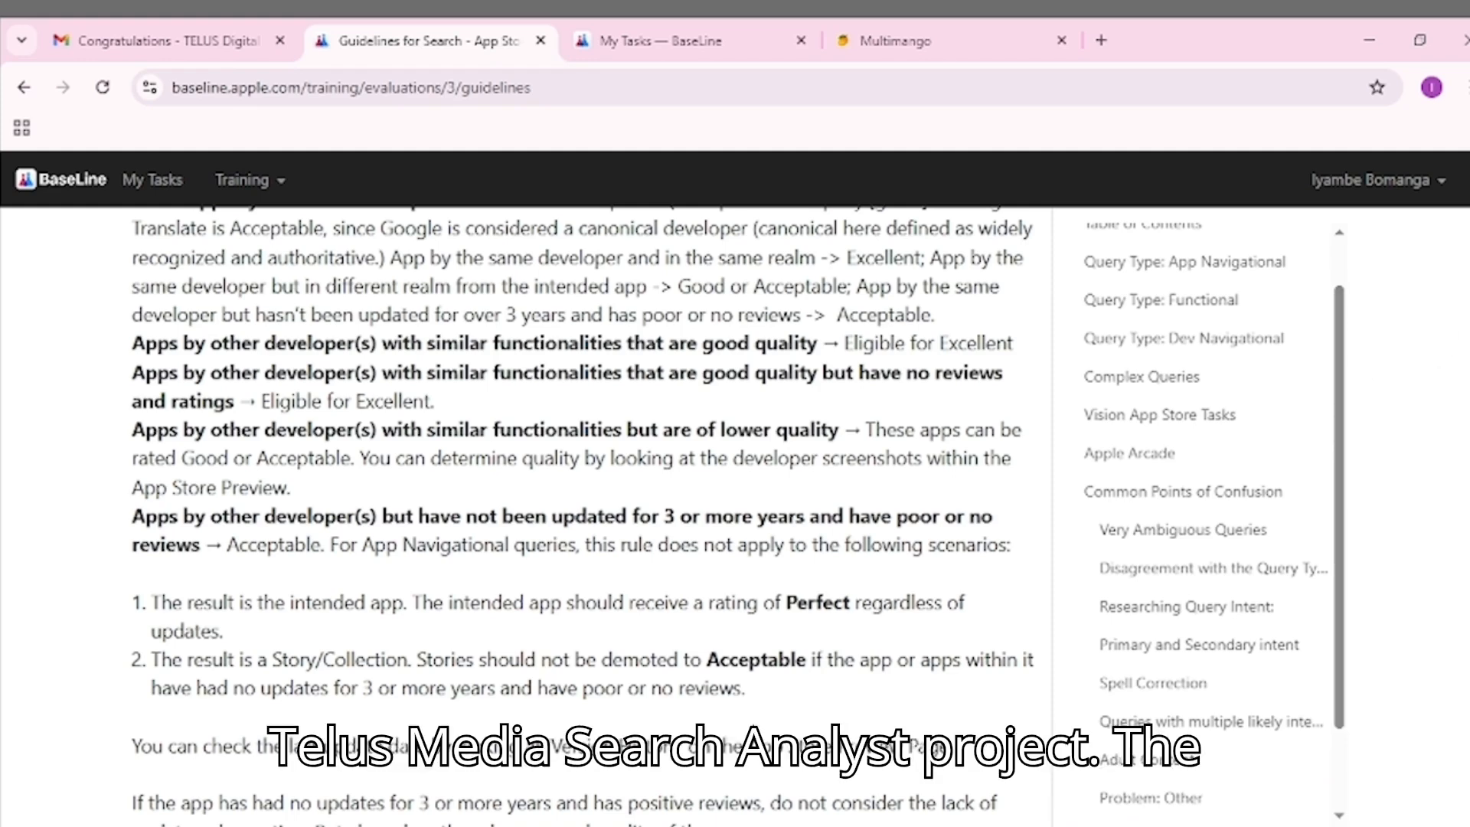
Step: Continue through the App Navigational rating guidance, rereading one passage
scroll("down", 3)
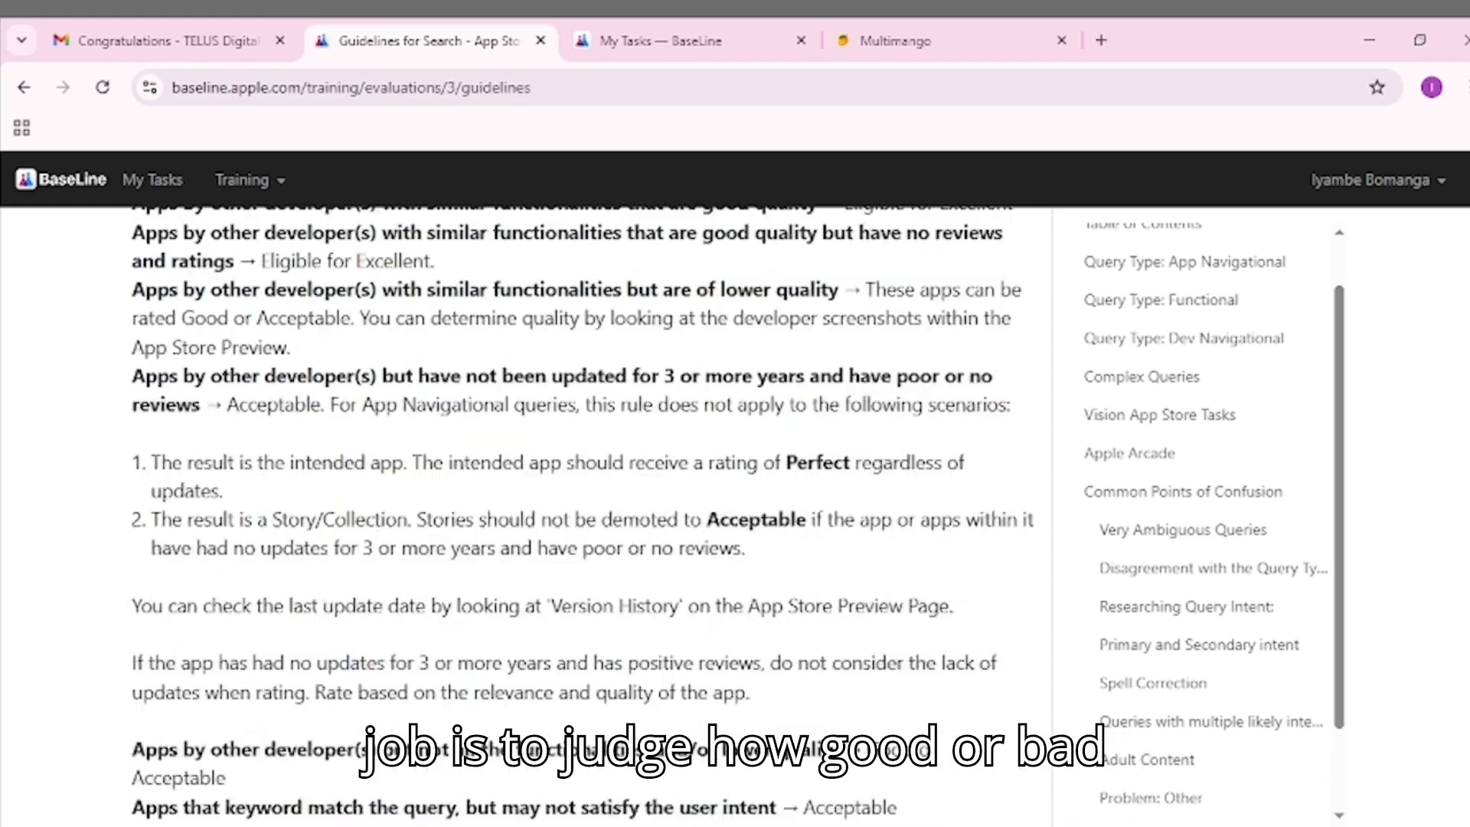
scroll("down", 3)
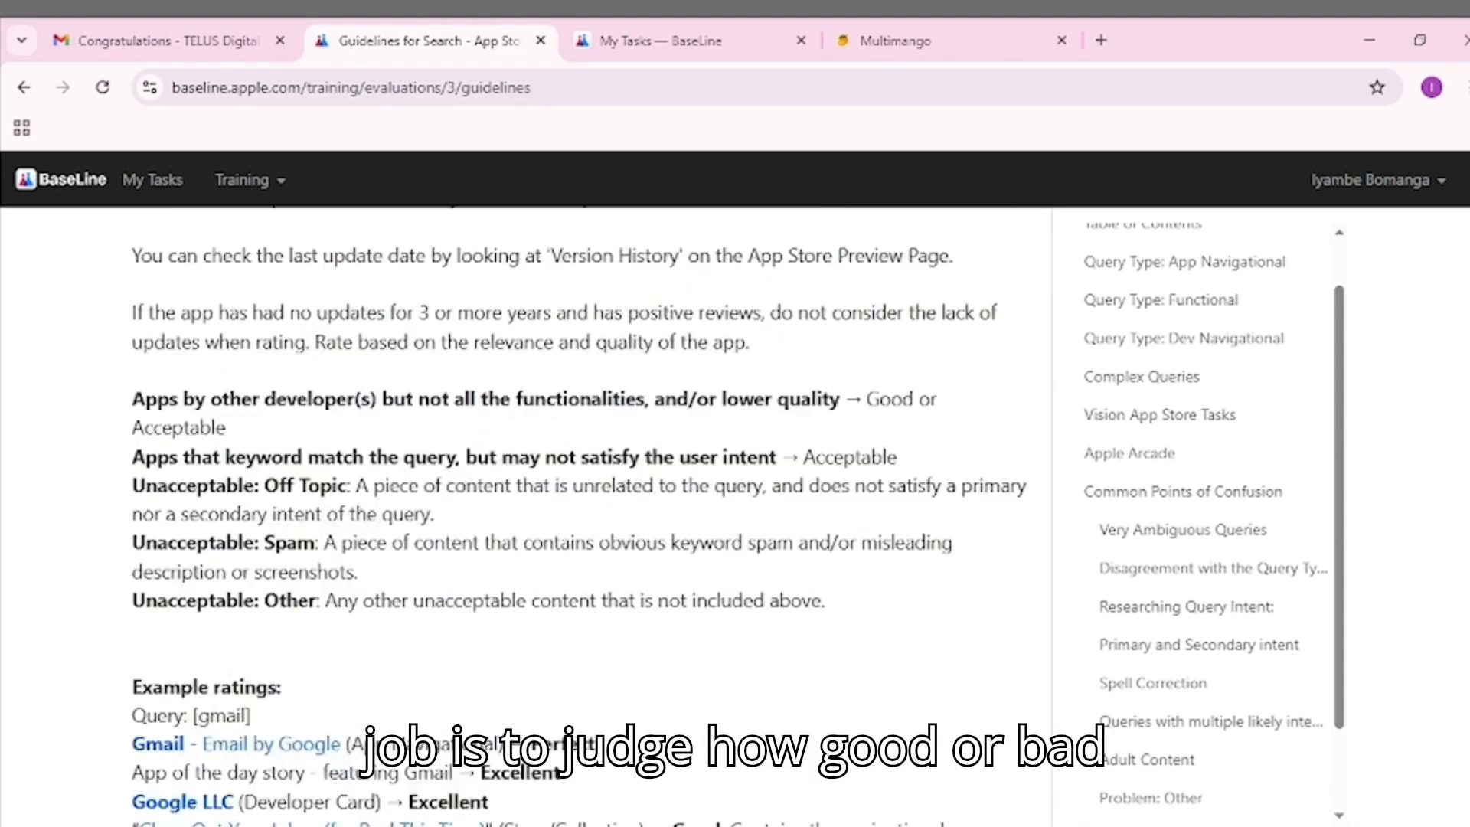
scroll("down", 3)
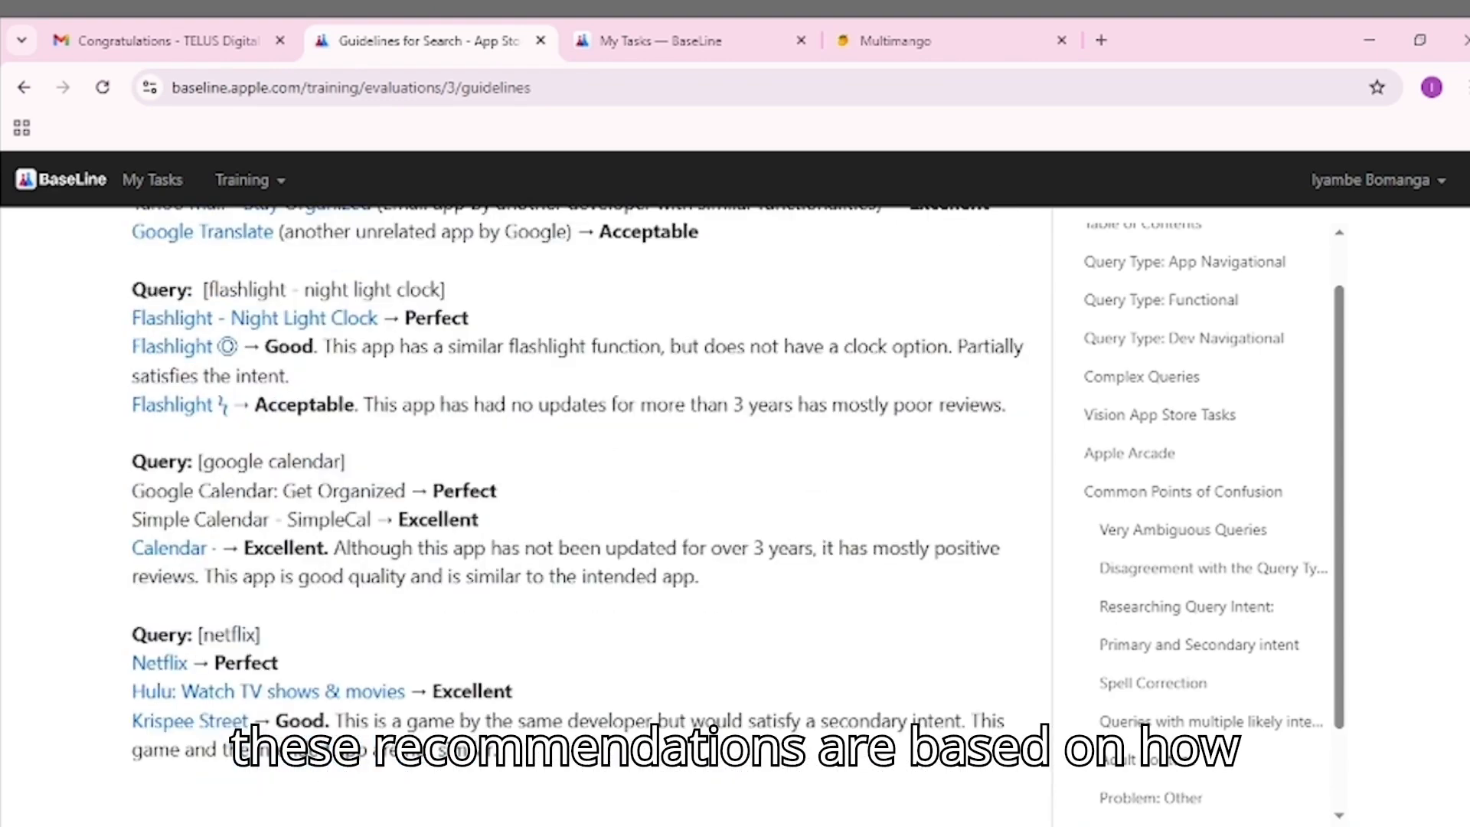
scroll("down", 3)
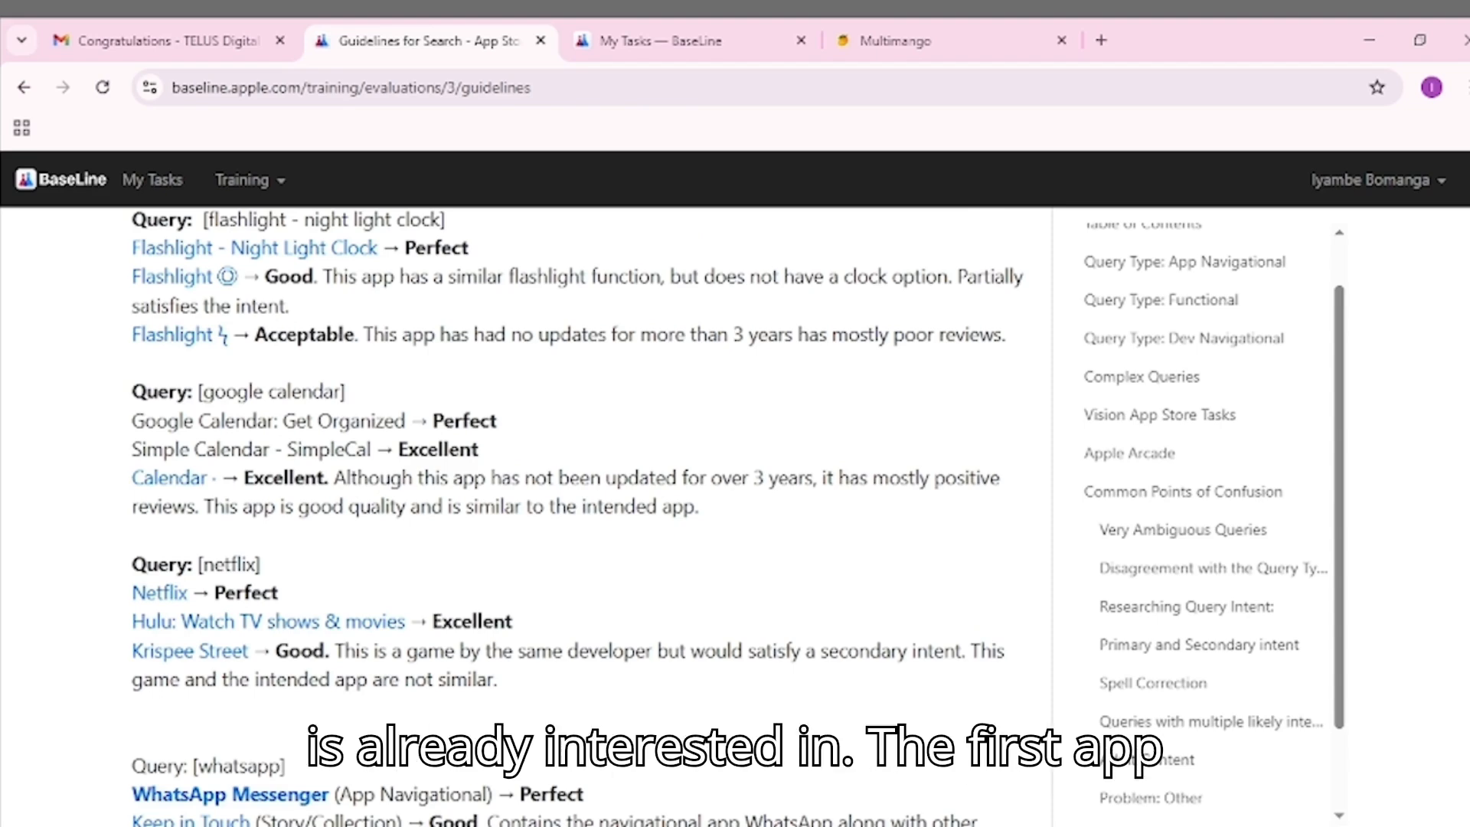
scroll("down", 3)
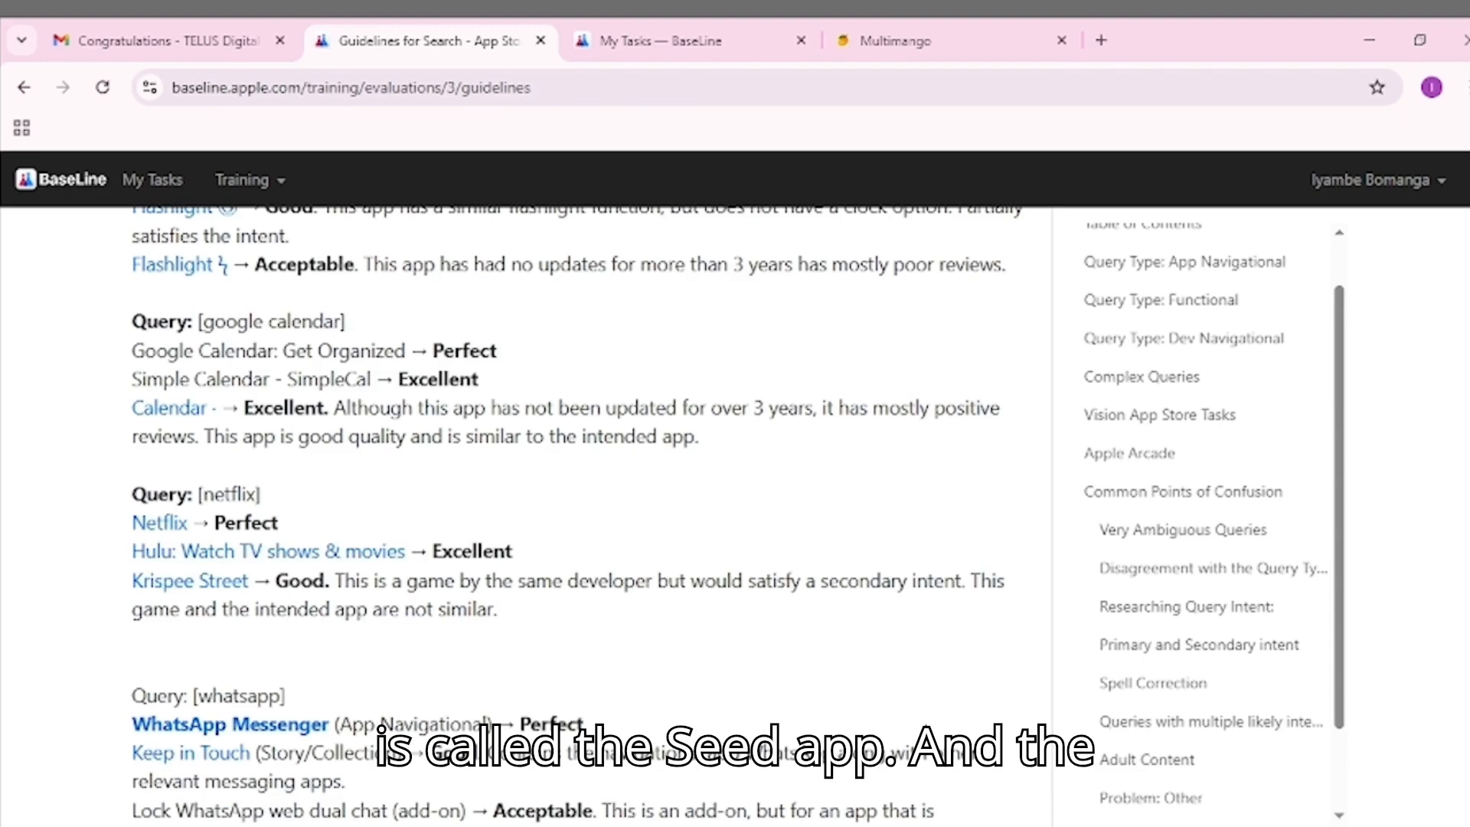
scroll("up", 3)
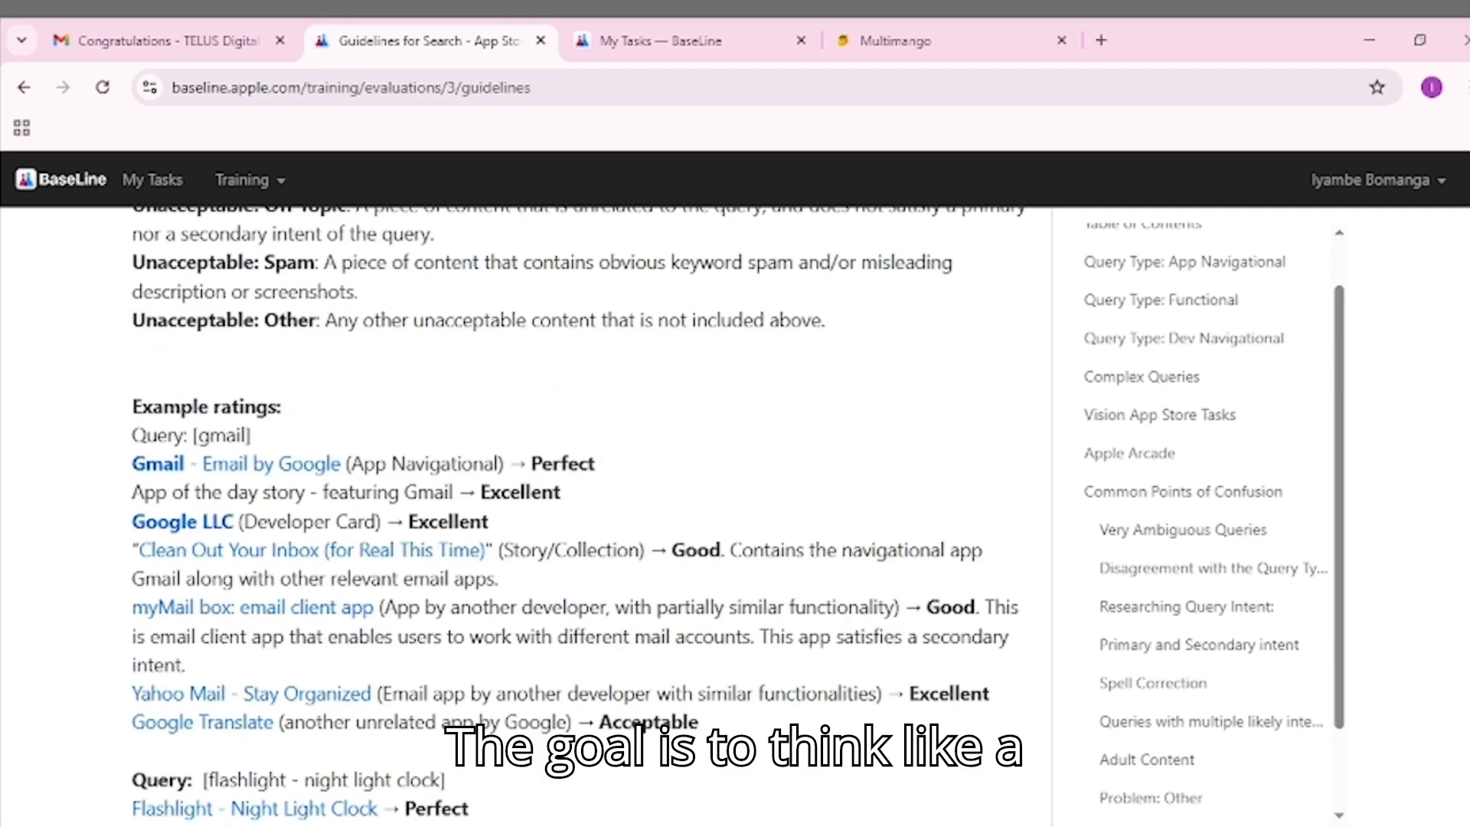
scroll("down", 3)
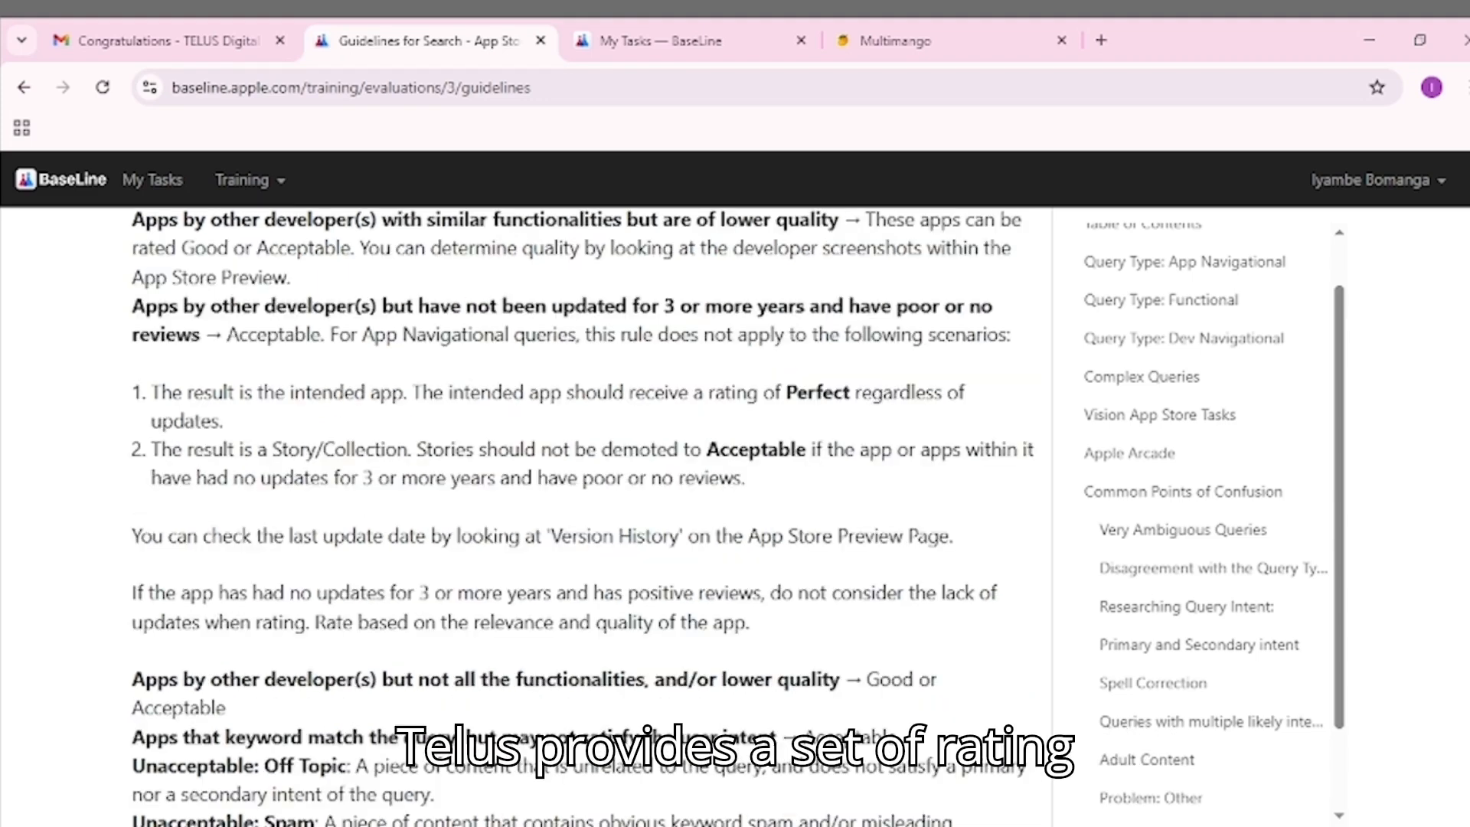
scroll("down", 3)
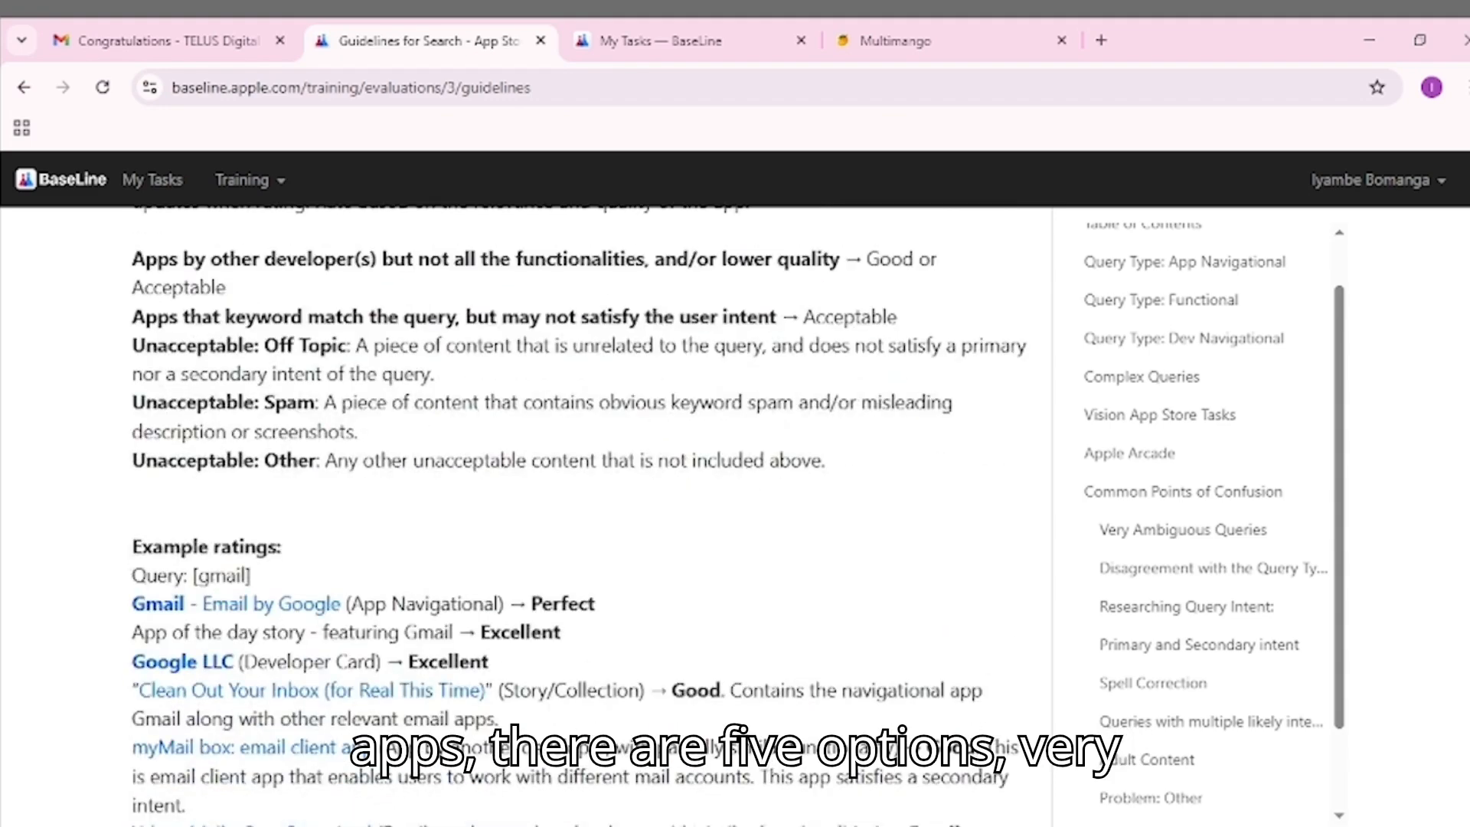
scroll("down", 3)
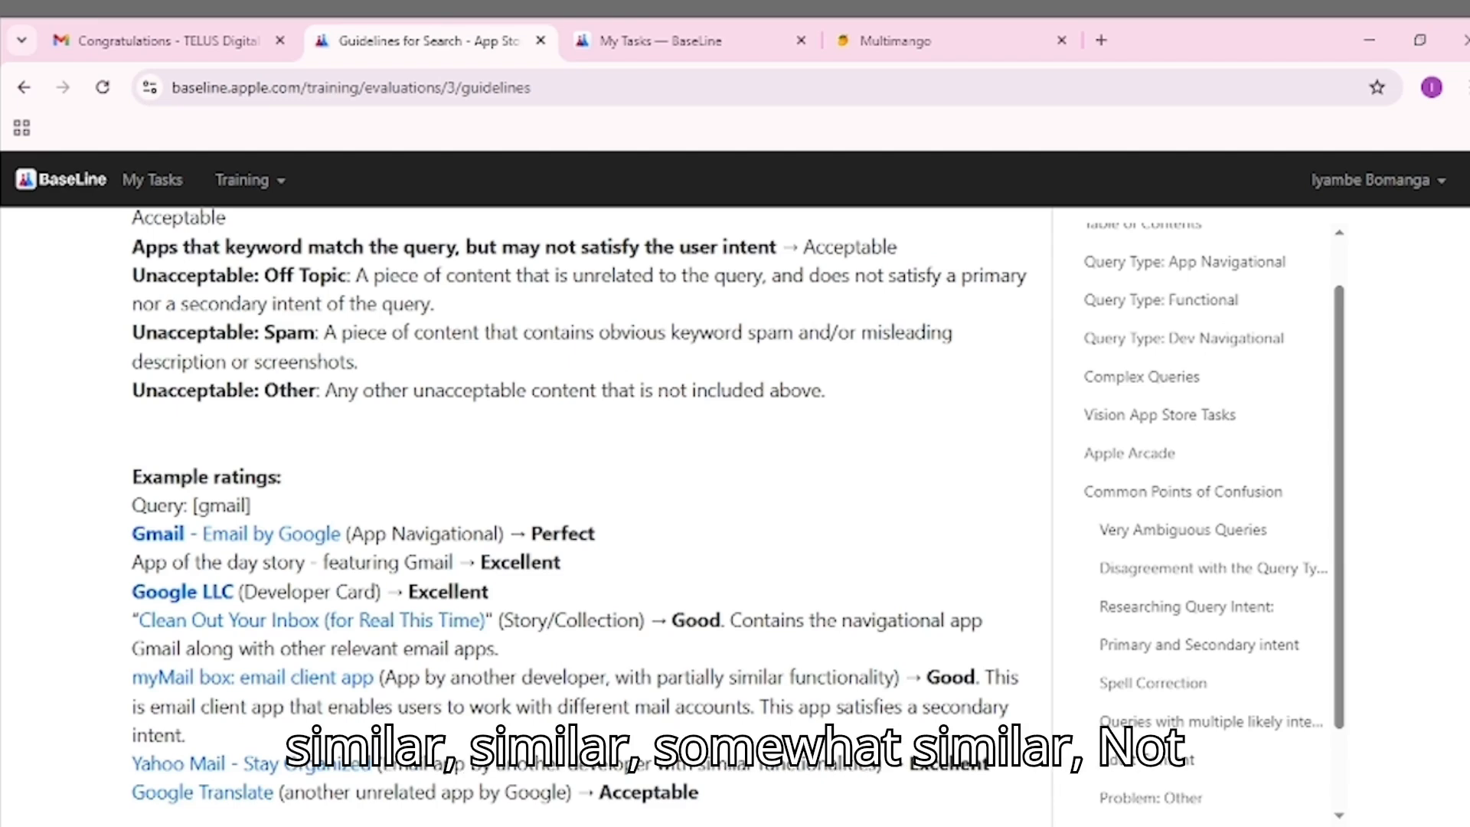
Step: Finish the Functional rating guidelines down to the end of the document
scroll("down", 3)
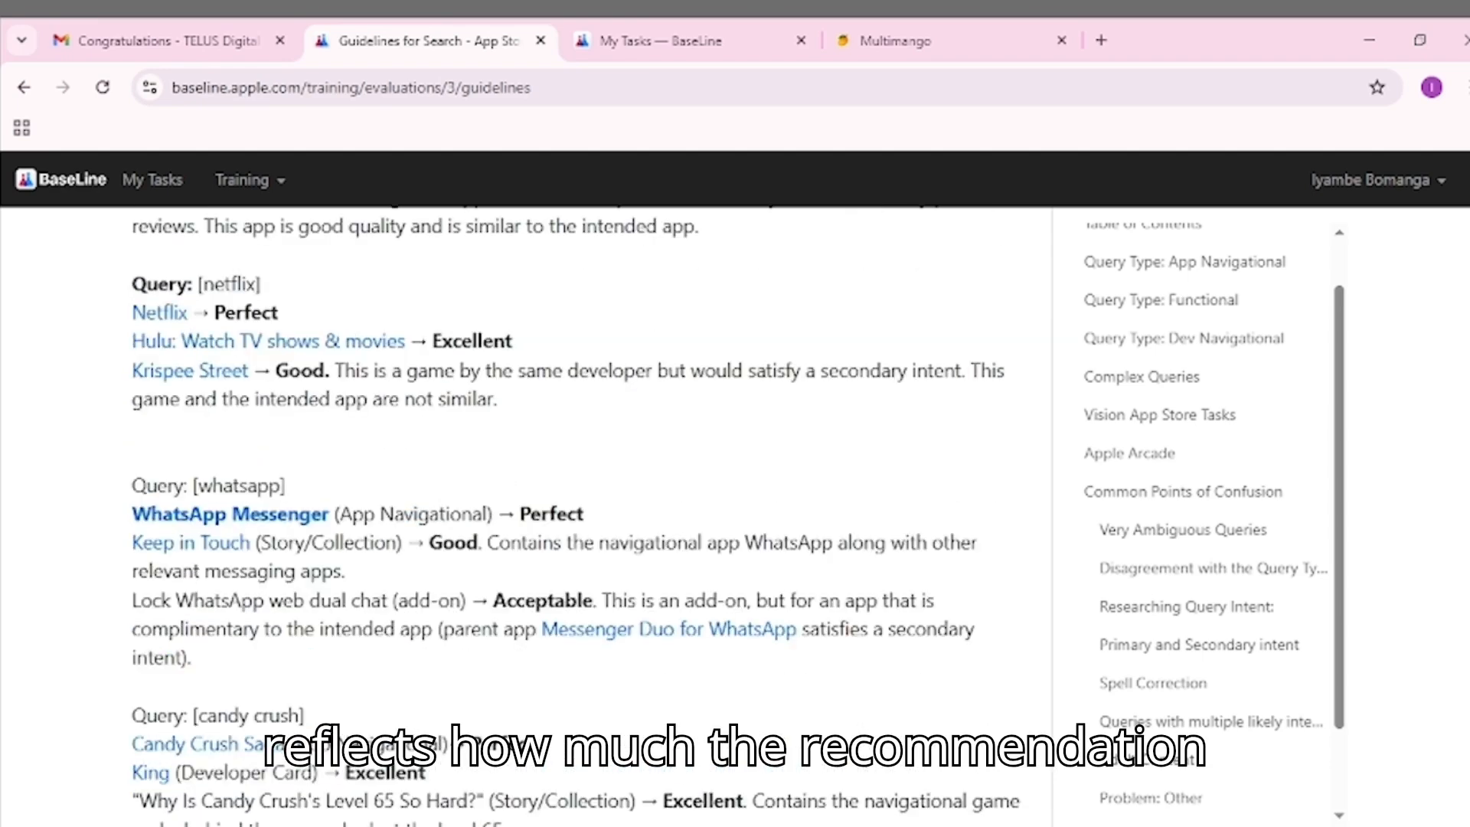
scroll("down", 3)
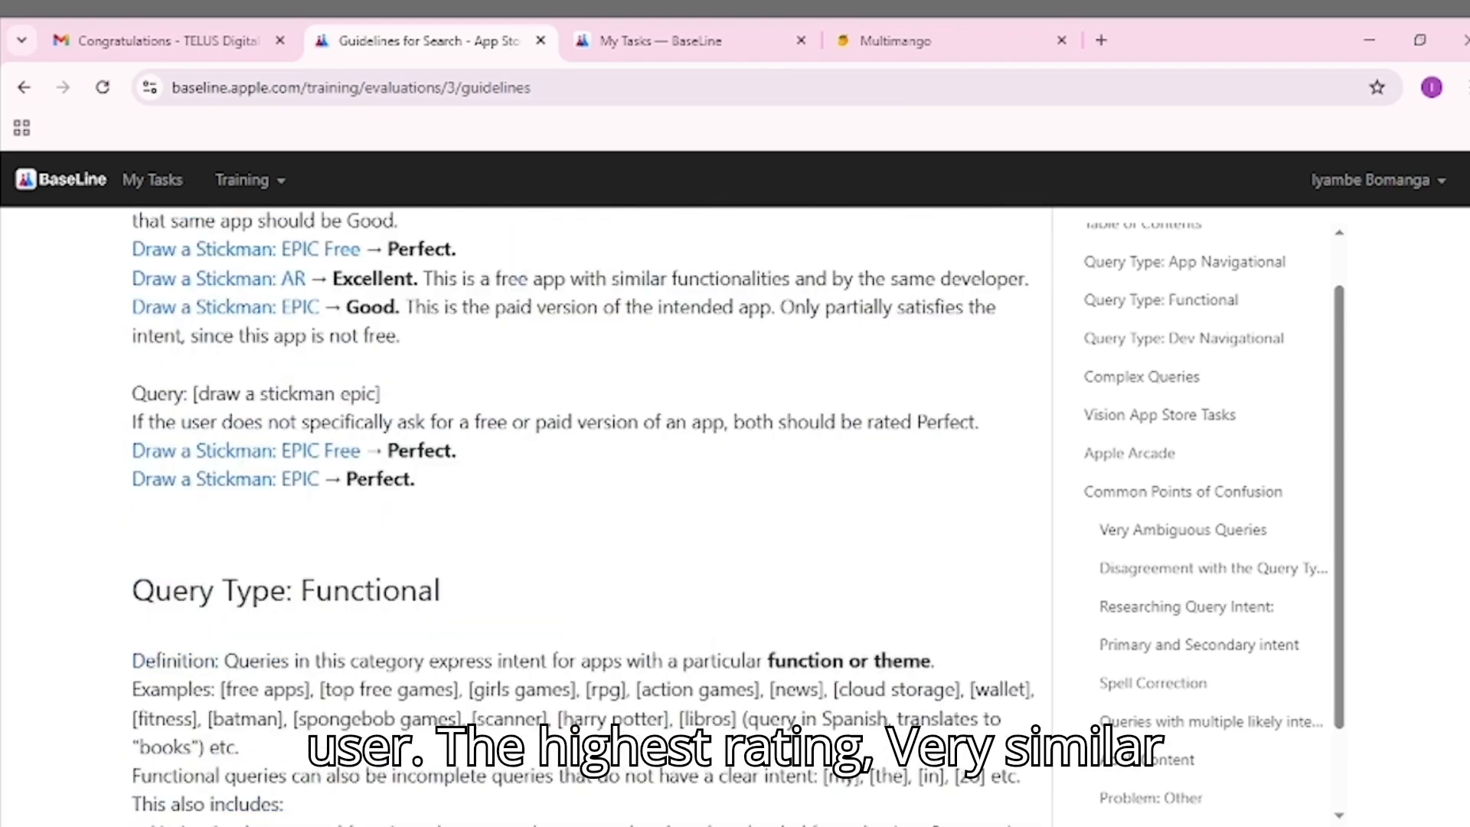
scroll("down", 3)
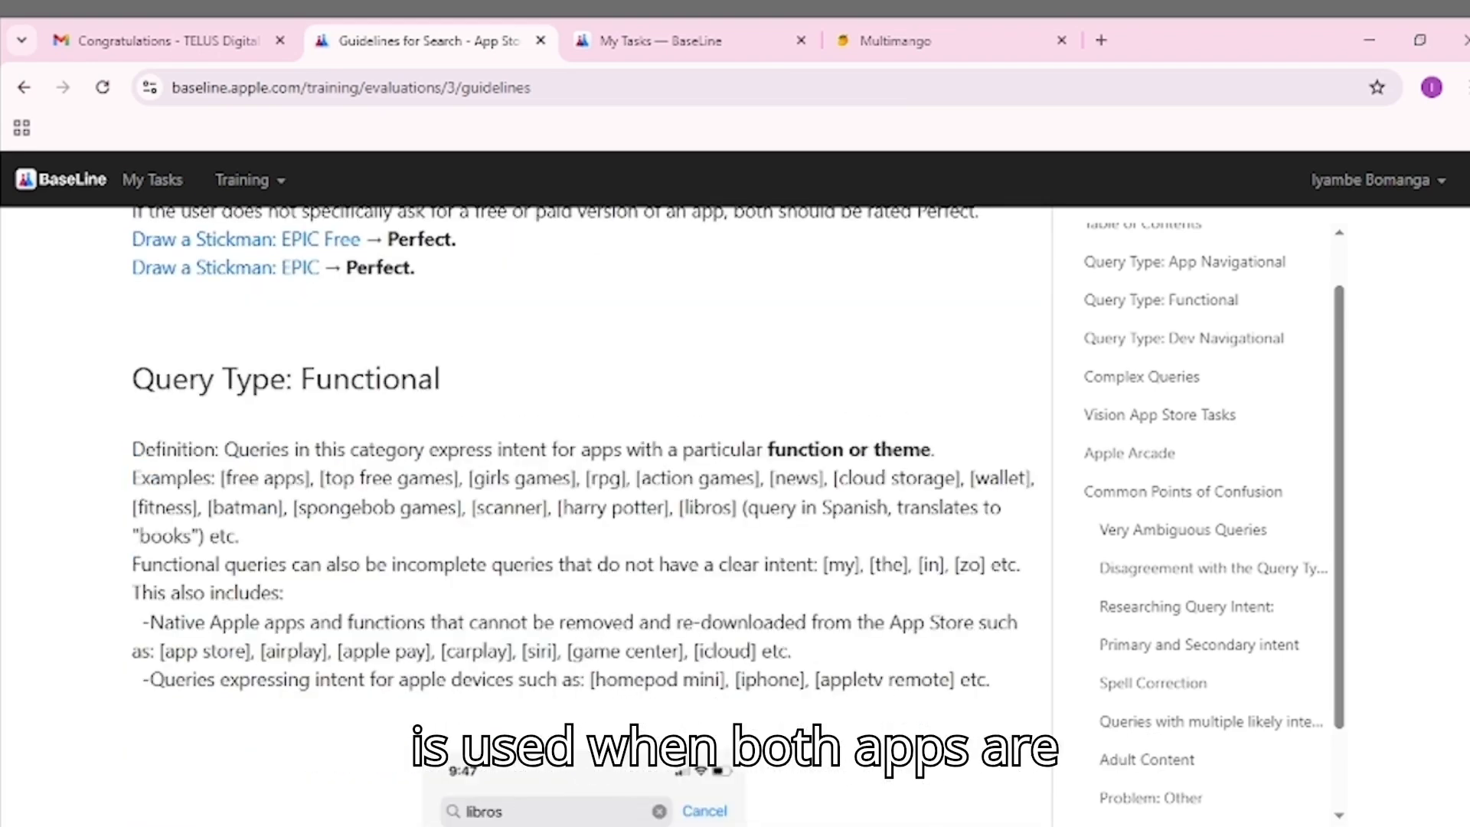
scroll("down", 3)
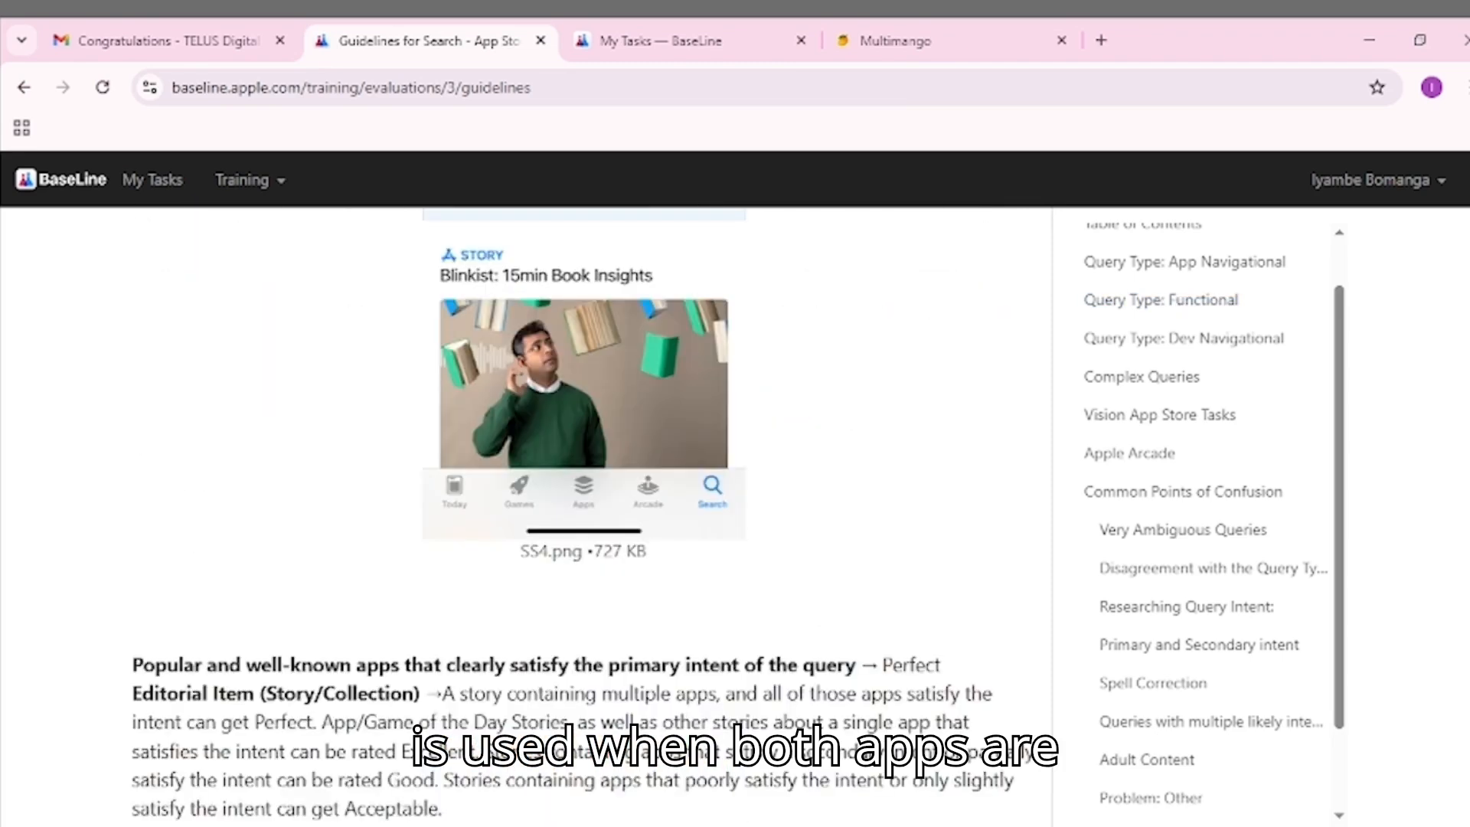
scroll("down", 3)
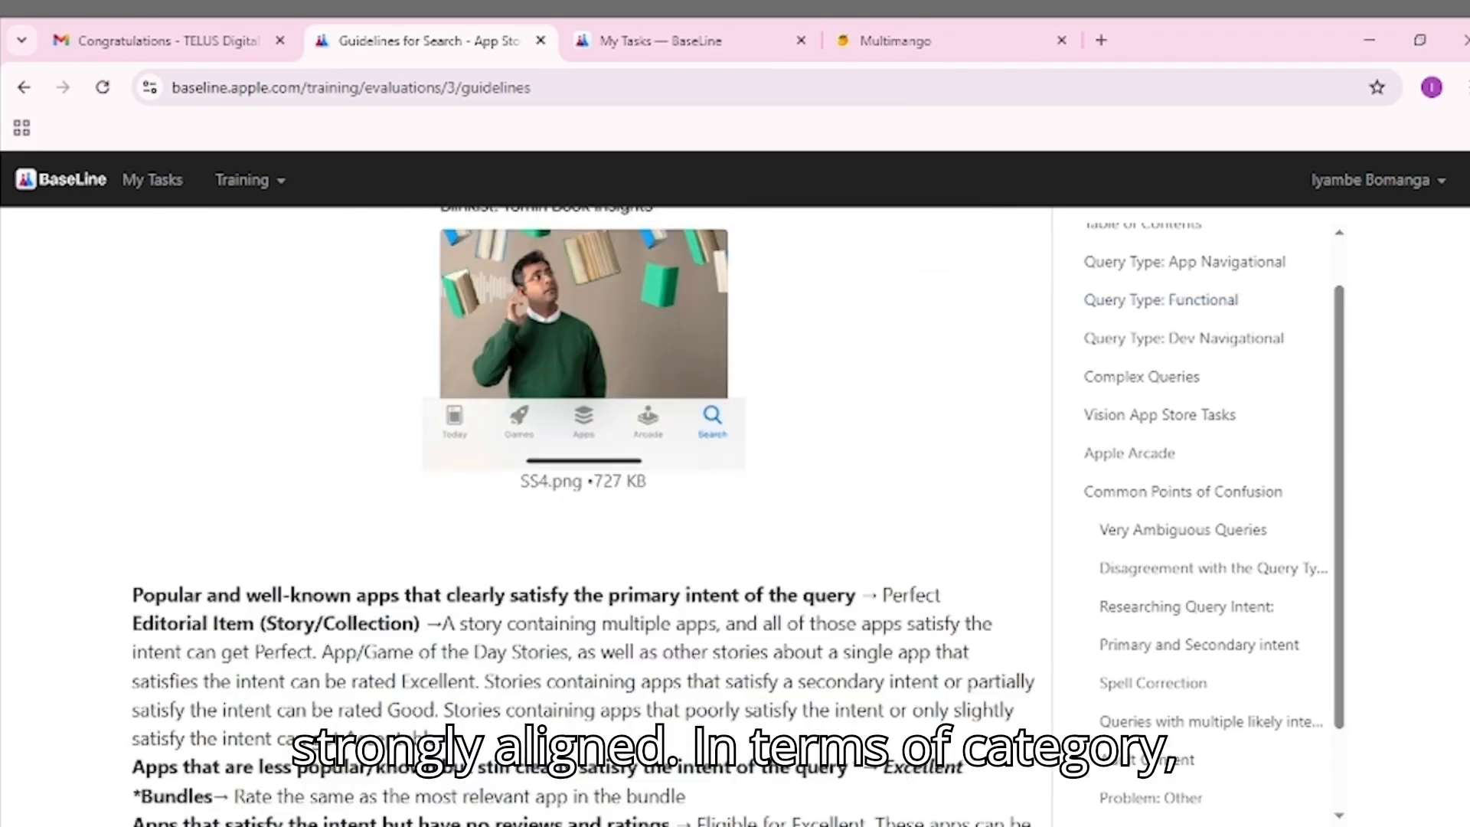
scroll("down", 3)
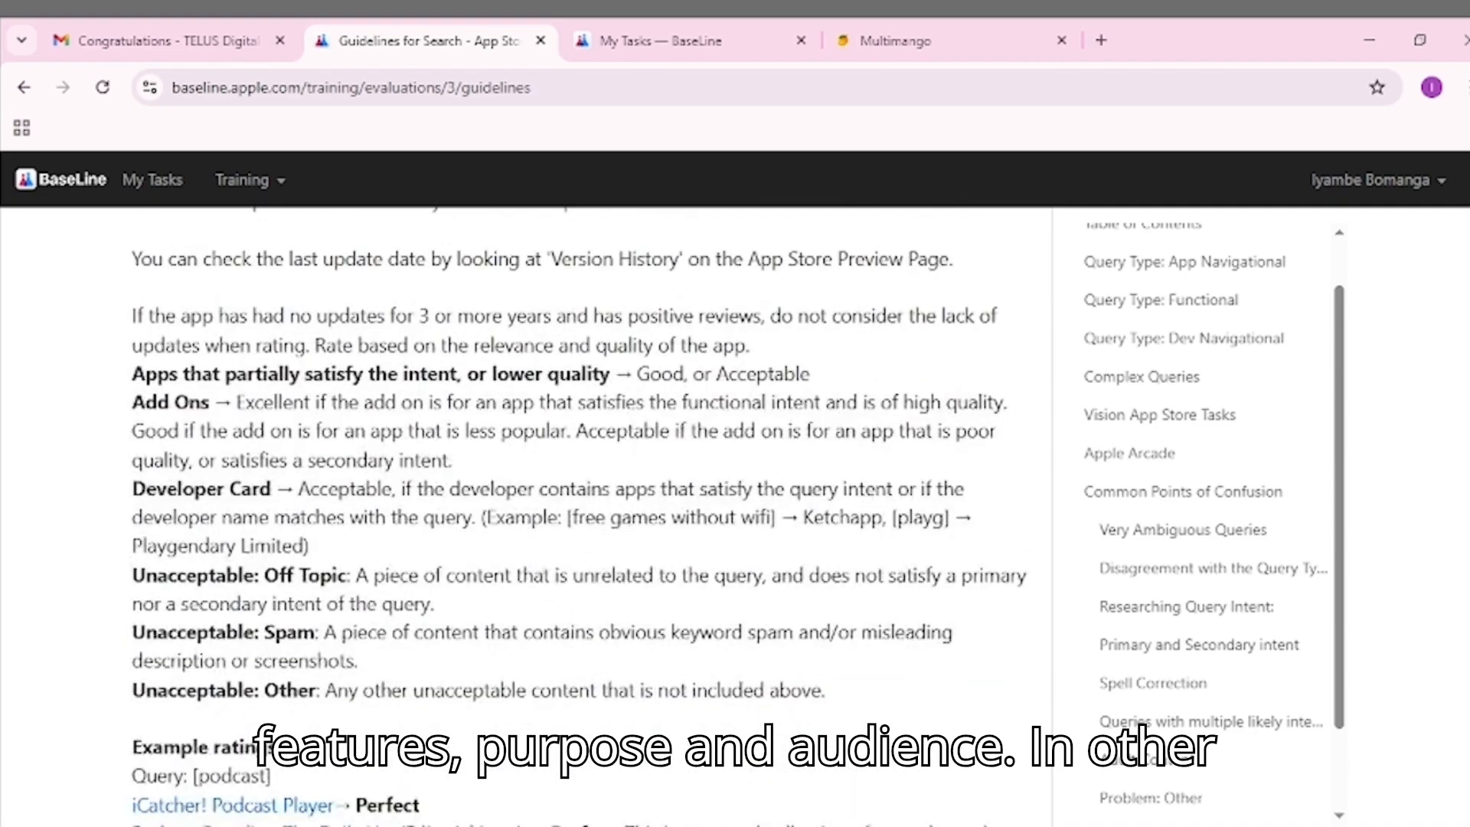
scroll("down", 3)
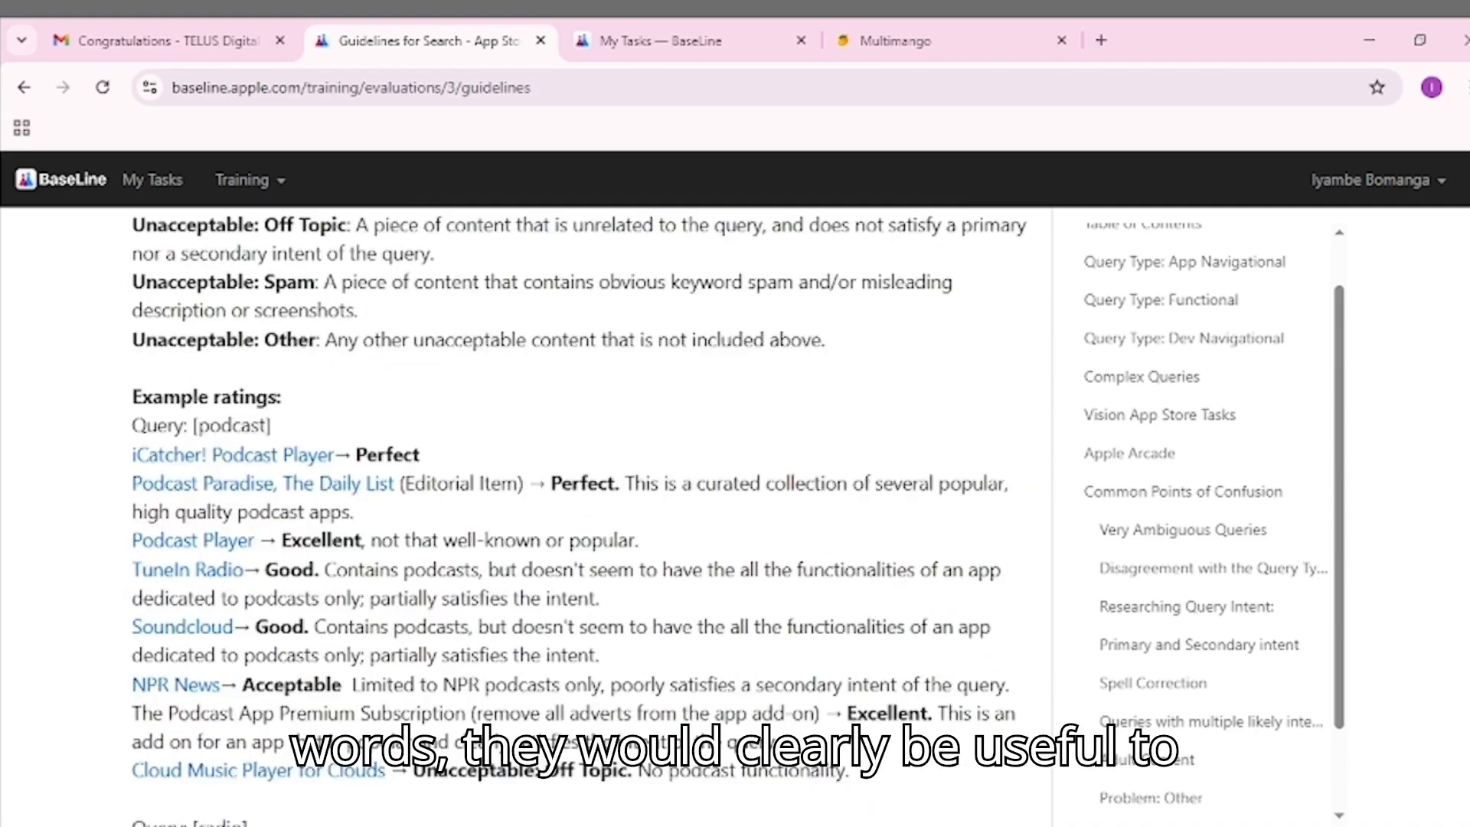
scroll("down", 3)
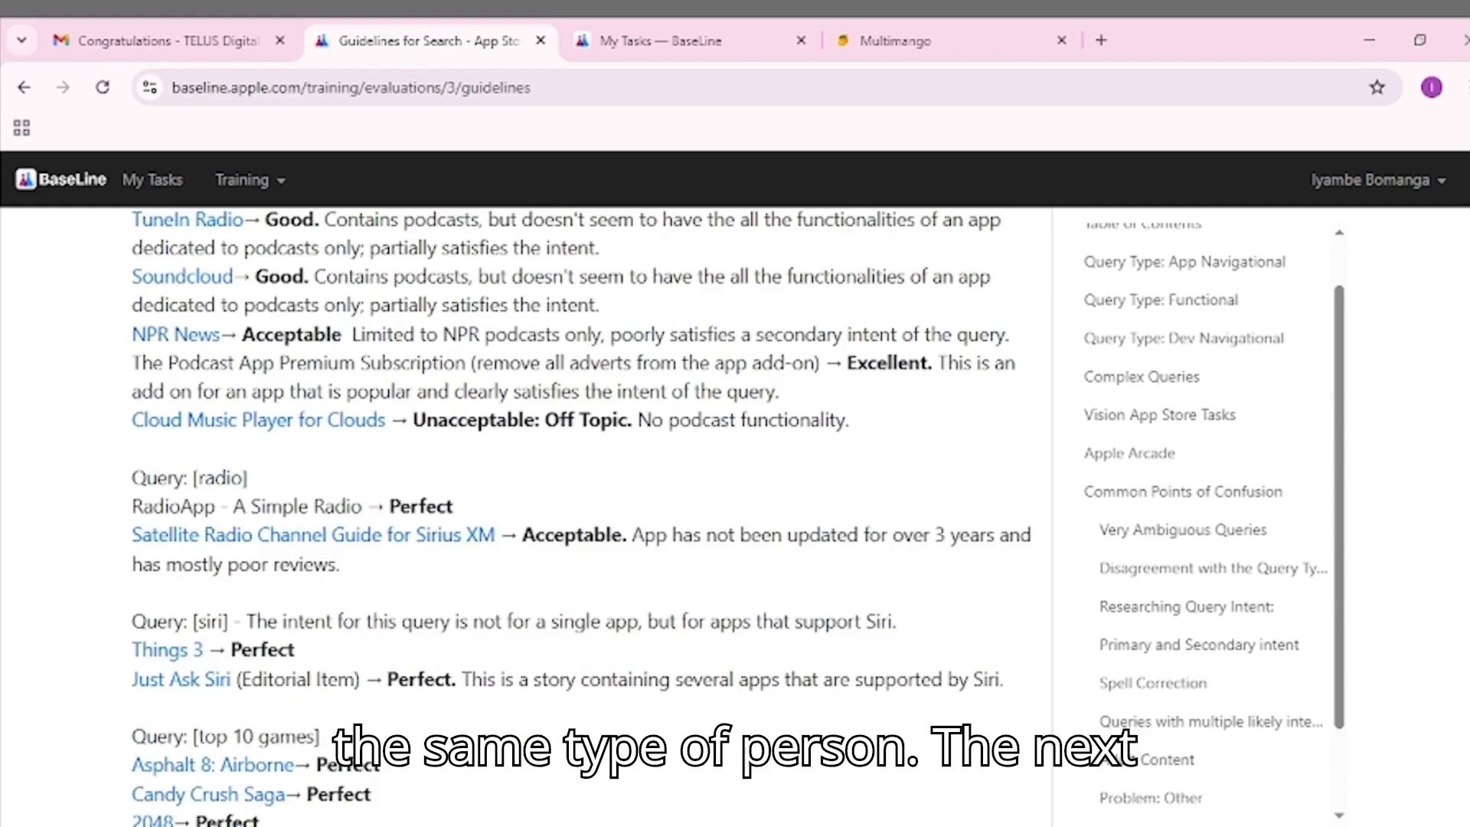
scroll("down", 3)
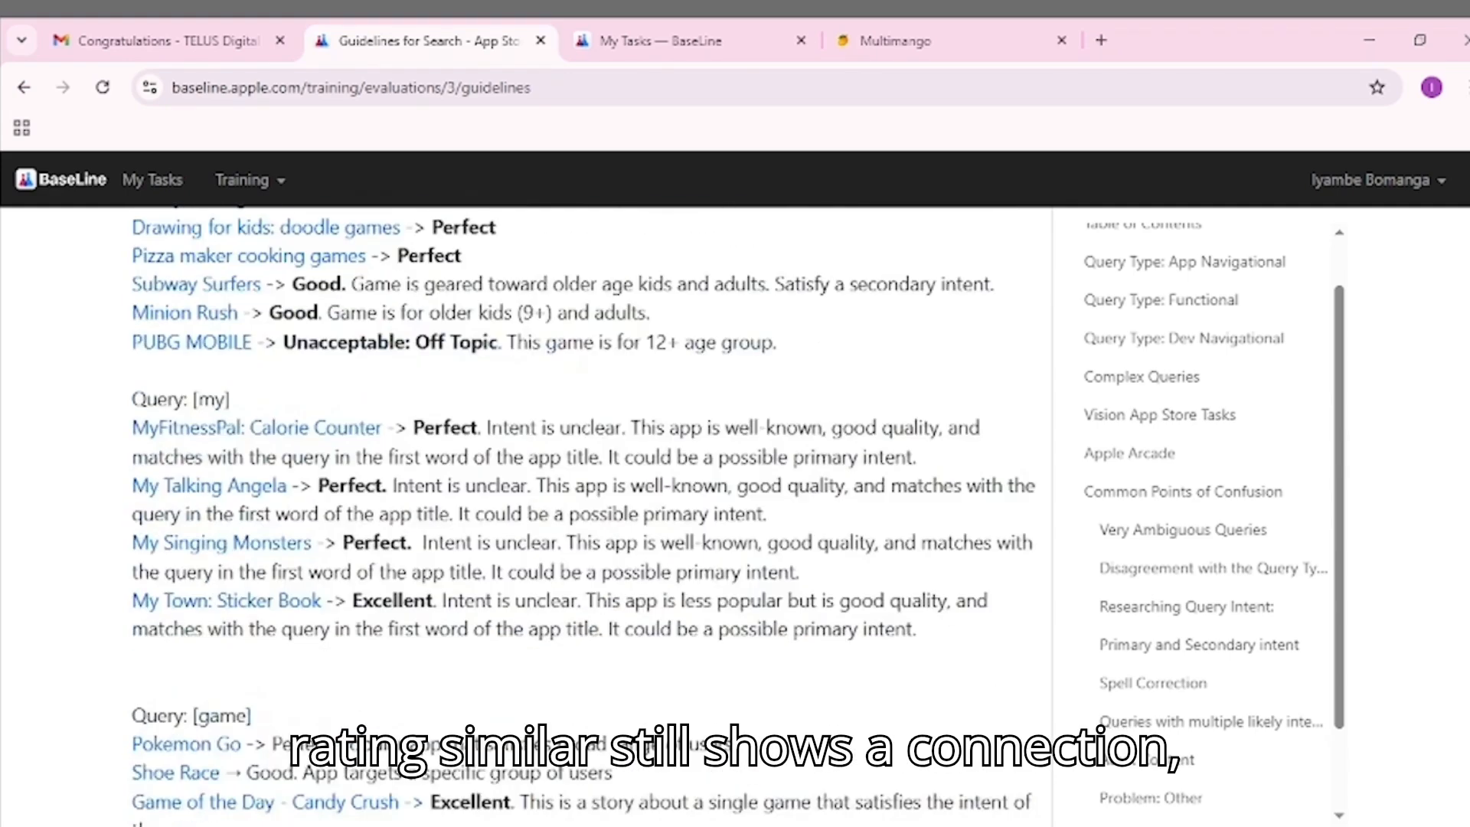
scroll("down", 3)
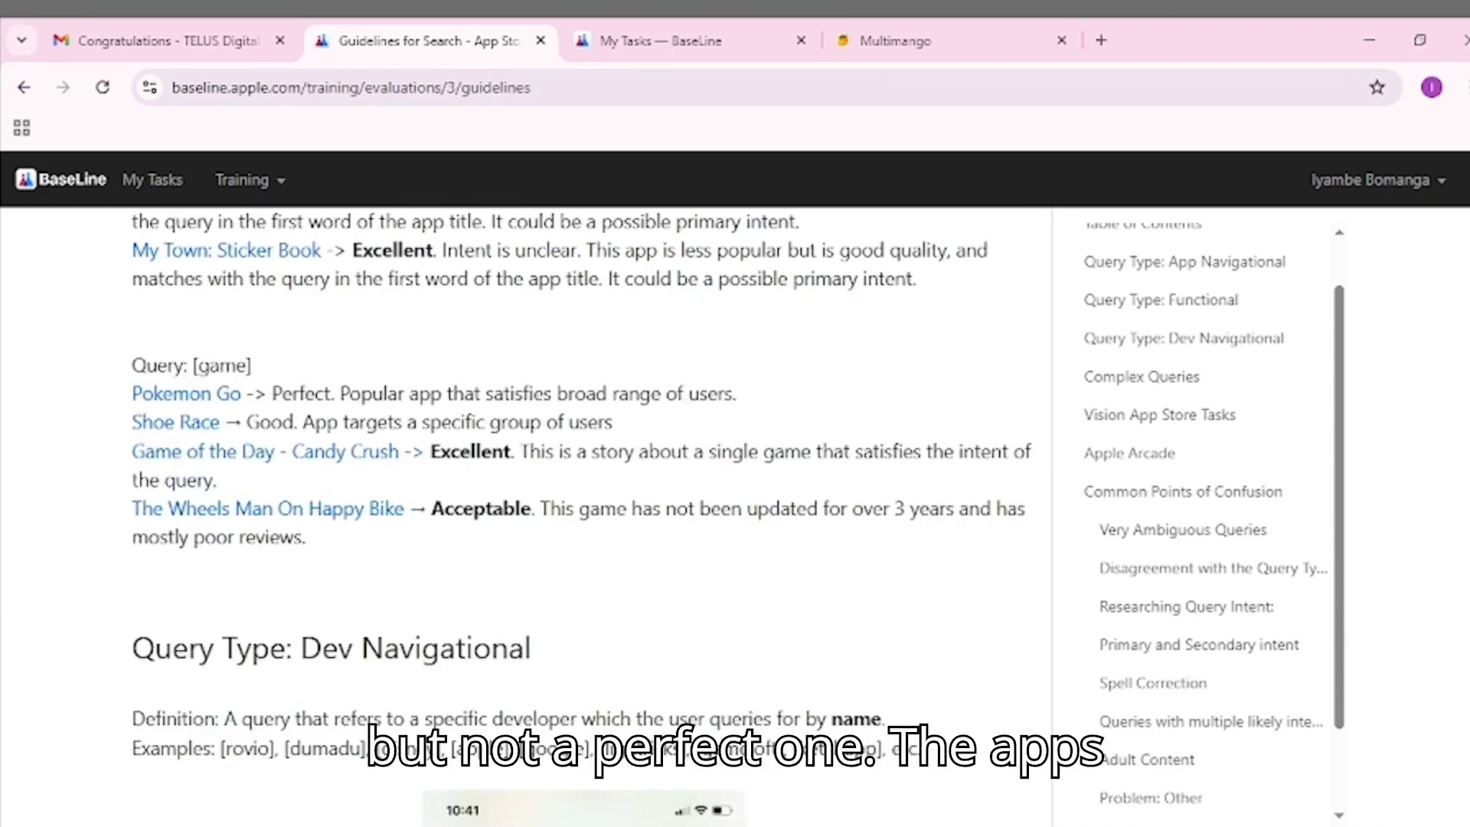
scroll("down", 3)
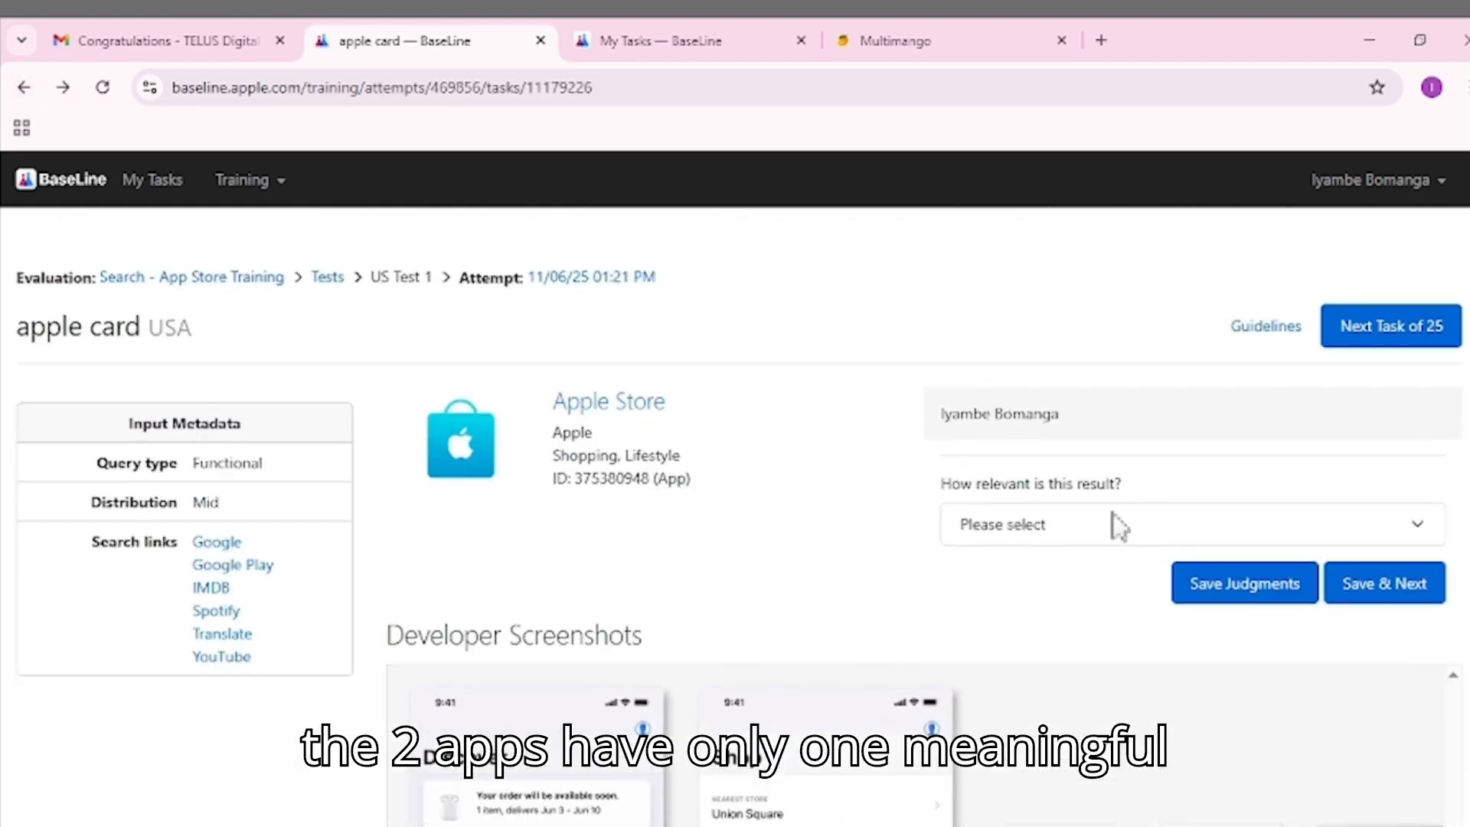
Step: Rate the Apple Store result for apple card as 1 - Perfect and save to load the teladoc task
left_click(1187, 524)
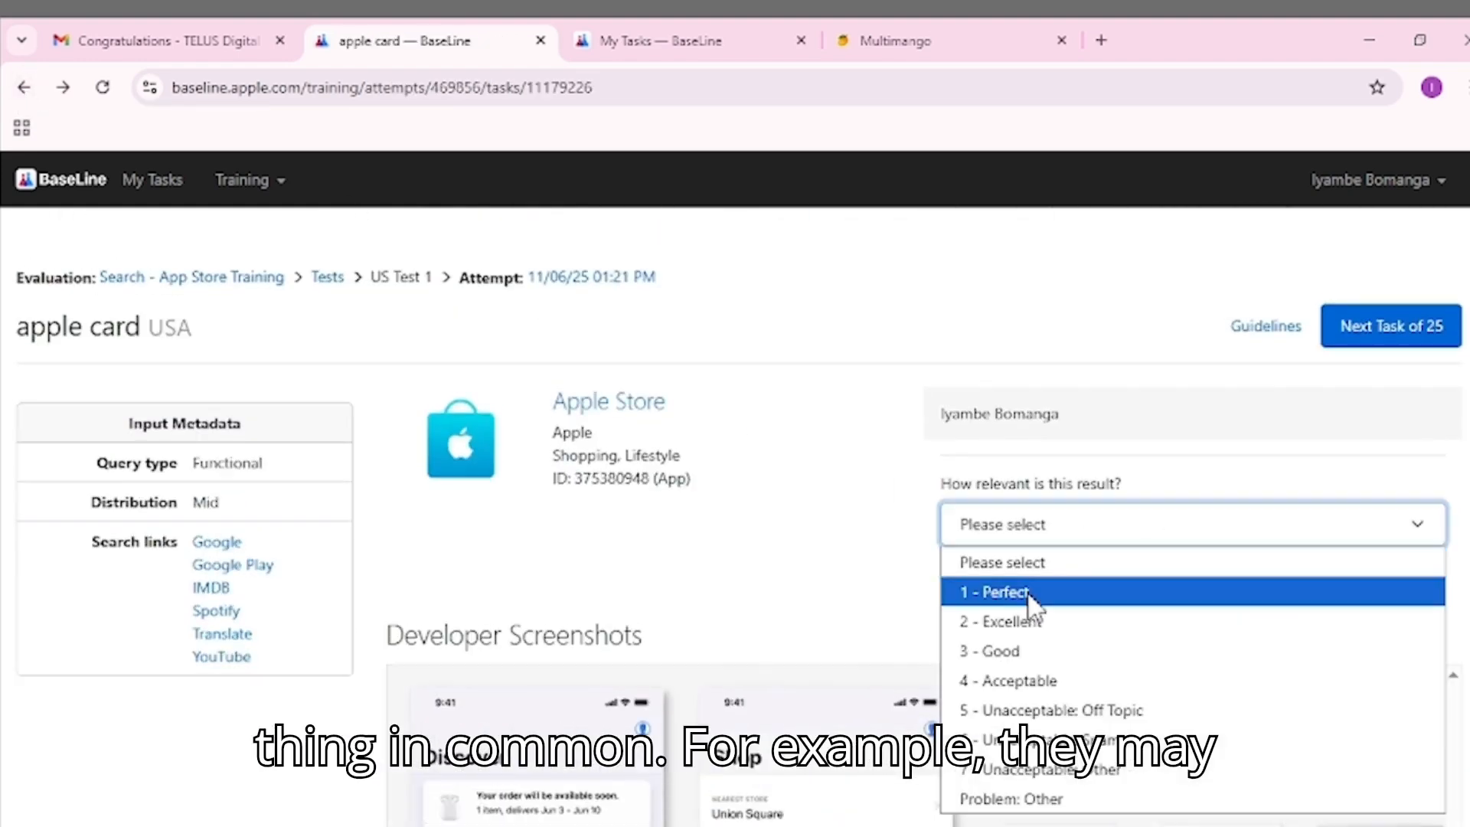
left_click(992, 591)
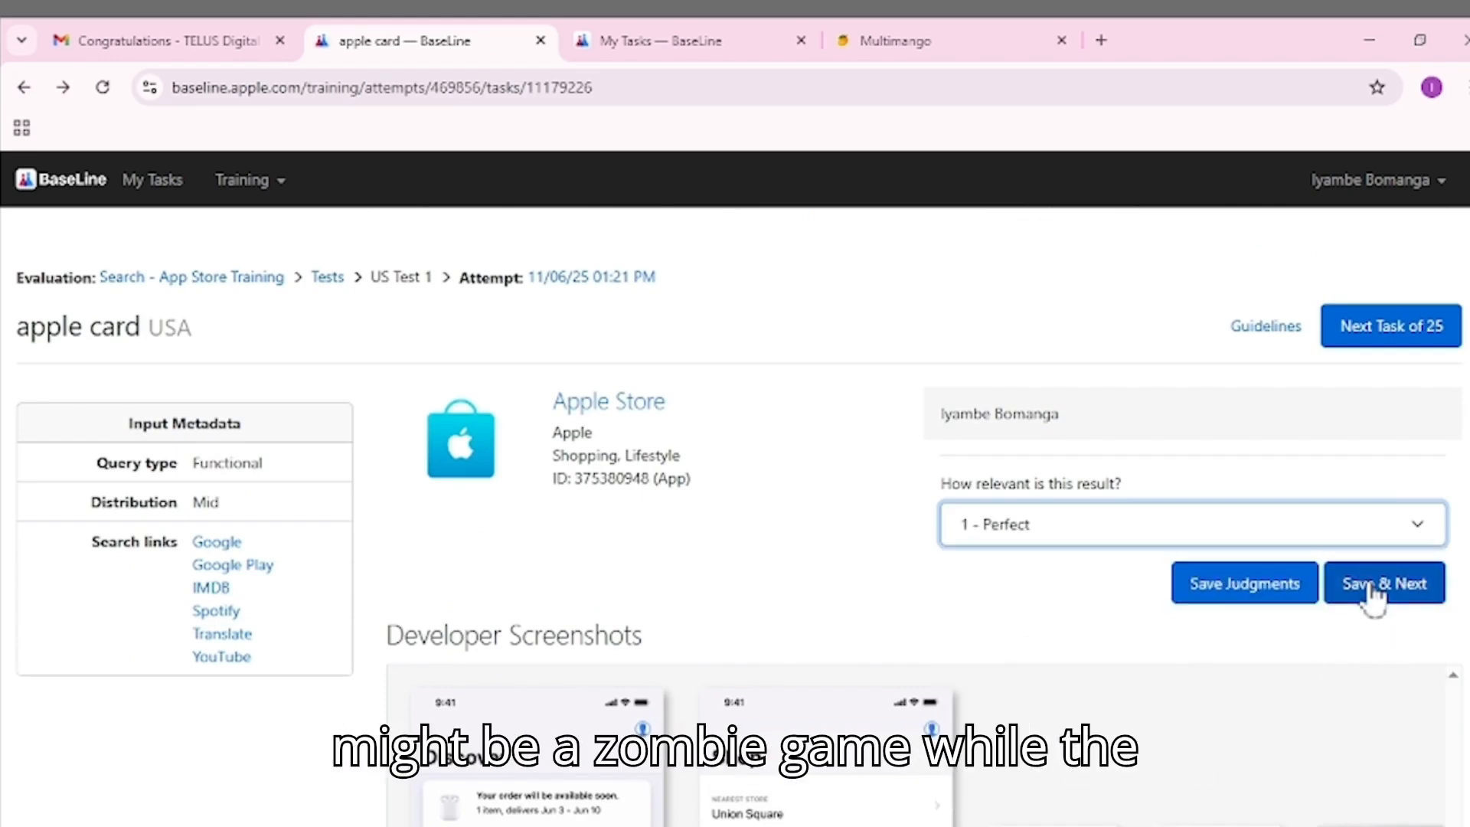
left_click(1384, 584)
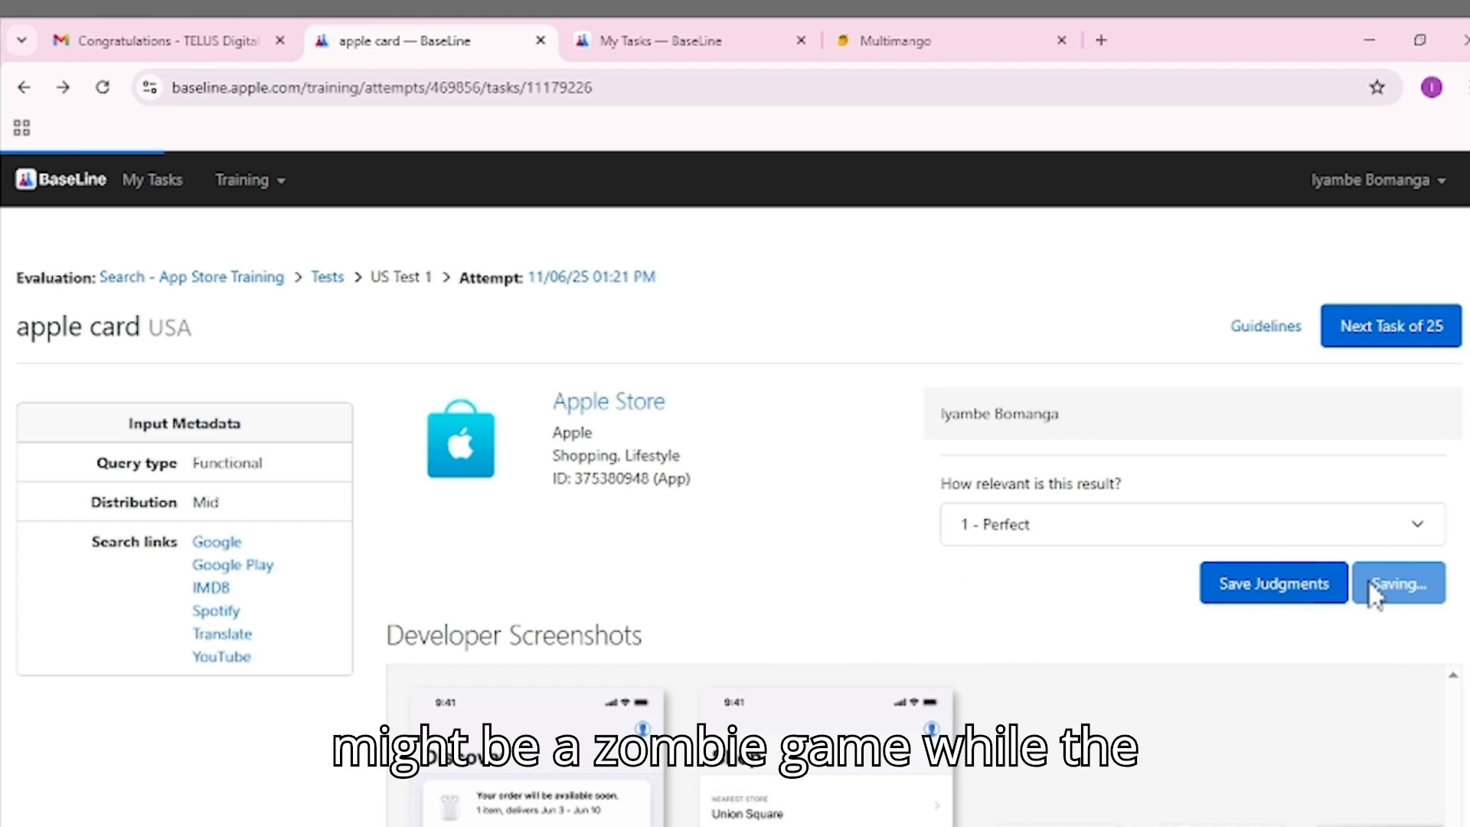
left_click(1398, 583)
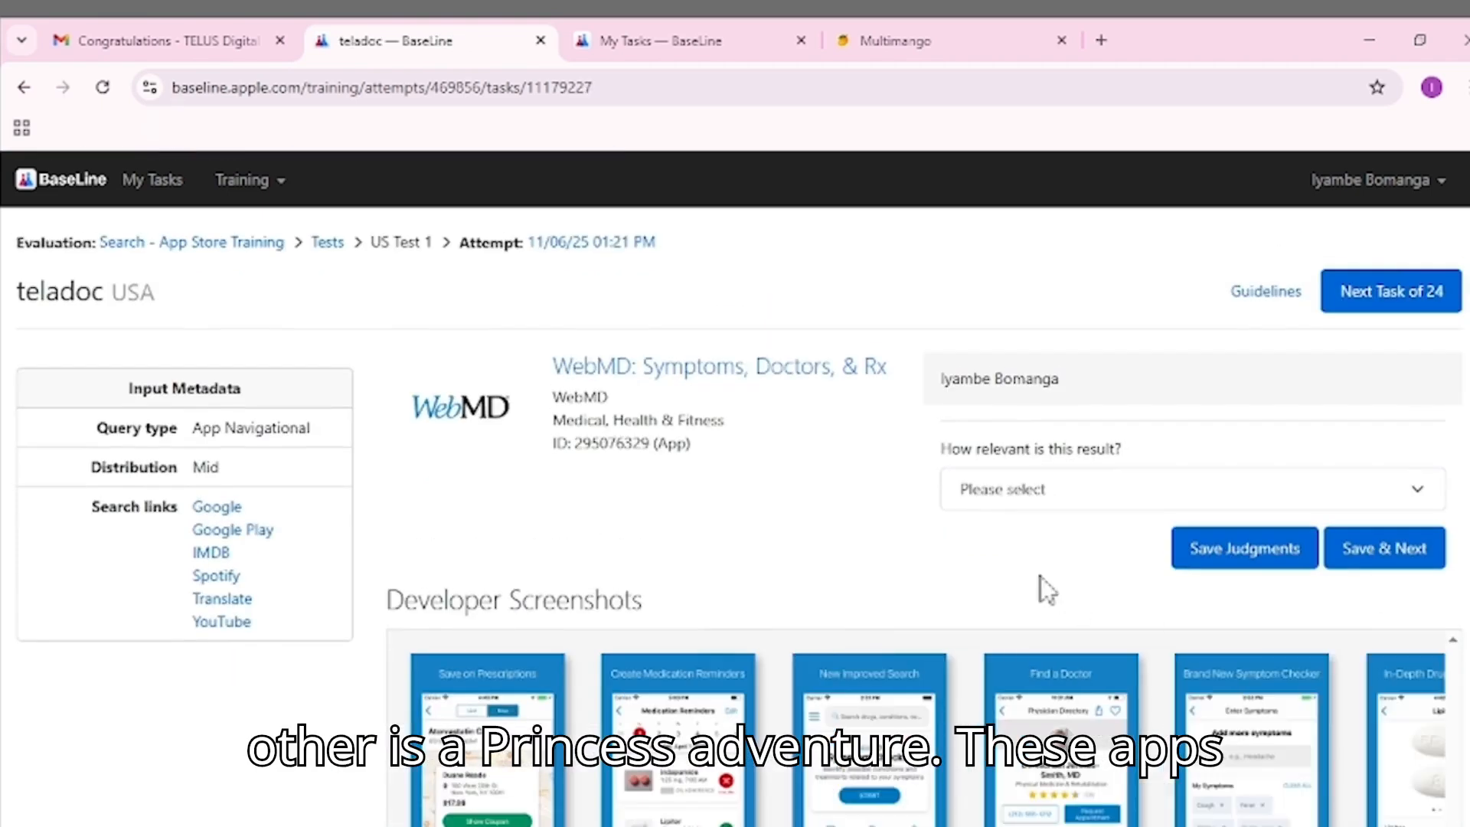
mouse_move(1125, 394)
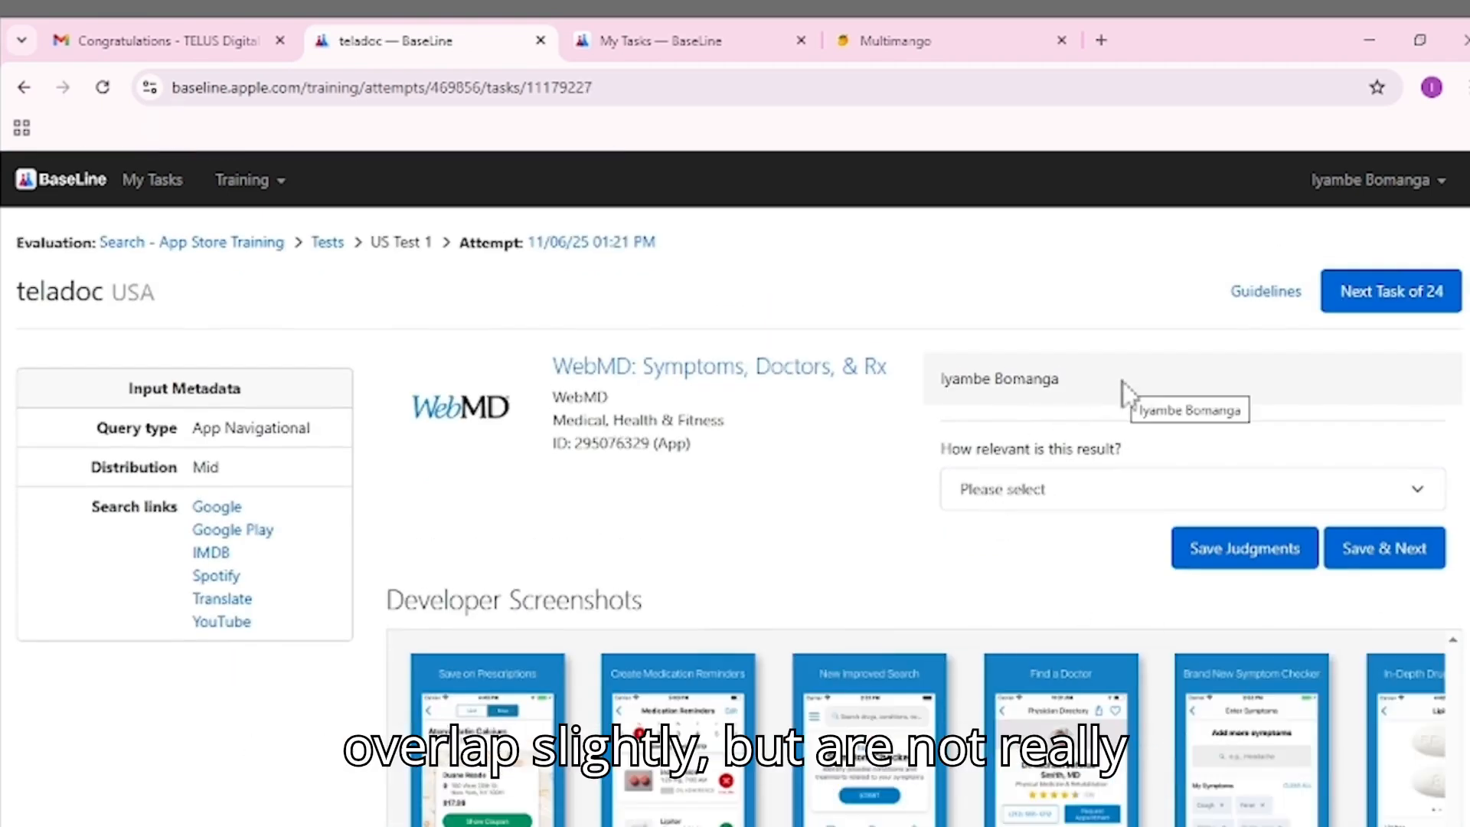
mouse_move(881, 465)
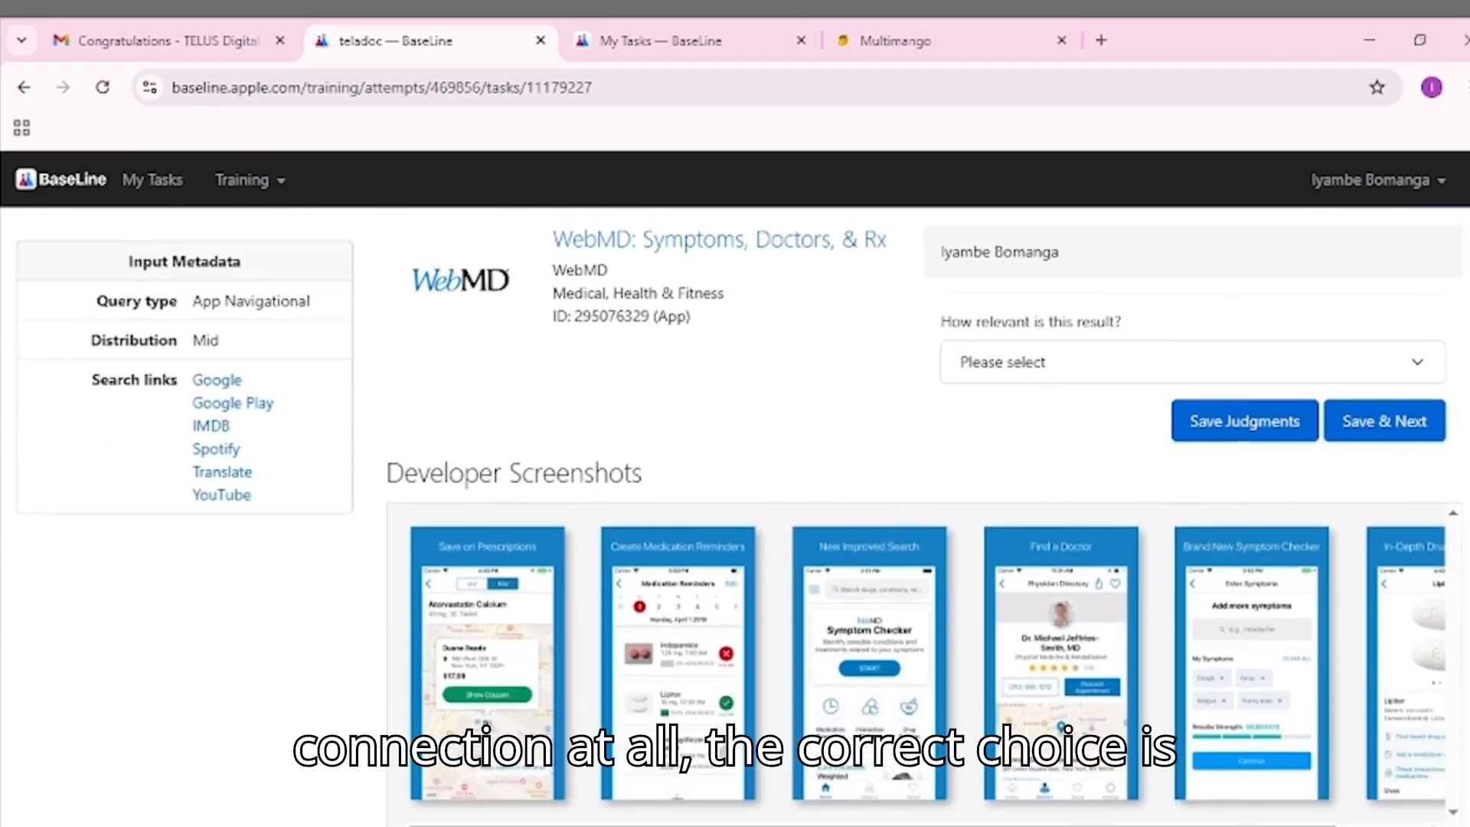
Step: Review WebMD's screenshots and description for teladoc, then bring up a Google tab to research it
scroll("down", 3)
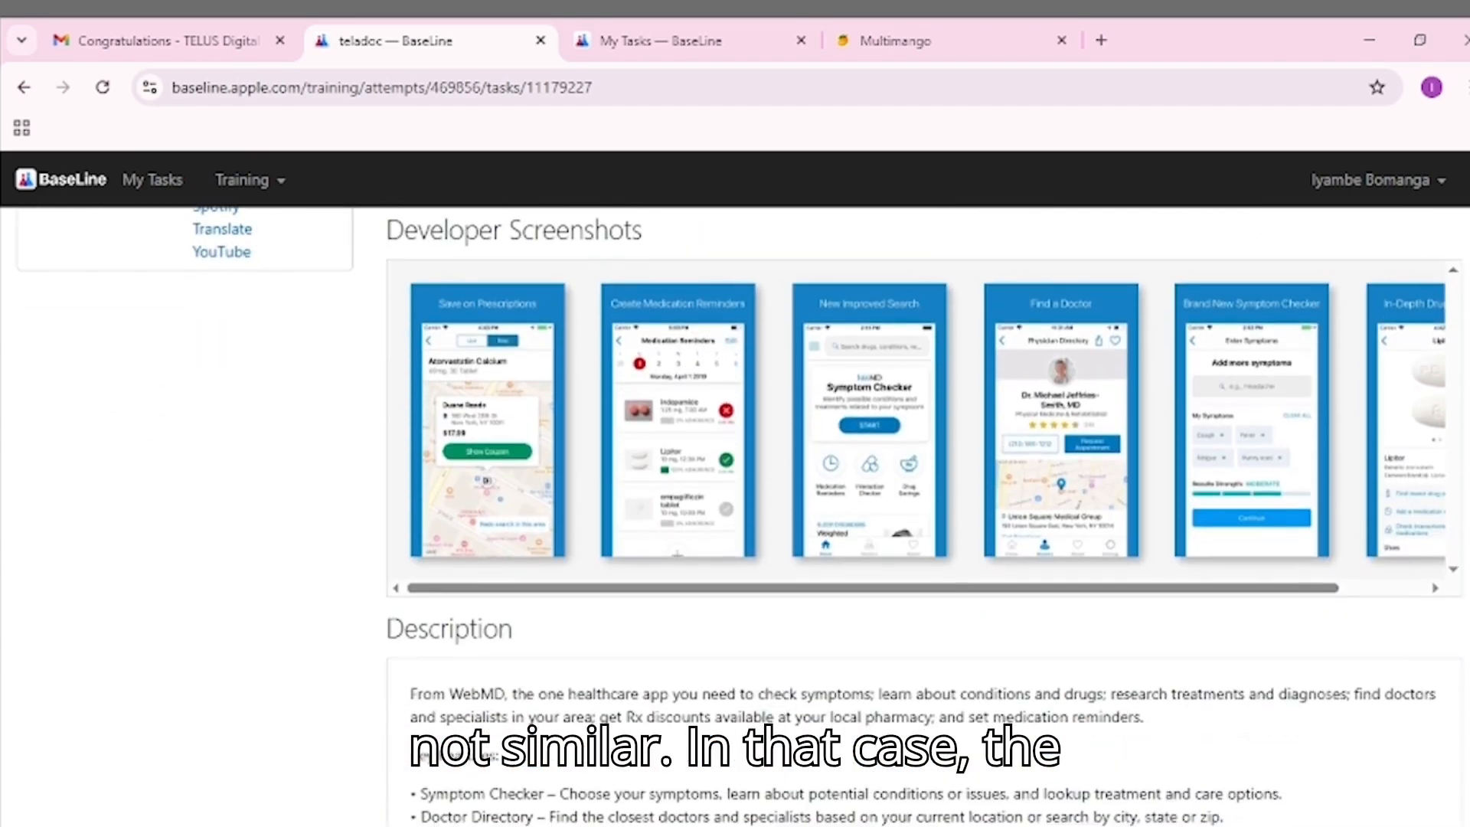
scroll("down", 3)
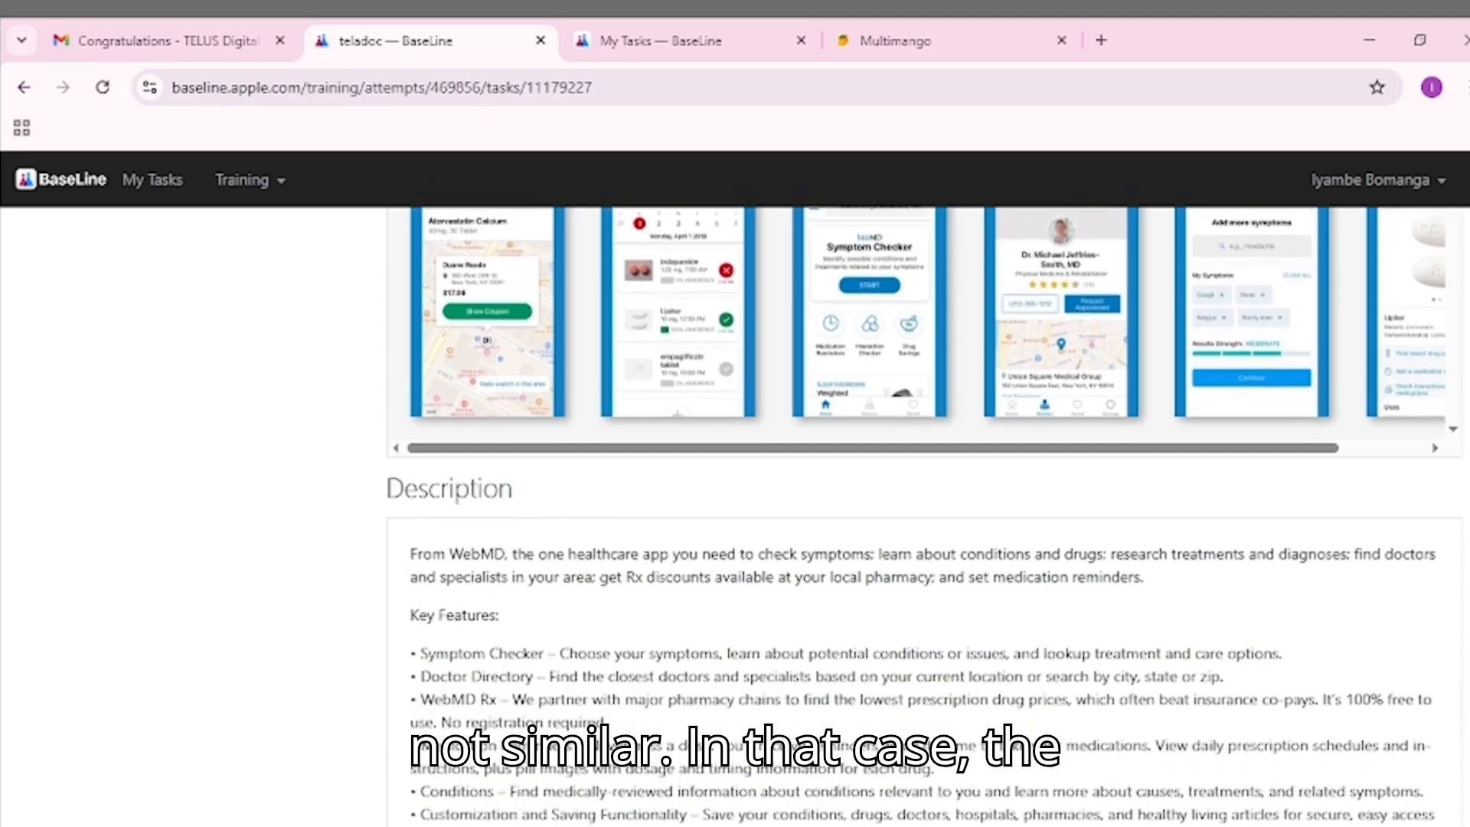
scroll("down", 3)
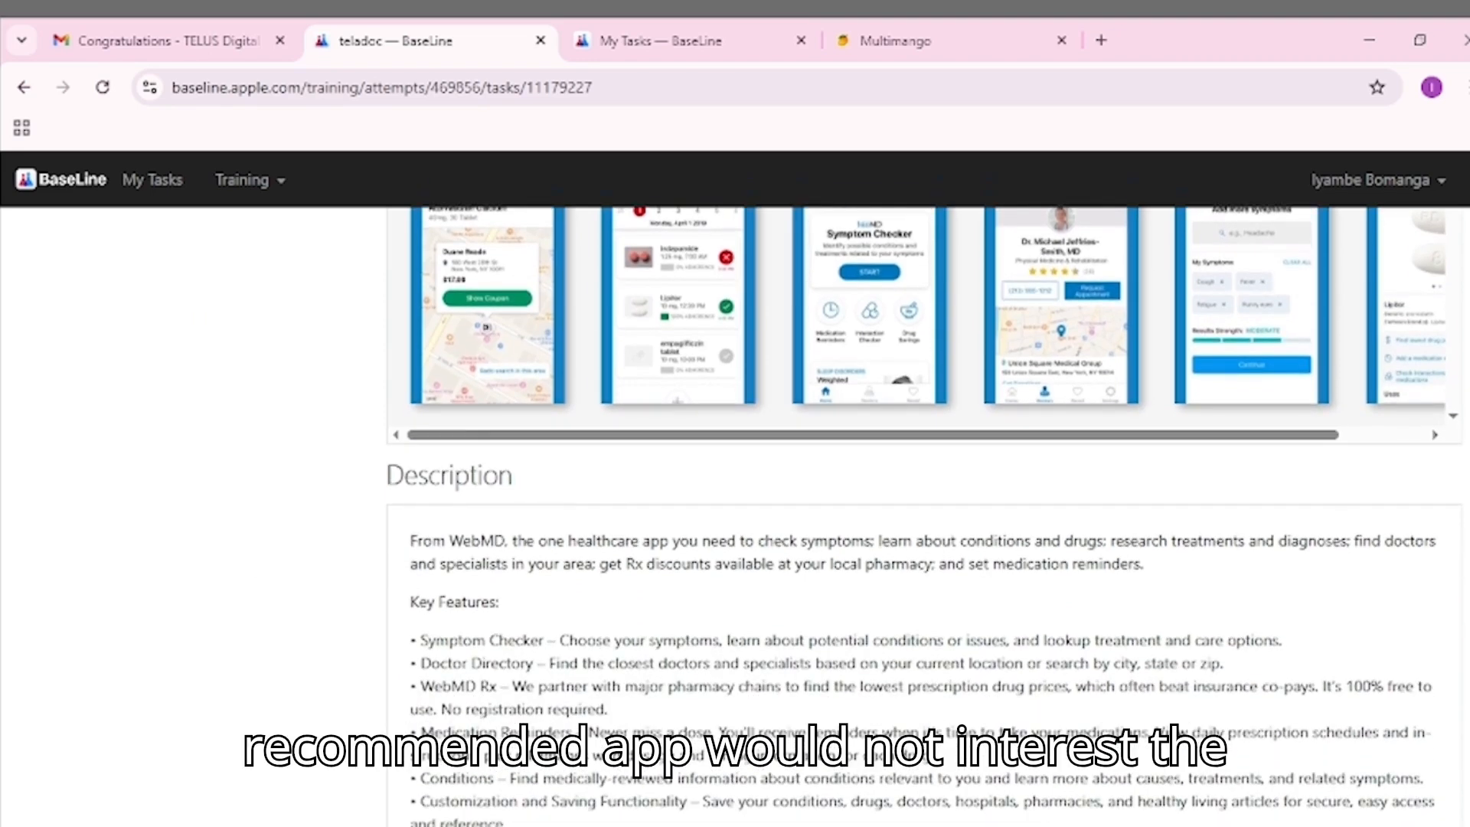
scroll("down", 3)
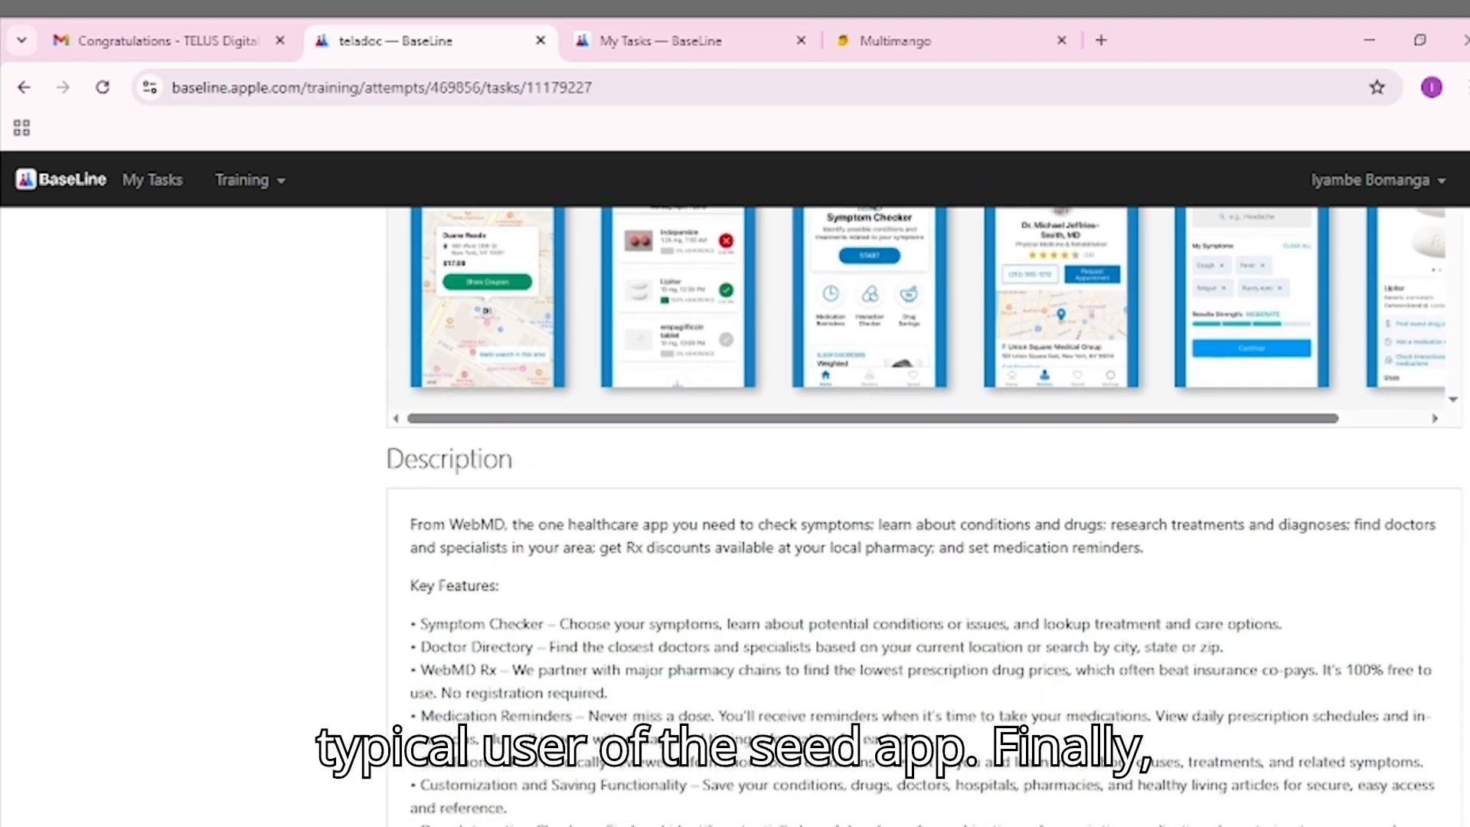
scroll("down", 3)
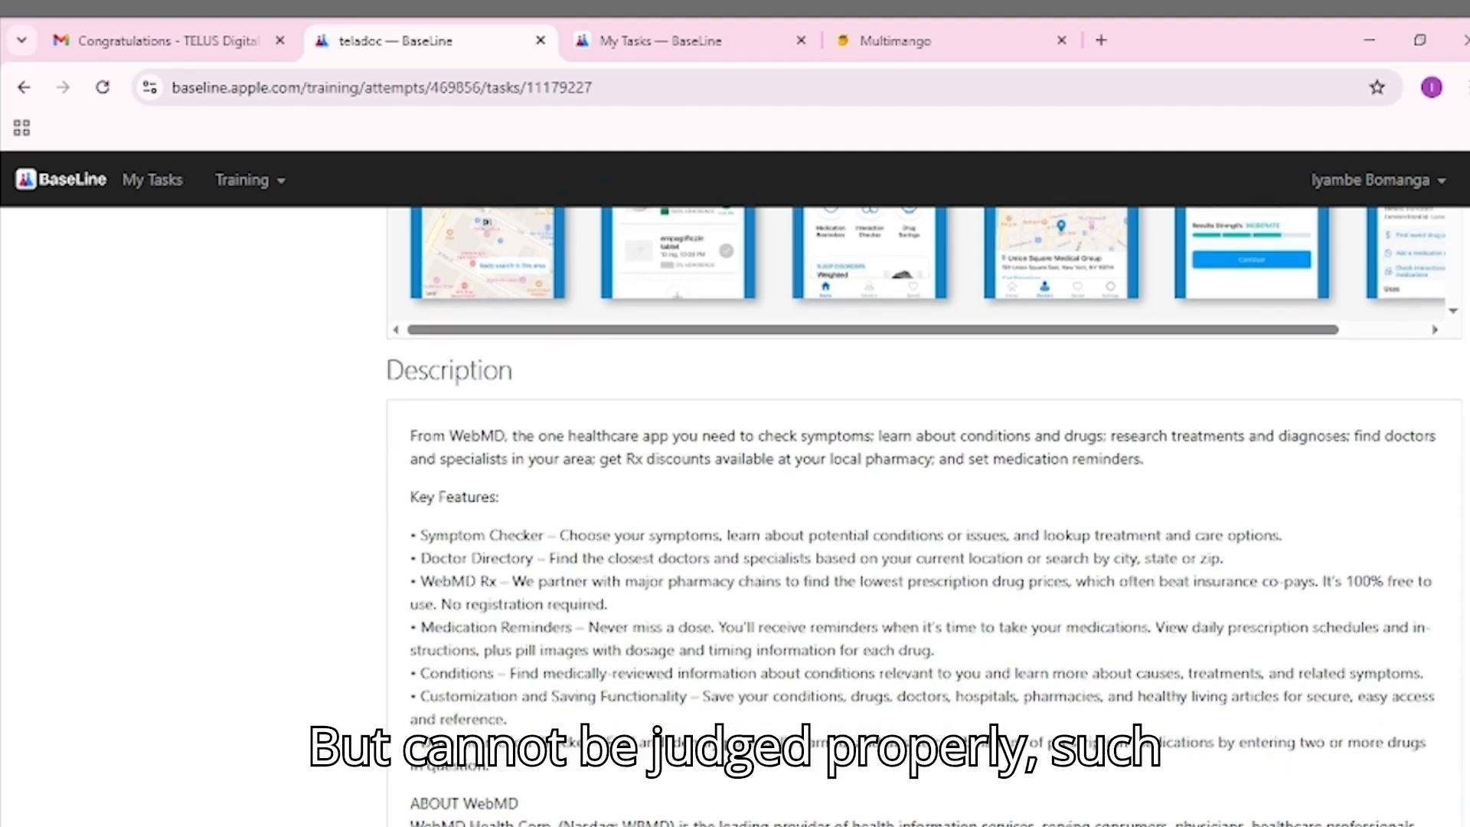
scroll("down", 3)
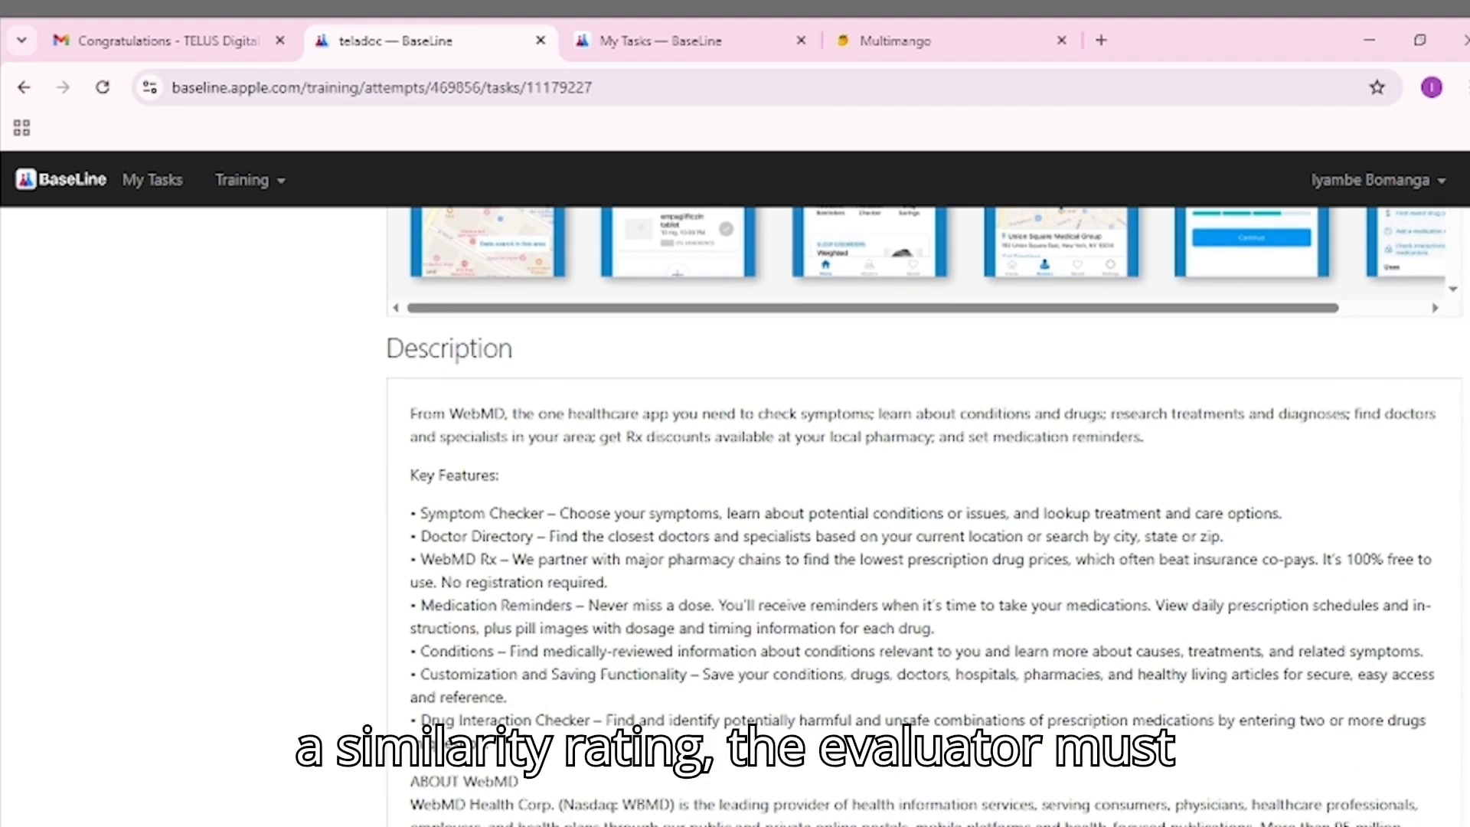
left_click(1099, 40)
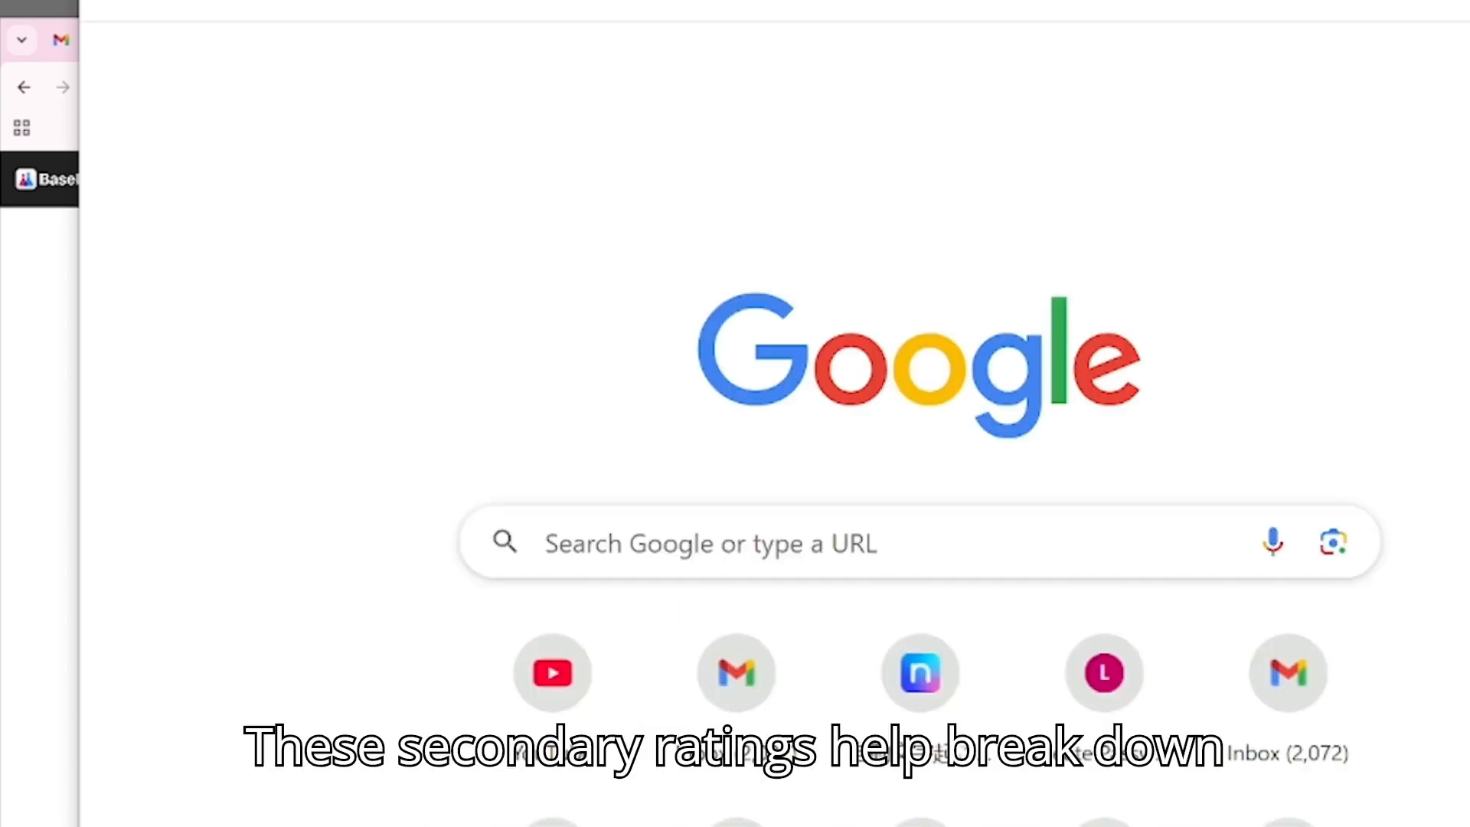
Step: Search Google for teladoc, see Teladoc Health's telehealth site, and return to the task
type("teladoc")
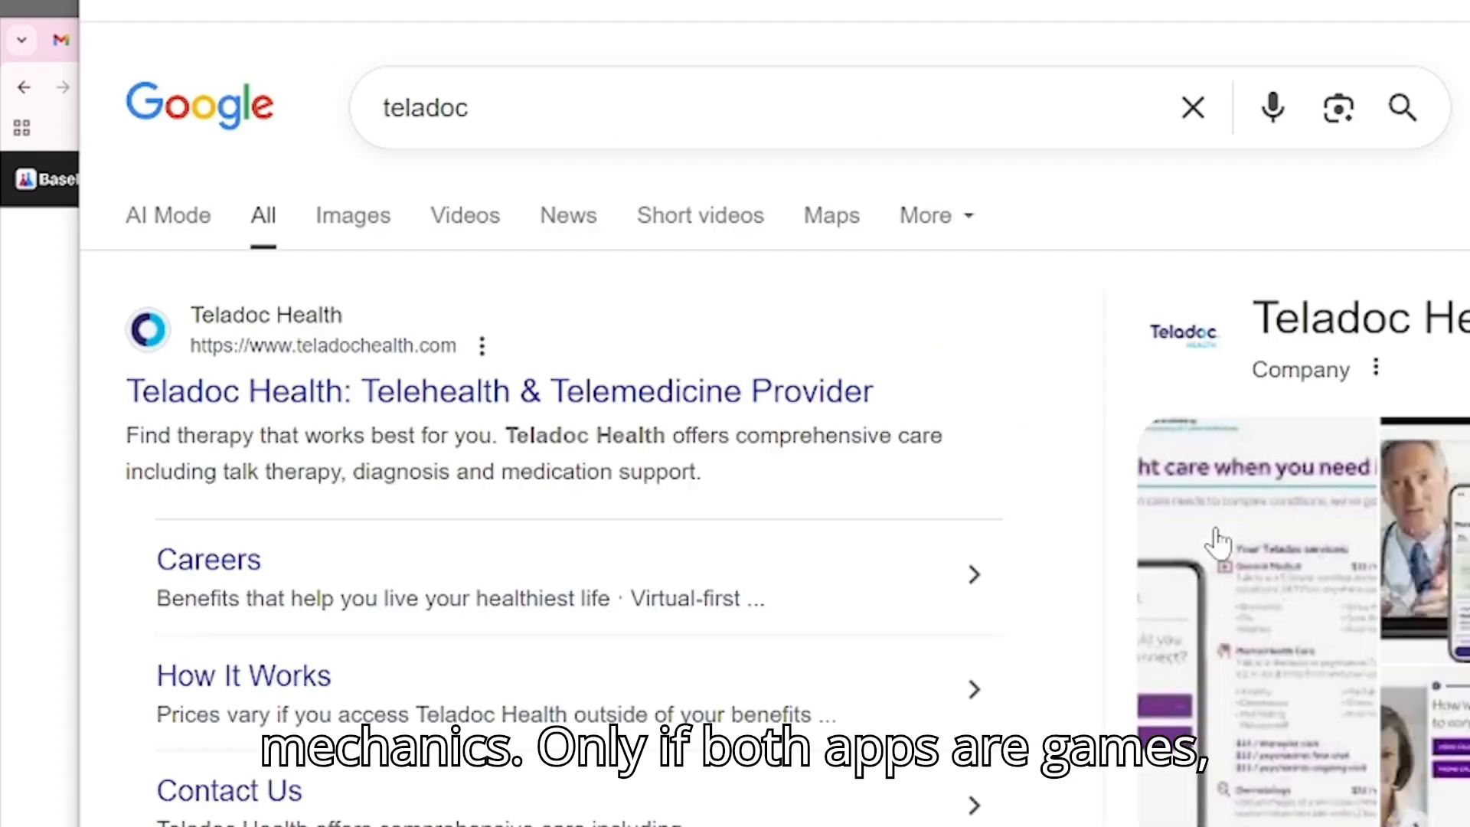
mouse_move(1385, 40)
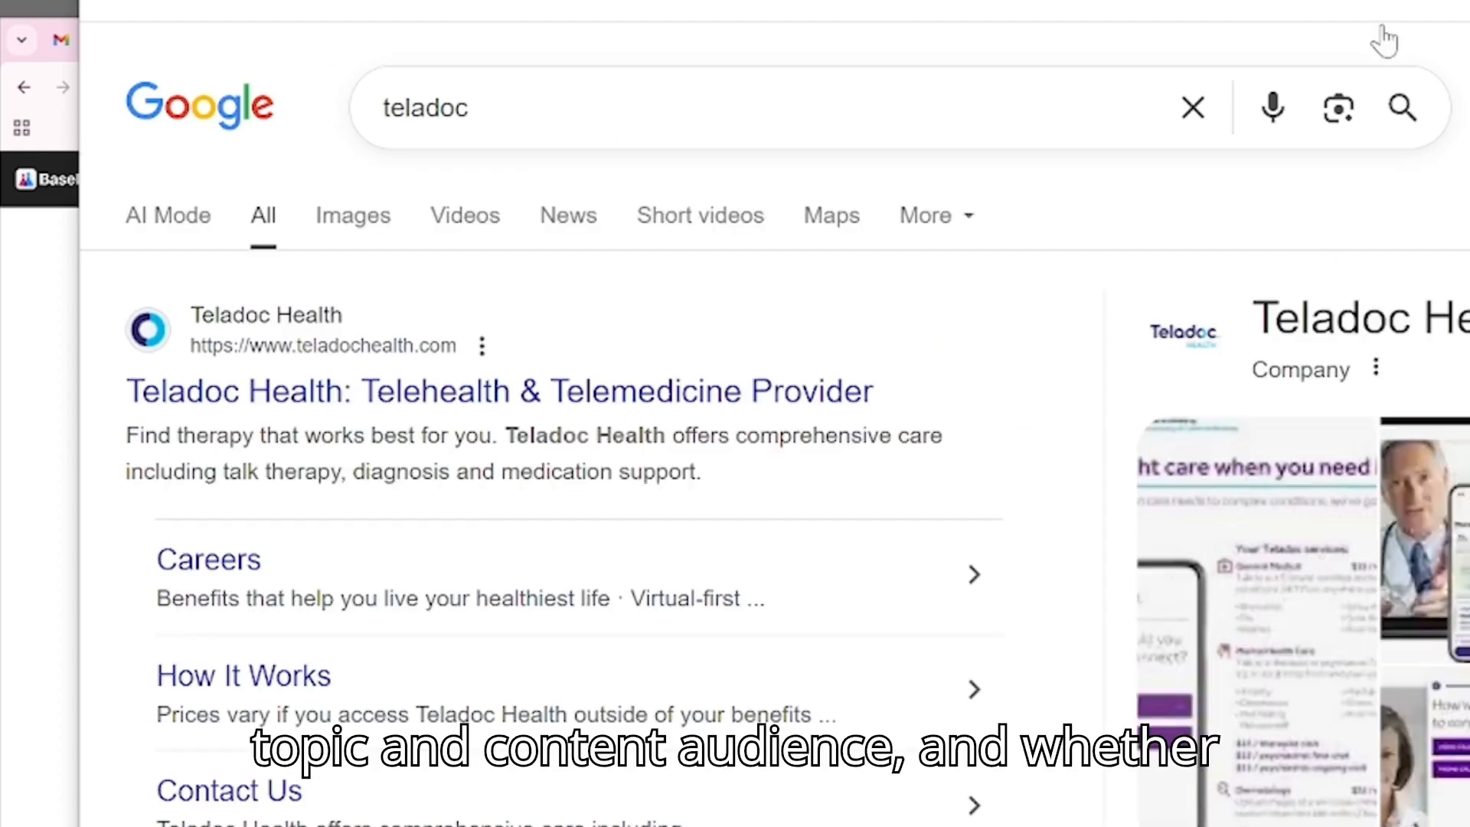
left_click(403, 40)
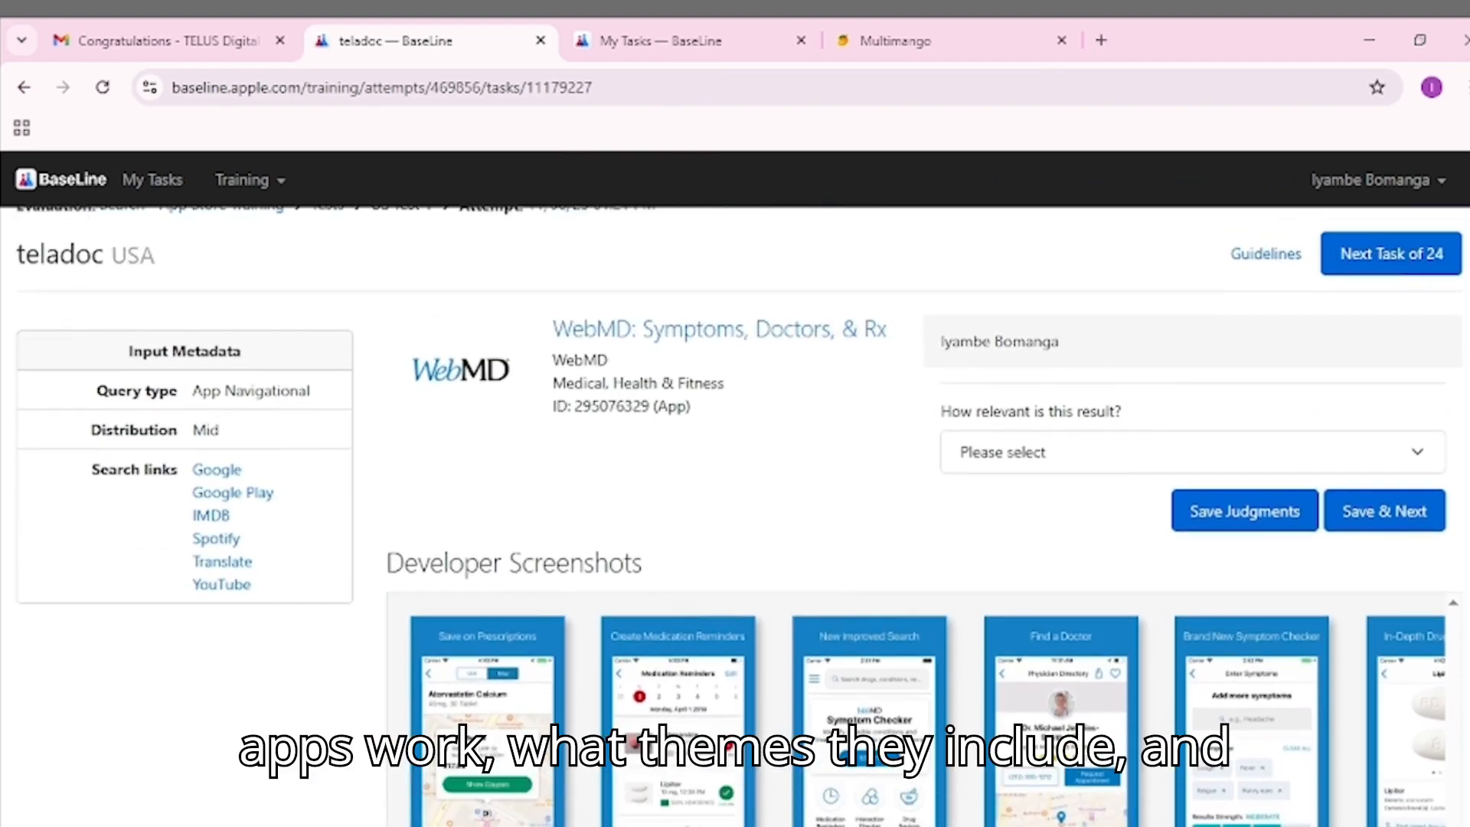
Step: Rate the WebMD result for teladoc as 3 - Good and save to load the next task
left_click(1190, 451)
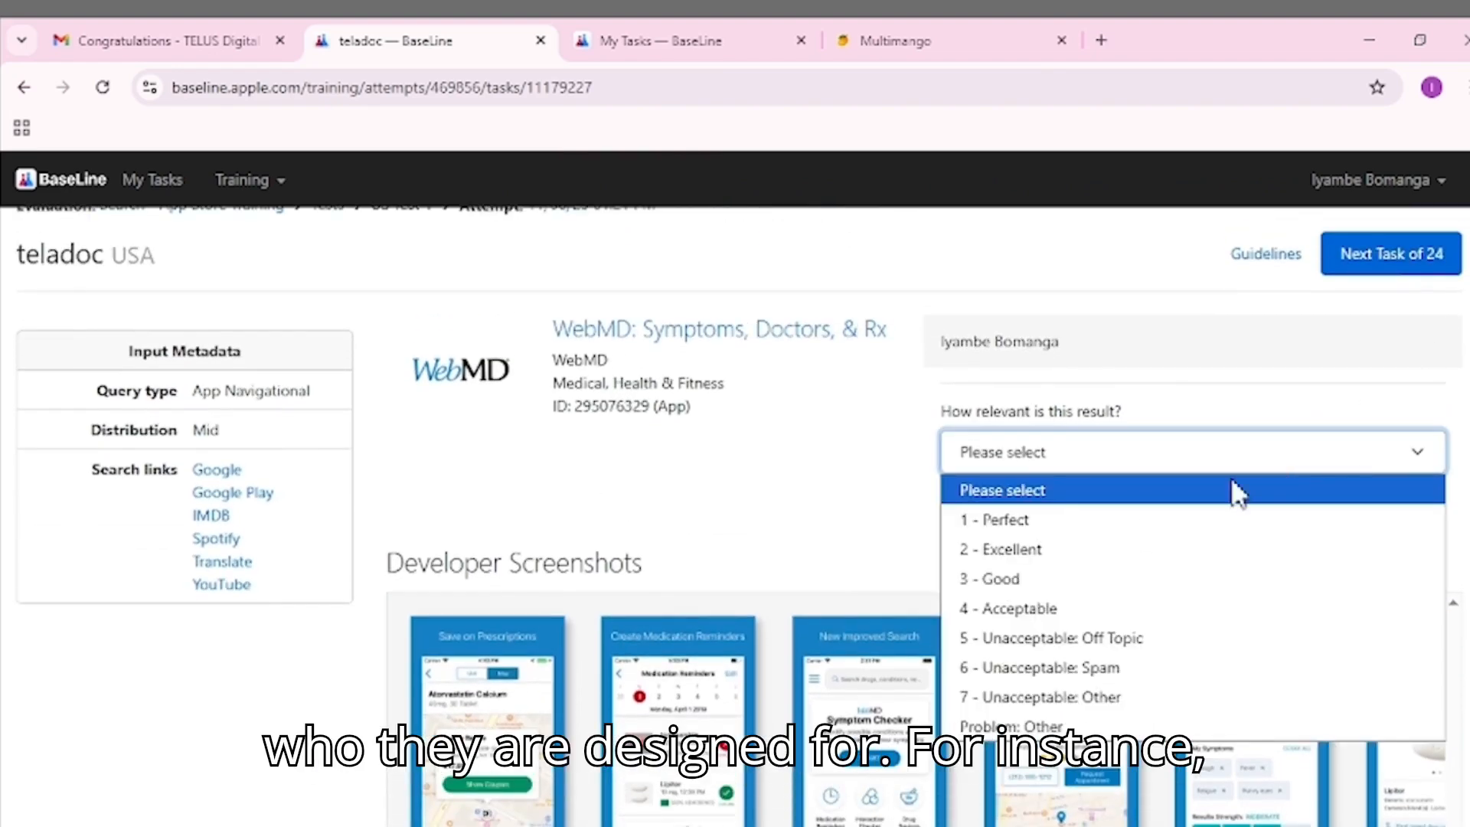
left_click(987, 578)
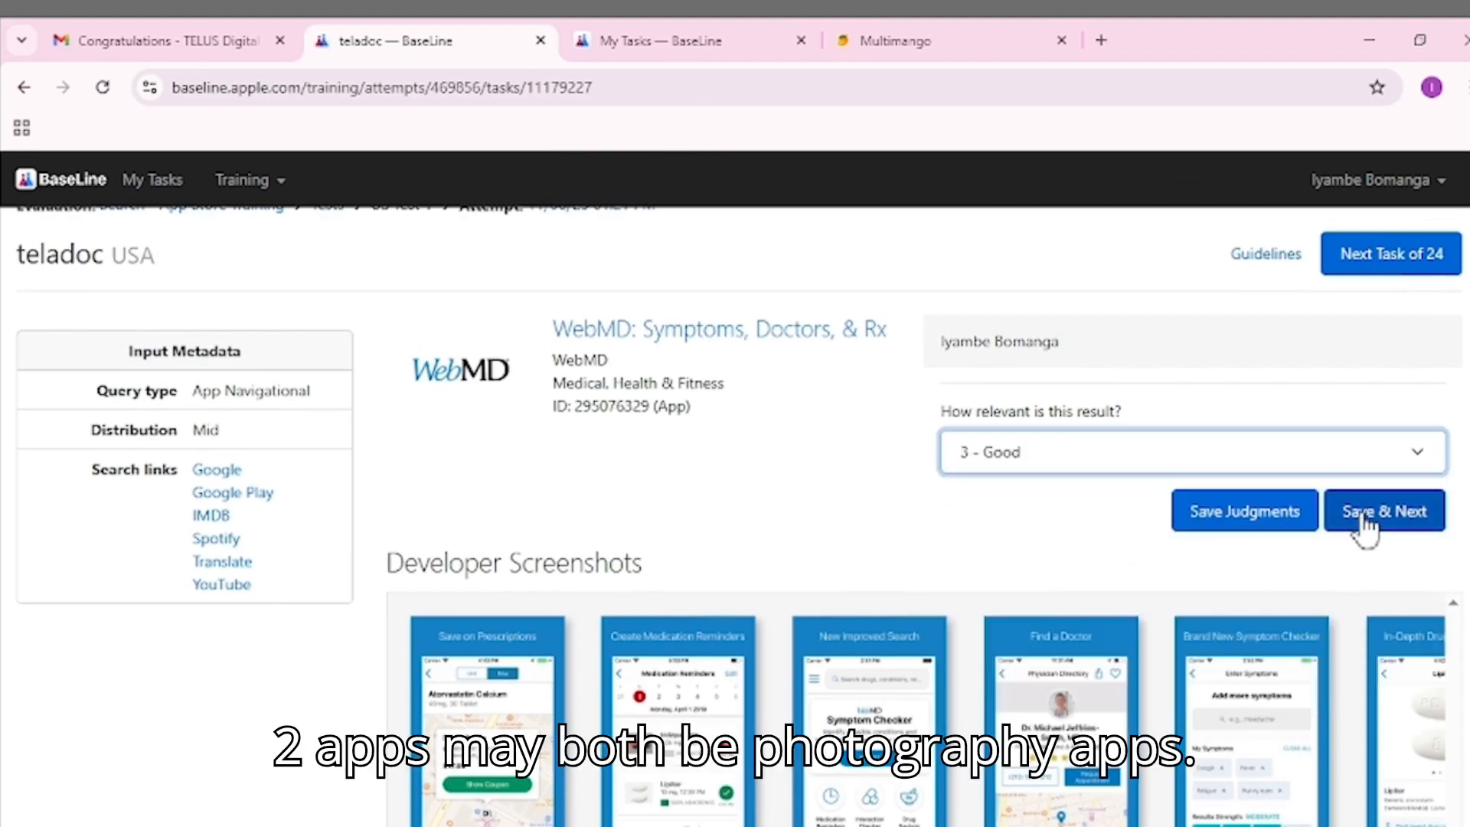
left_click(1384, 511)
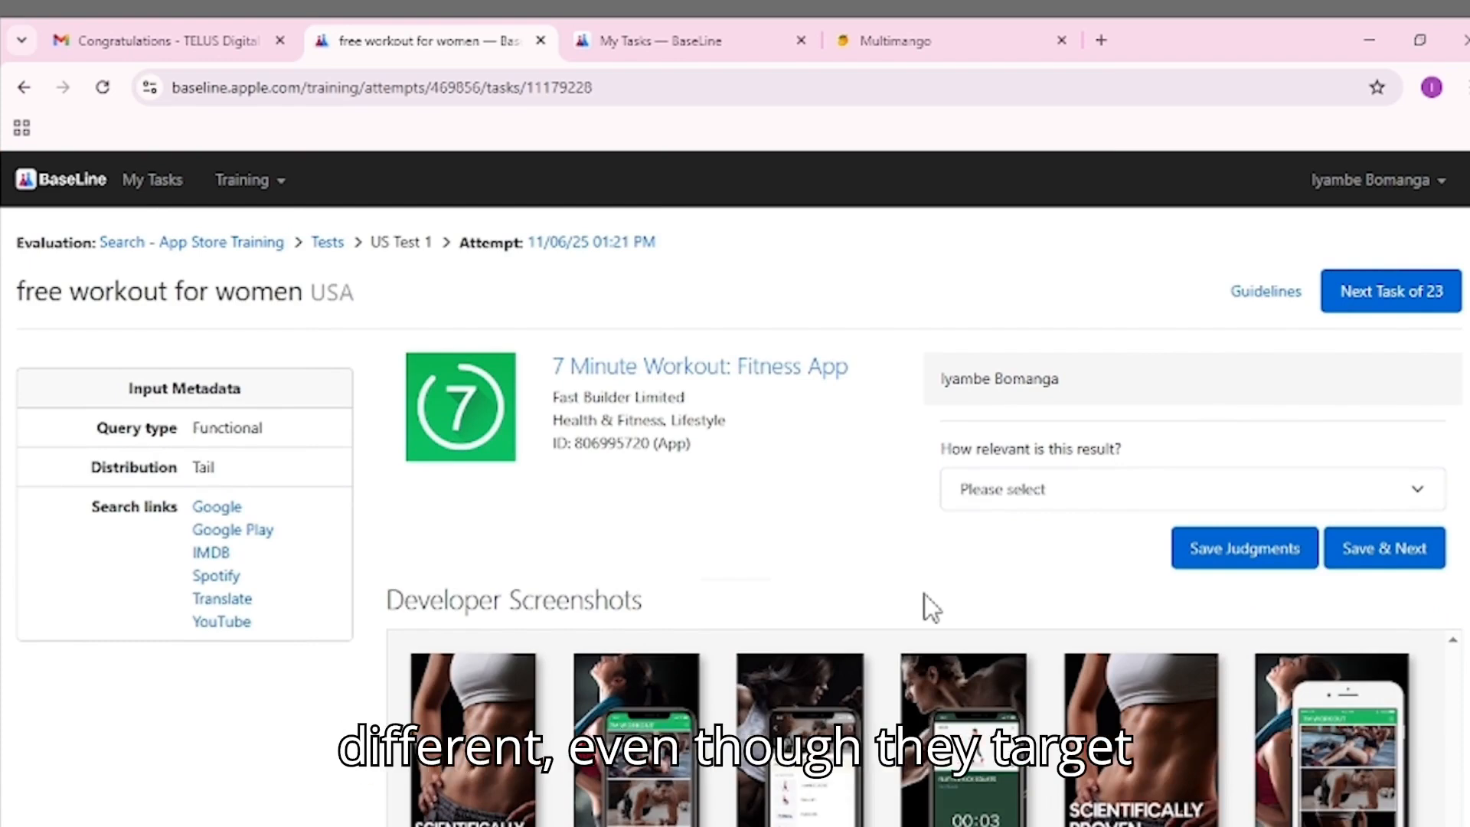
Step: Rate 7 Minute Workout as 1 - Perfect, check its screenshots and description, and save to load the math task
left_click(1180, 488)
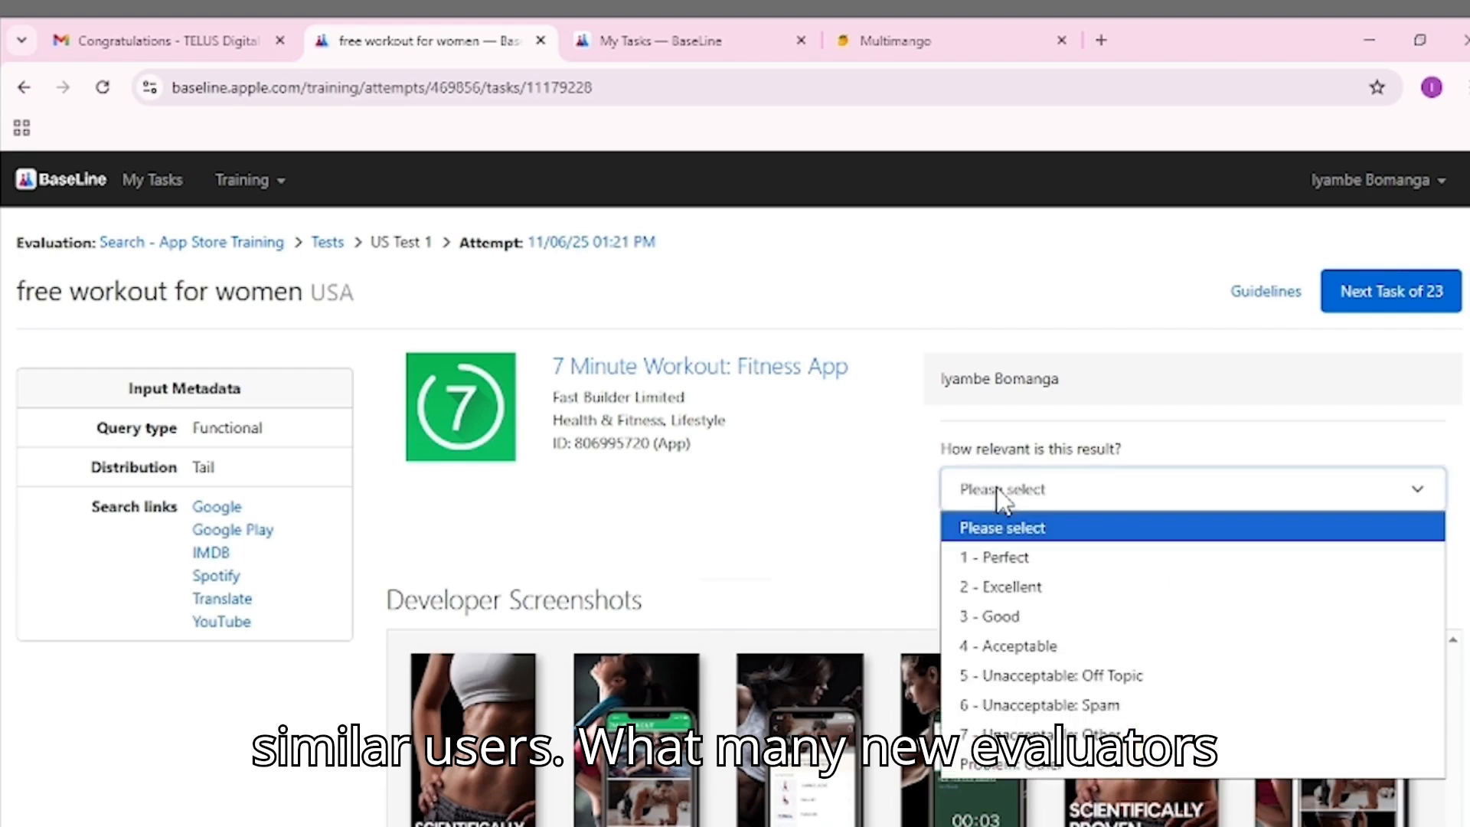
left_click(992, 557)
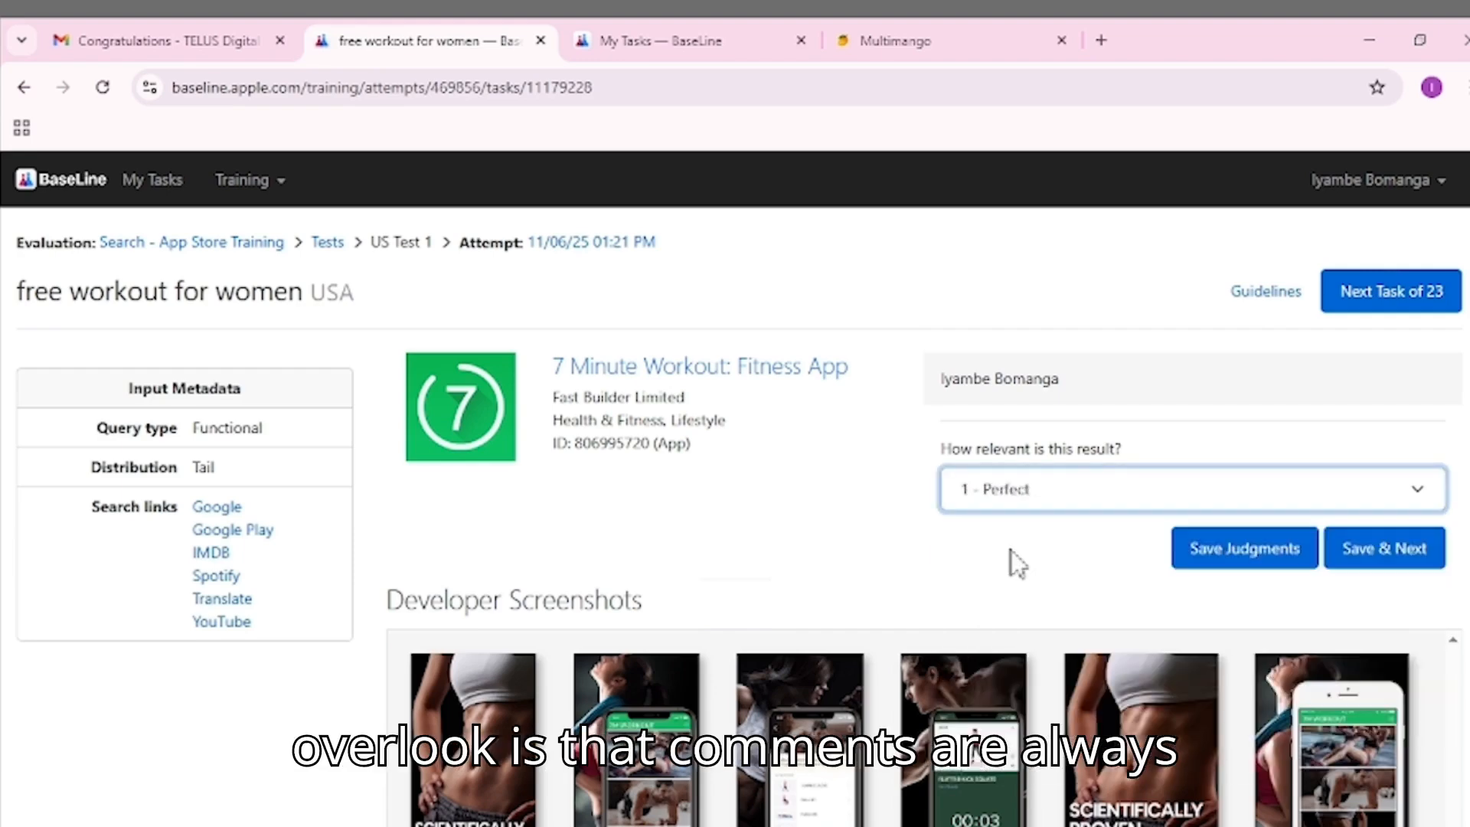
mouse_move(1405, 402)
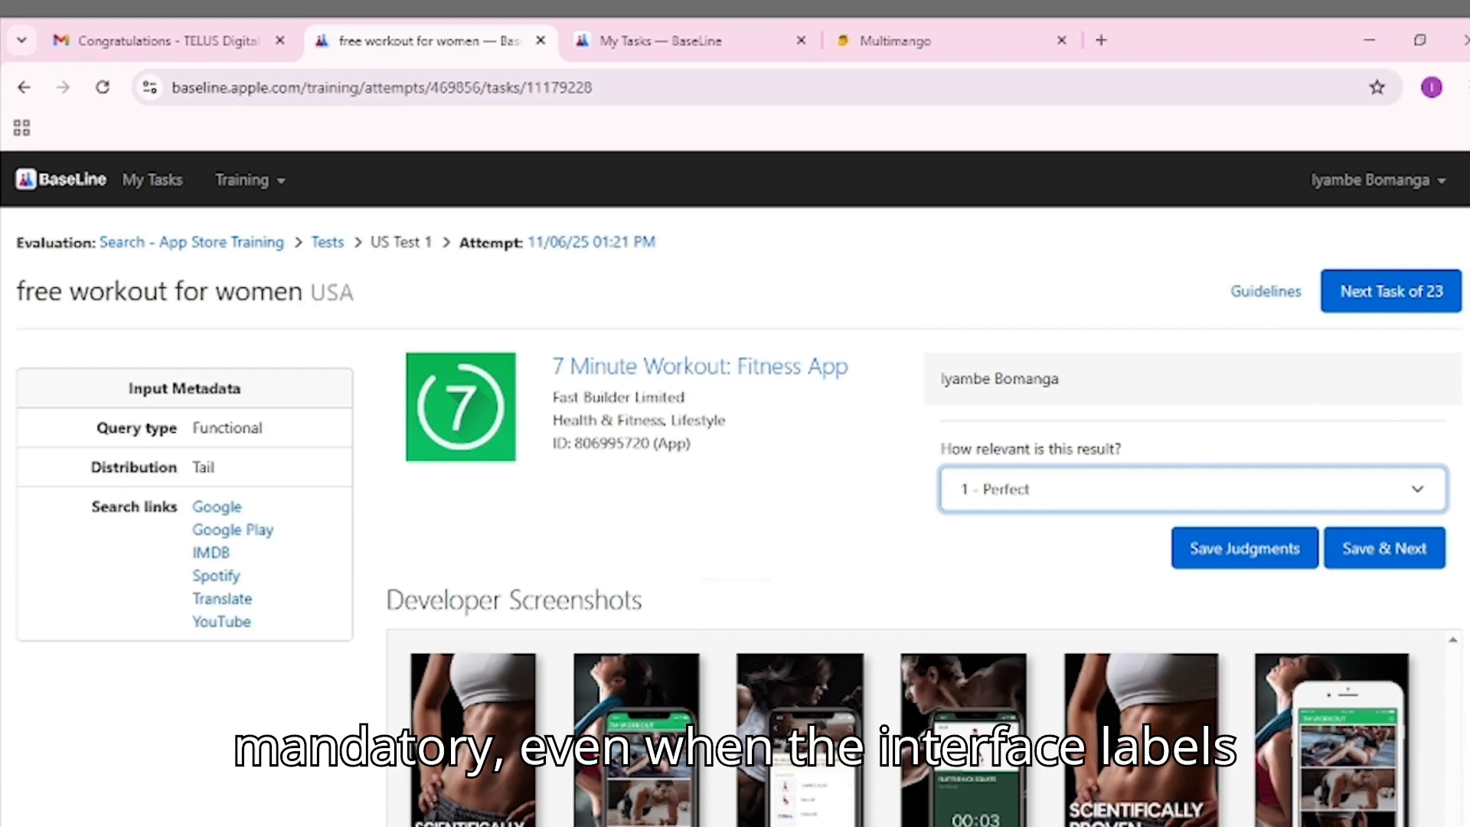
scroll("down", 3)
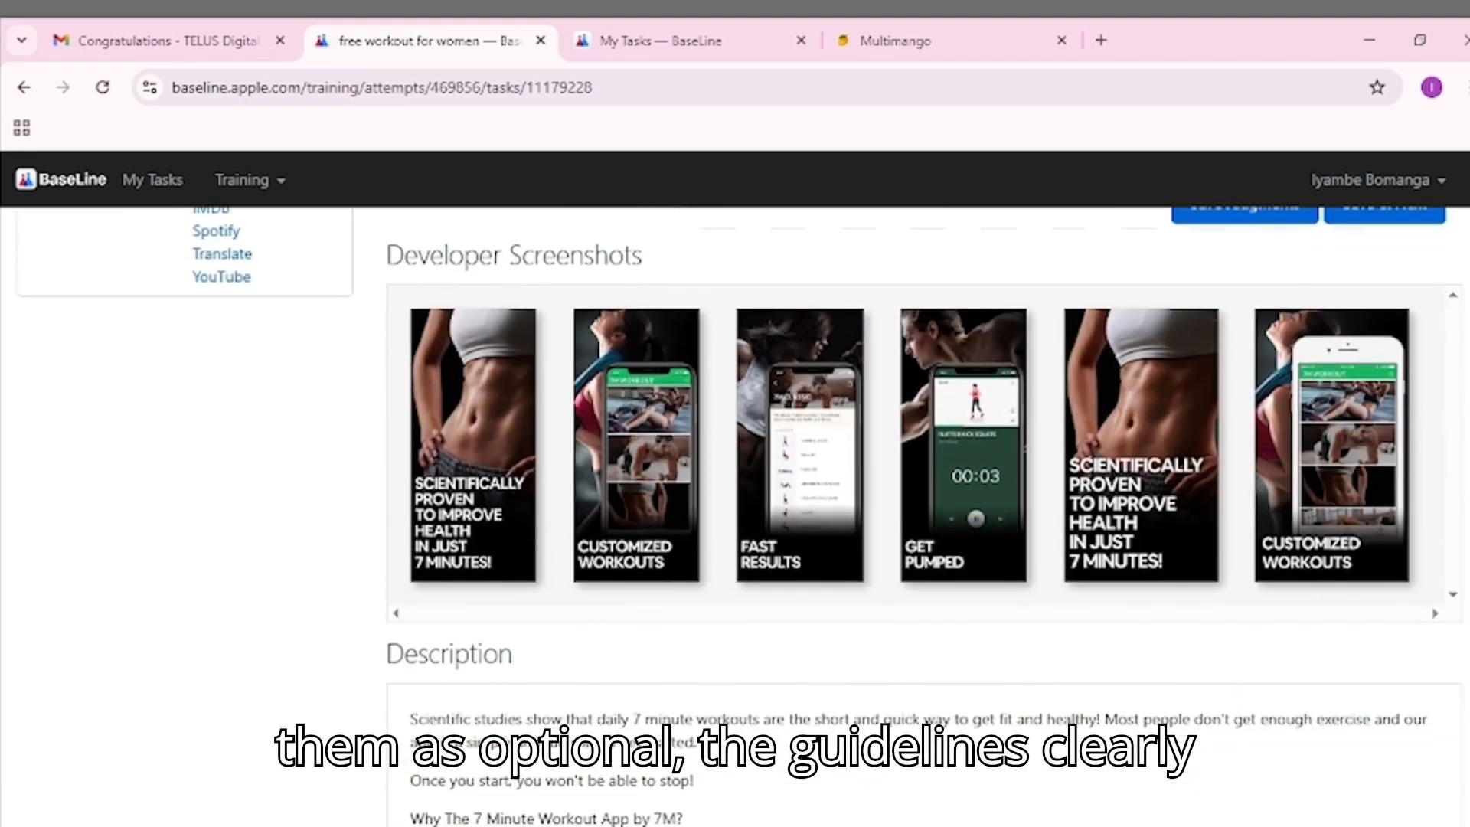
scroll("down", 3)
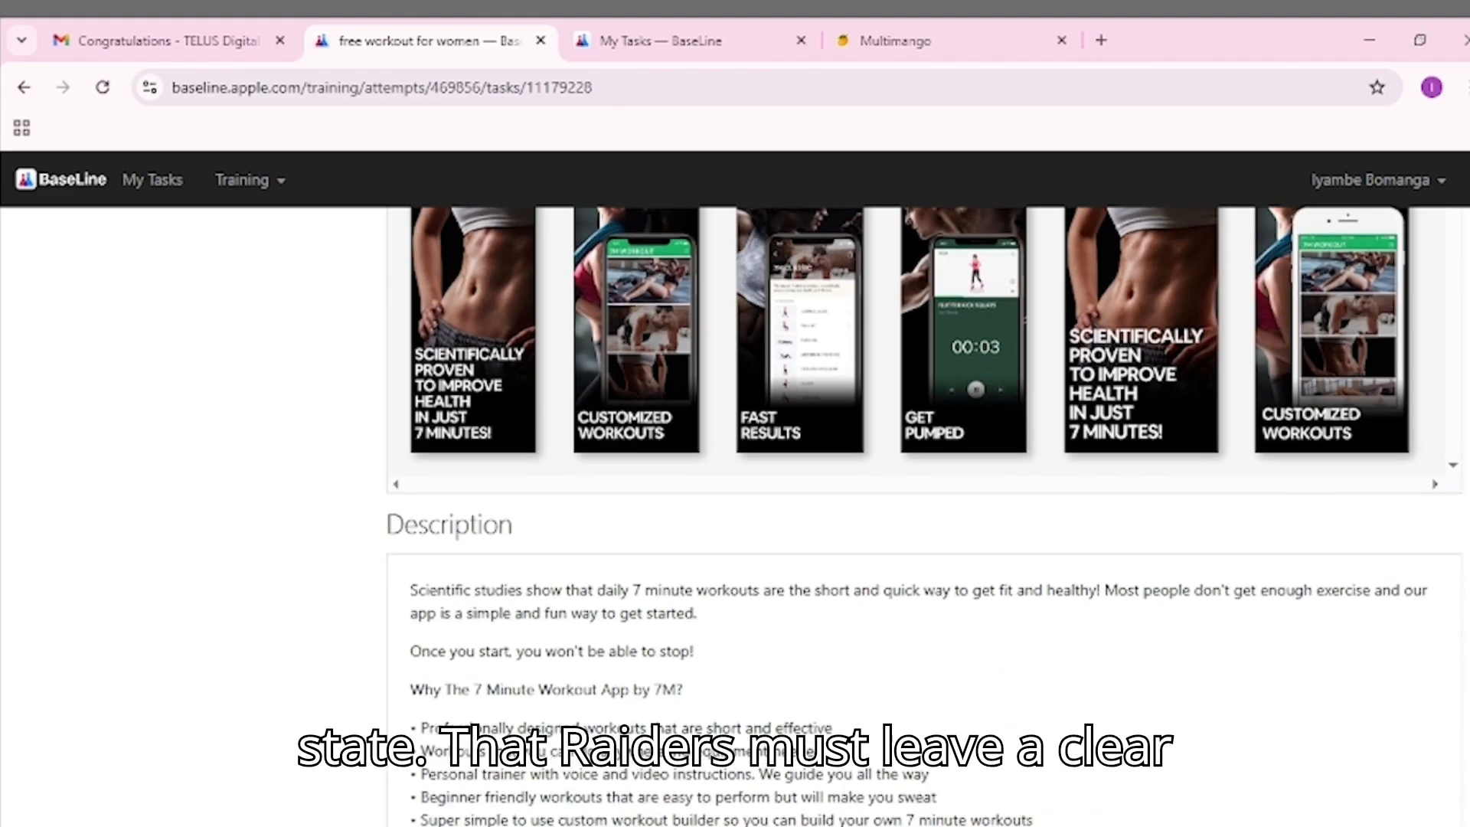
scroll("down", 3)
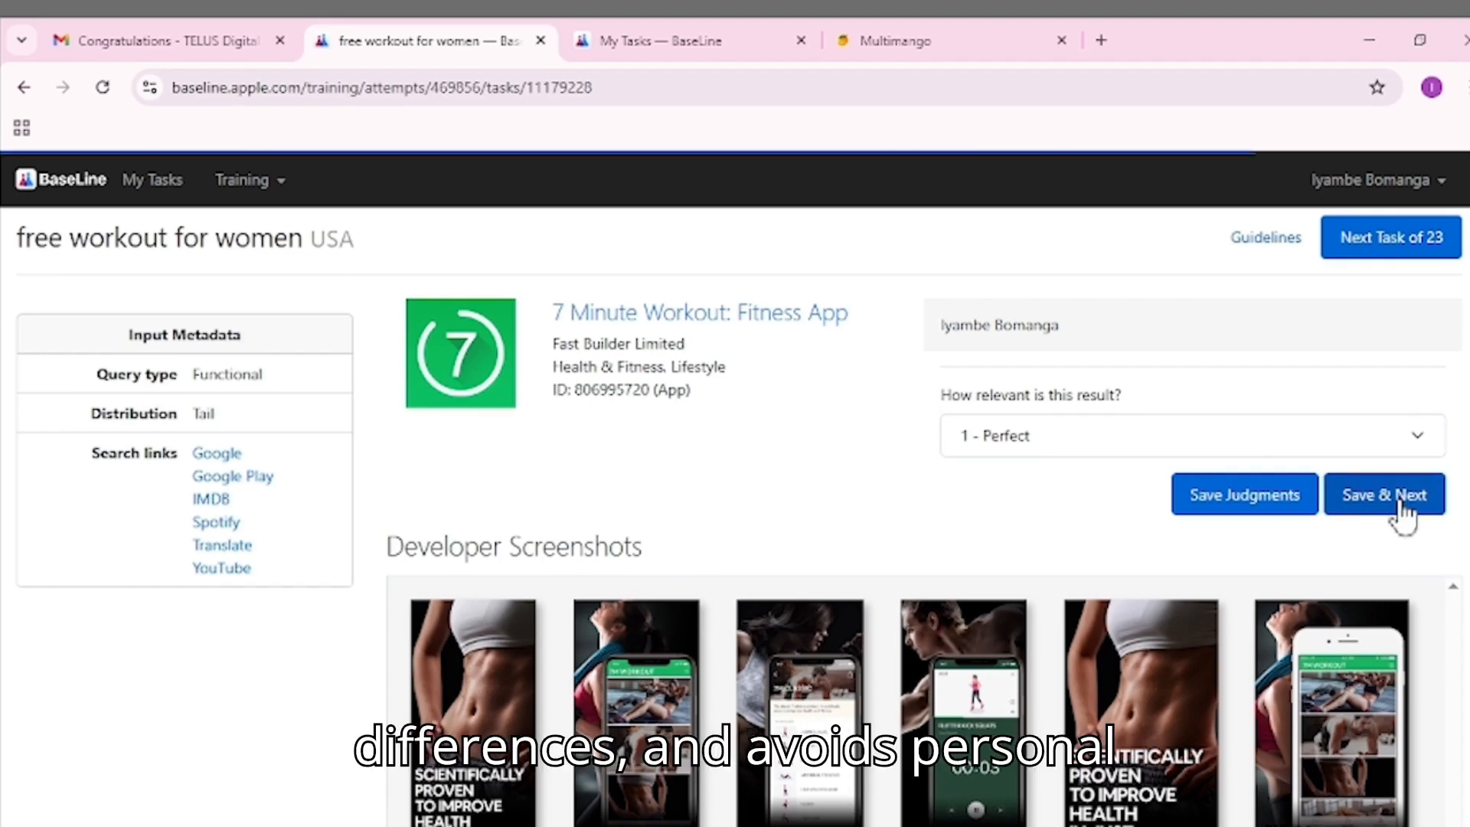
left_click(1384, 494)
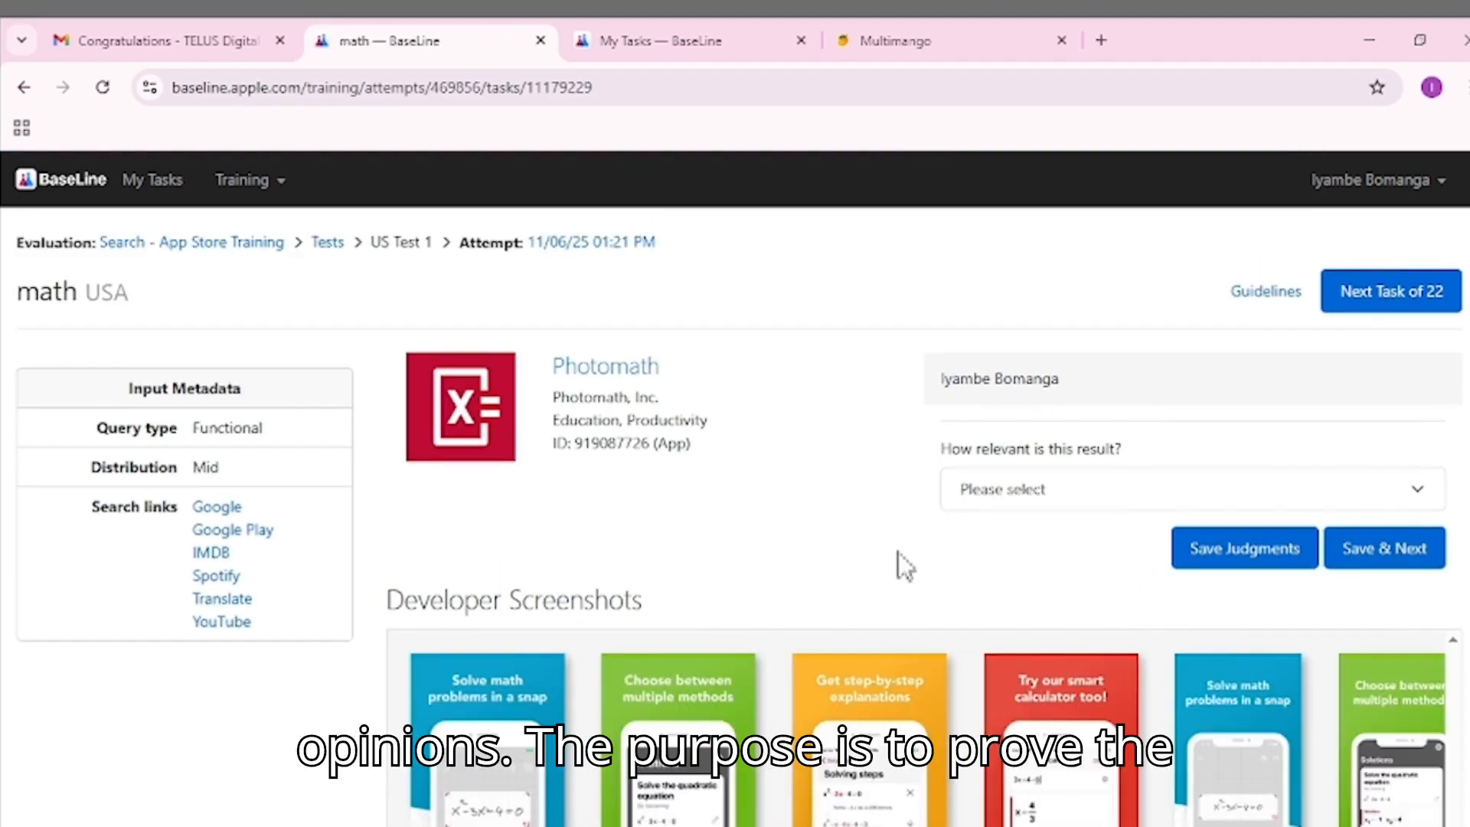